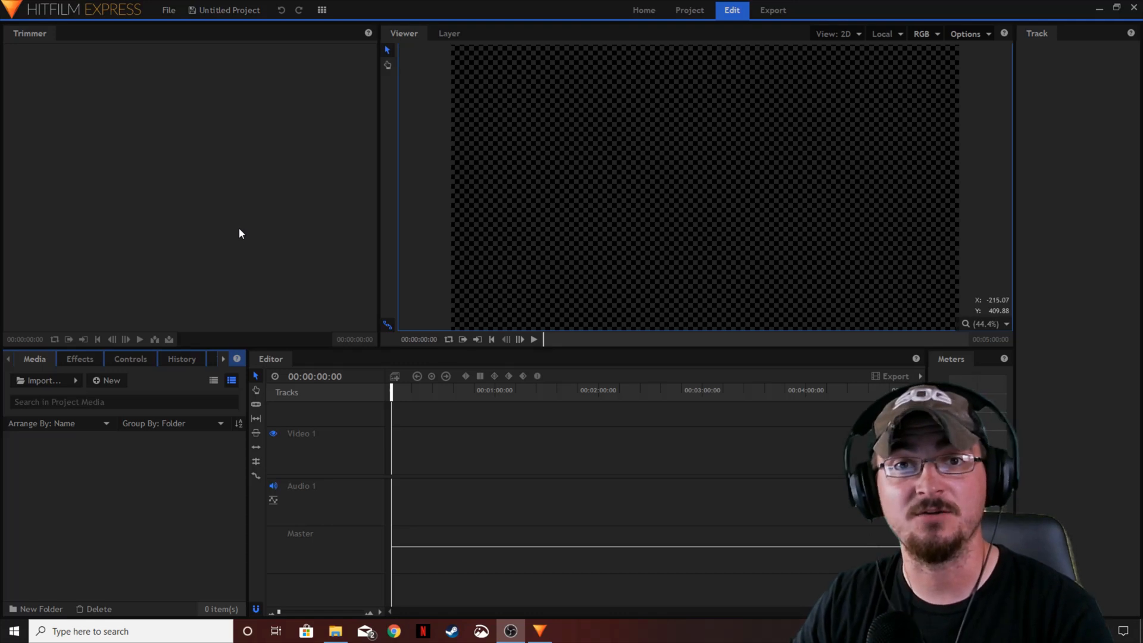
pyautogui.moveTo(248, 220)
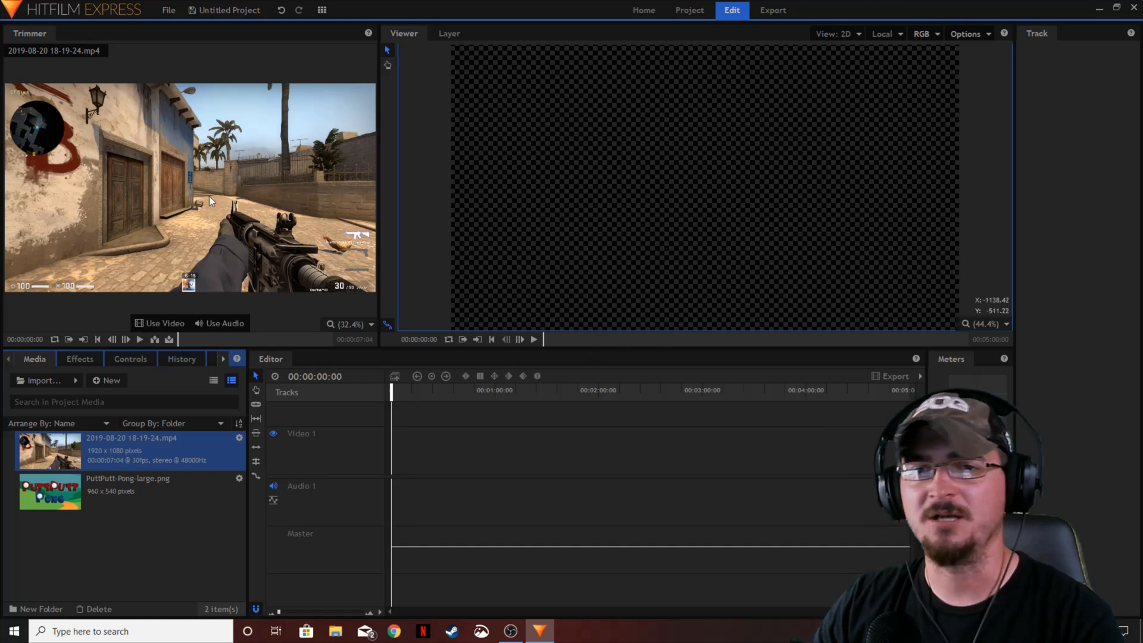
# - Make a composite shot from the CS:GO clip, accepting the default Composite Shot Properties
pyautogui.rightClick(48, 450)
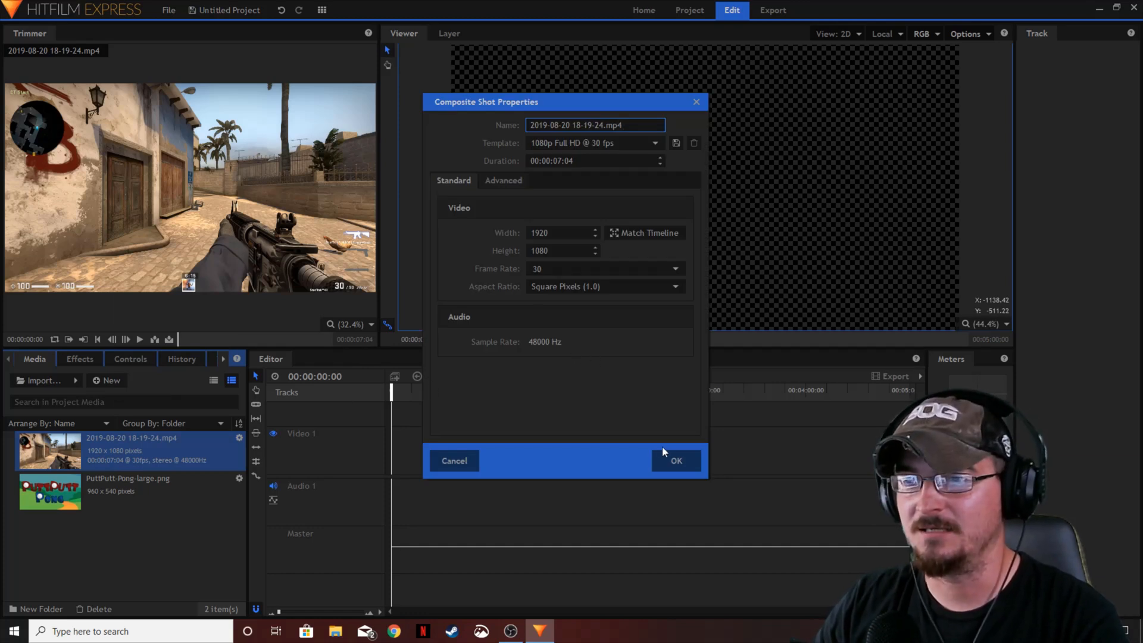
pyautogui.click(674, 460)
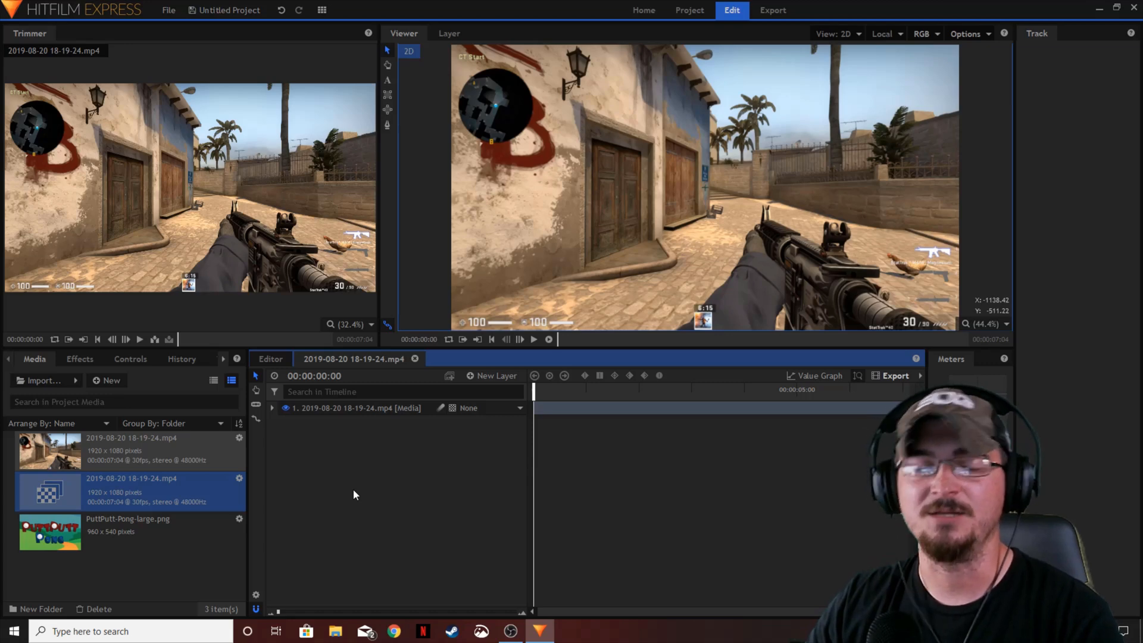
# - Add a Tracker to the clip layer and play the source clip up to the blue sign
pyautogui.click(272, 407)
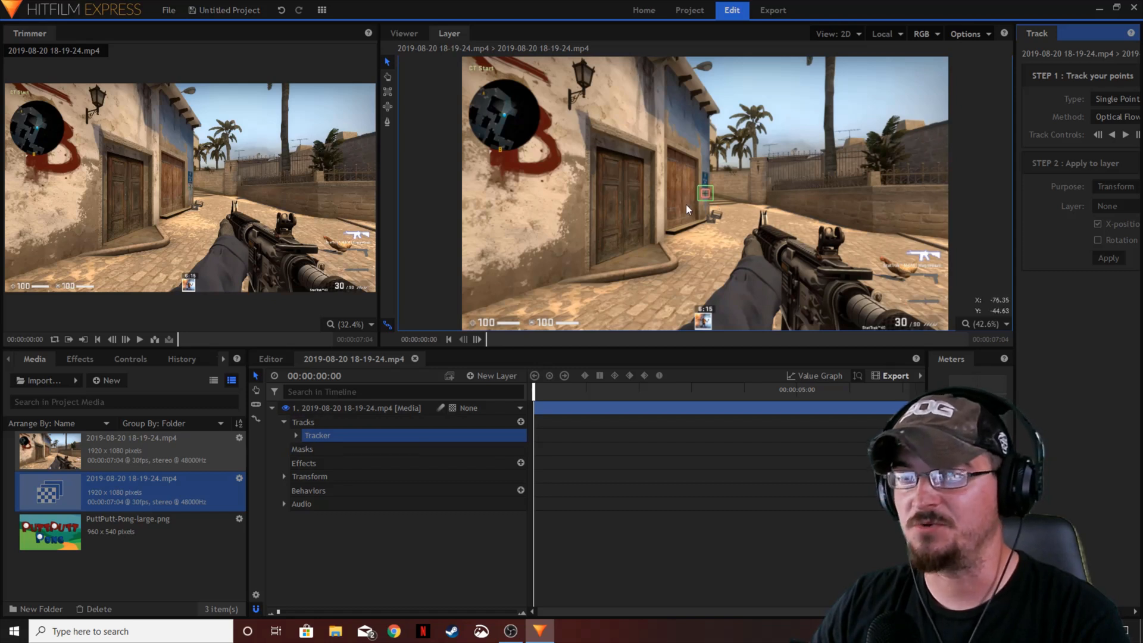
pyautogui.moveTo(713, 207)
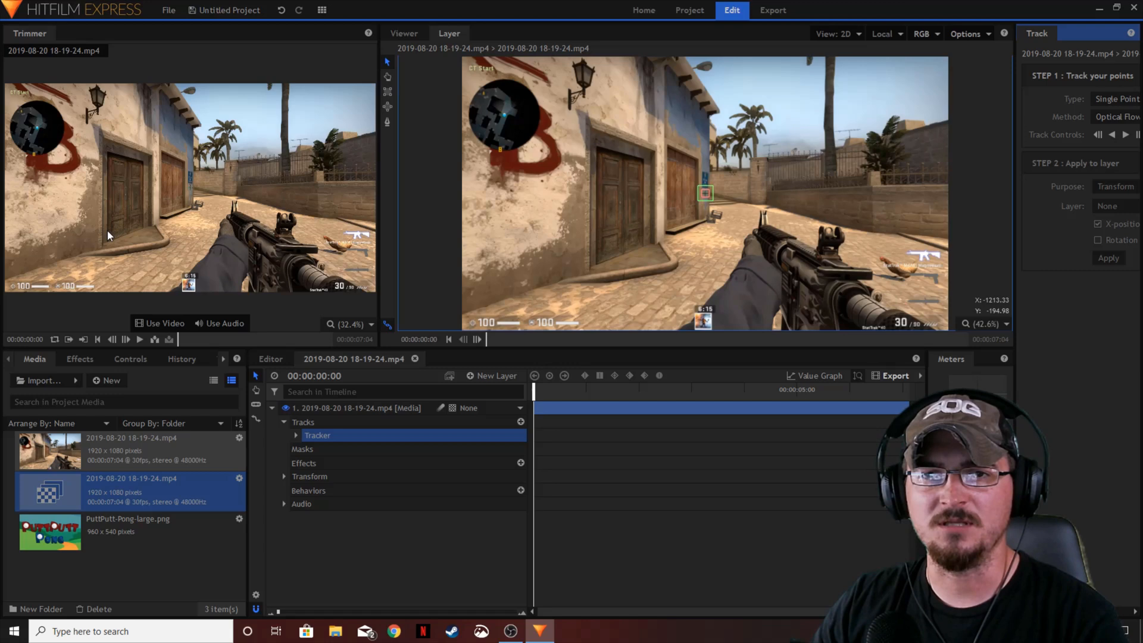
pyautogui.moveTo(139, 339)
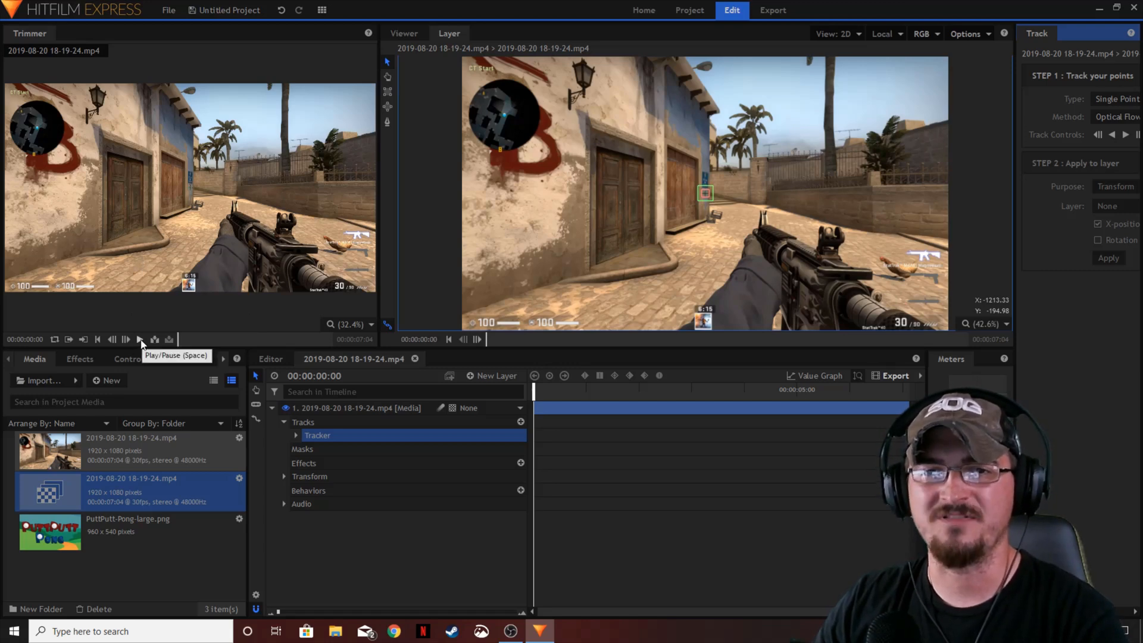
pyautogui.click(139, 339)
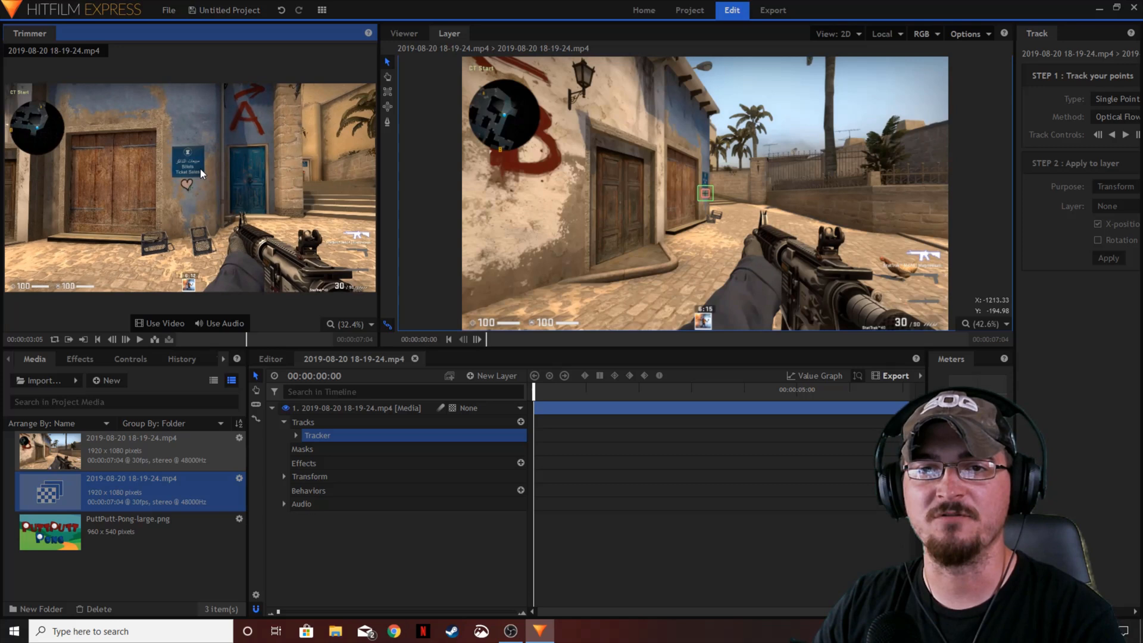
pyautogui.moveTo(188, 154)
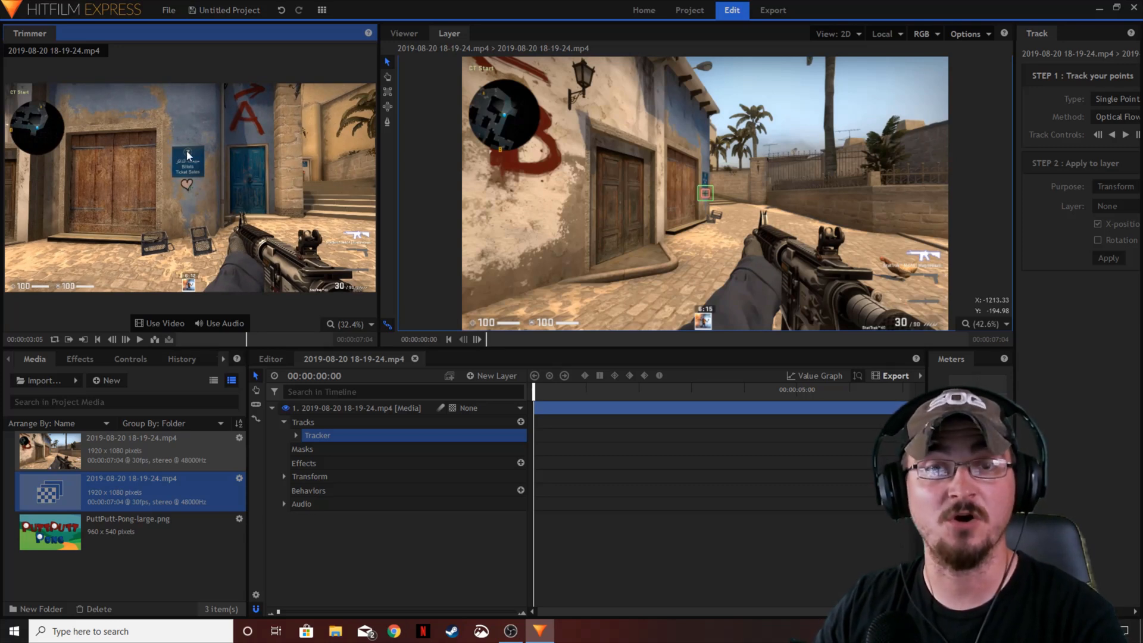
pyautogui.moveTo(618, 278)
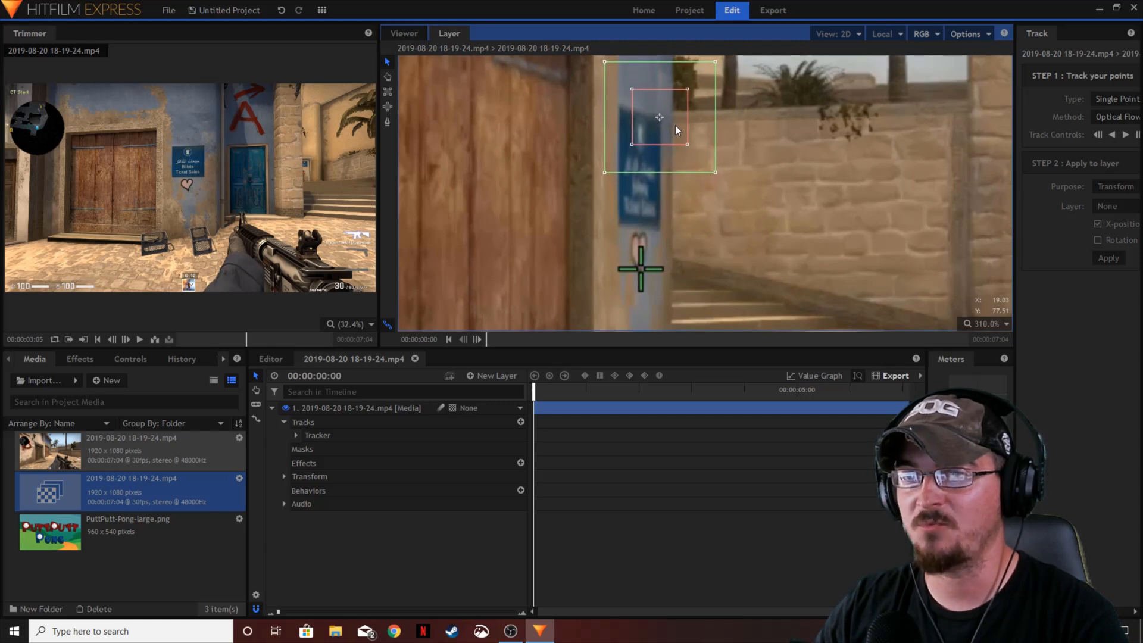
# - Shrink the track point's feature and search boxes and move it onto the blue sign
pyautogui.moveTo(660, 116); pyautogui.dragTo(639, 99)
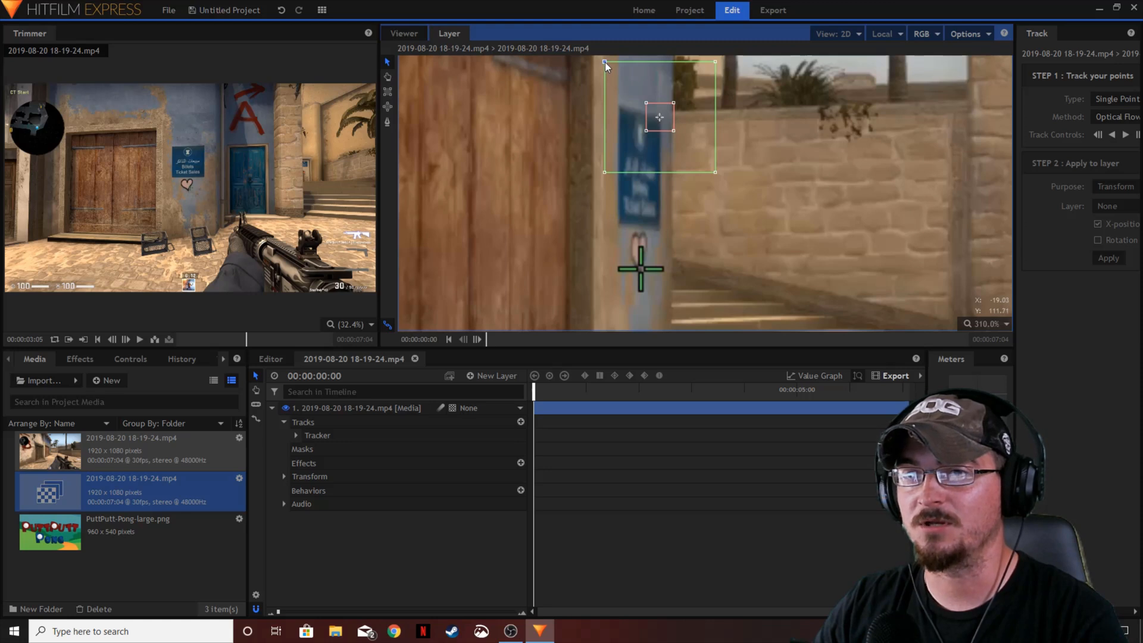
pyautogui.moveTo(605, 64); pyautogui.dragTo(625, 89)
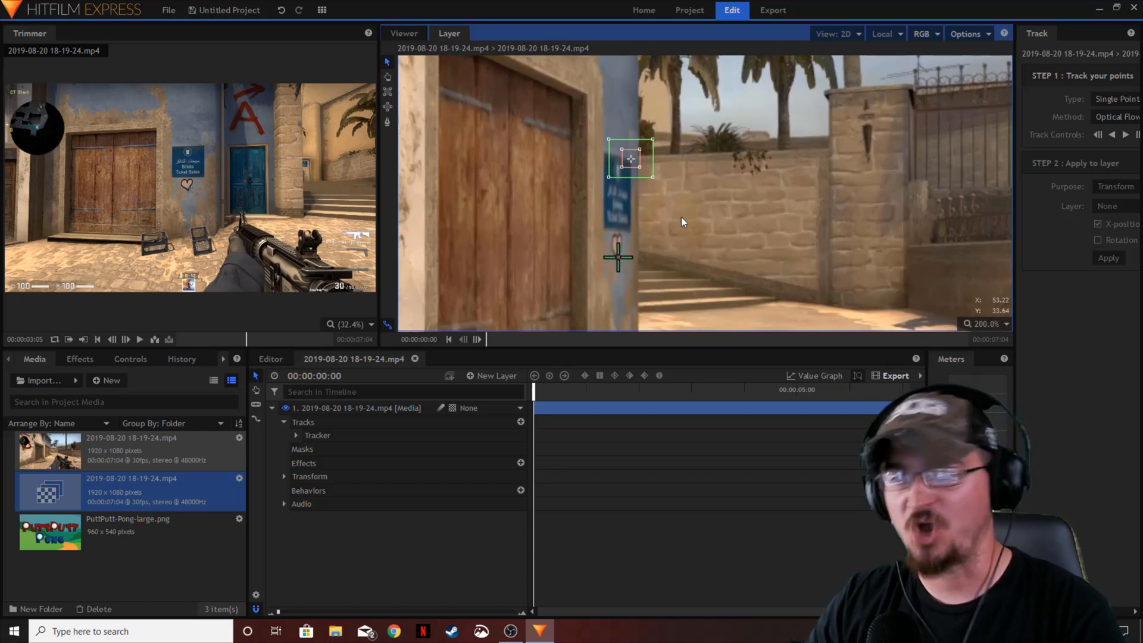
pyautogui.click(1007, 324)
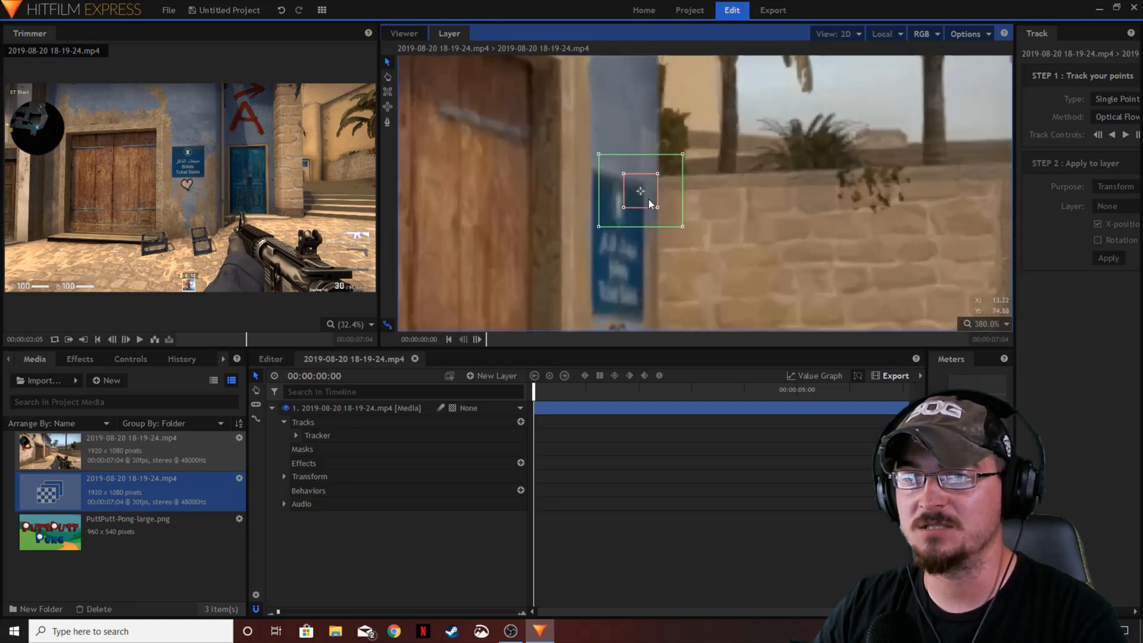
pyautogui.moveTo(641, 190); pyautogui.dragTo(643, 182)
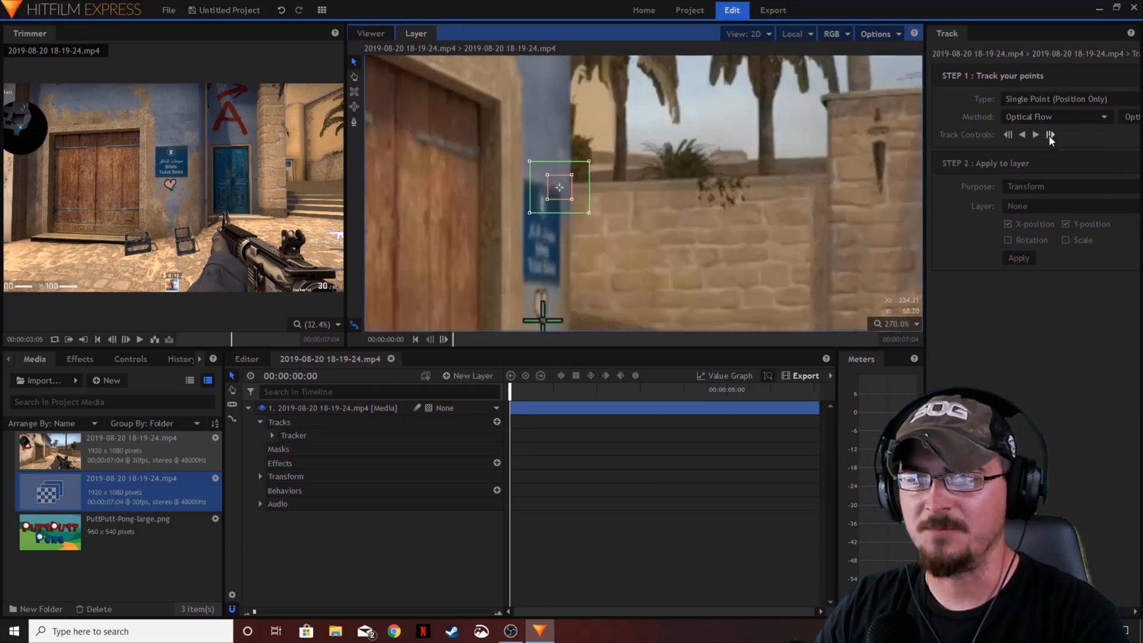
# - Track the sign's top-right corner forward, nudging the point back whenever it drifts
pyautogui.click(1035, 135)
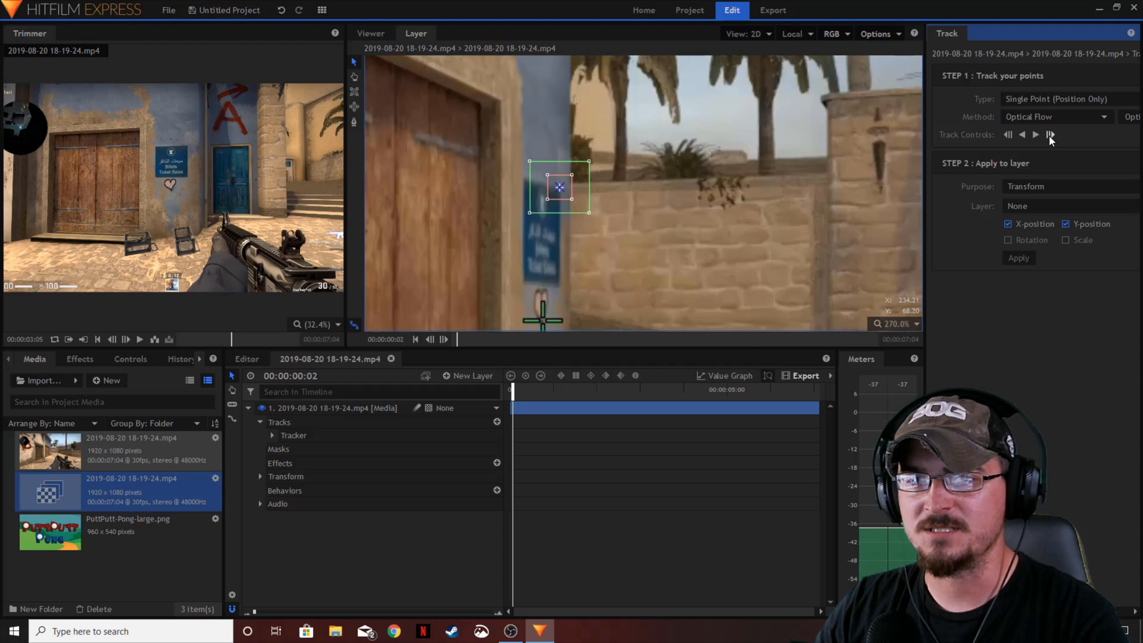
pyautogui.click(1051, 135)
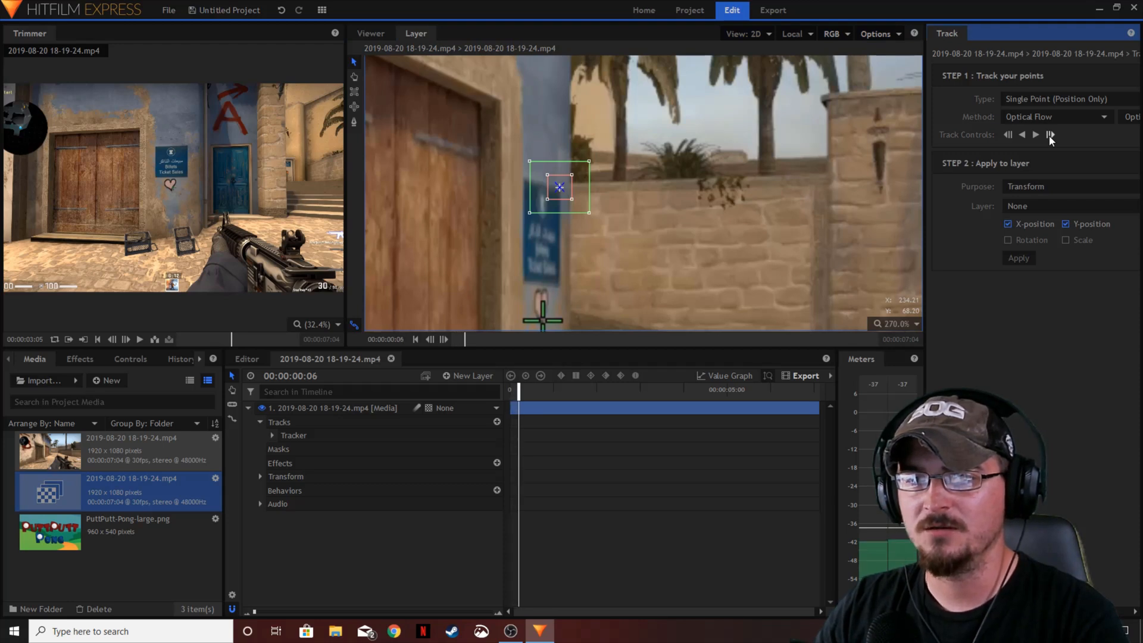
pyautogui.click(1035, 134)
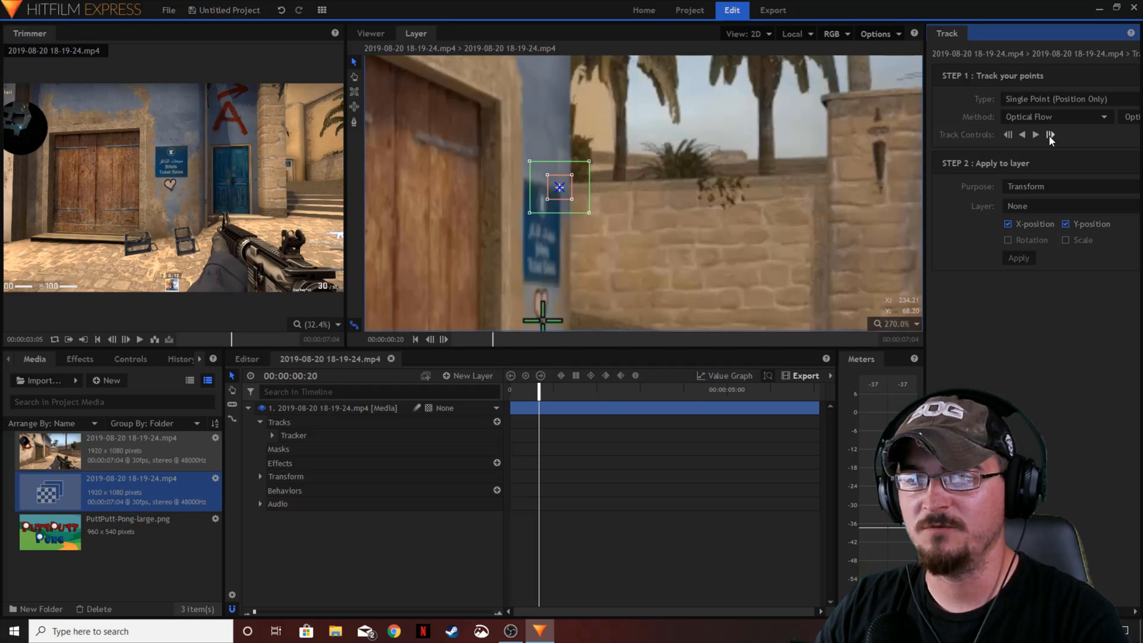
pyautogui.click(1035, 134)
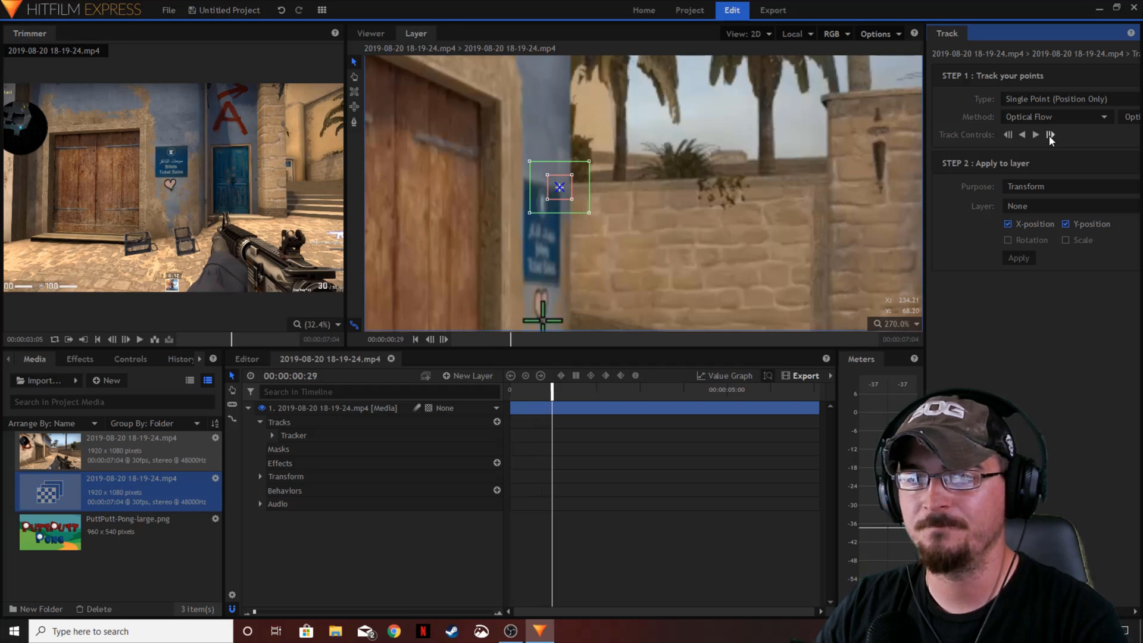
pyautogui.click(1035, 134)
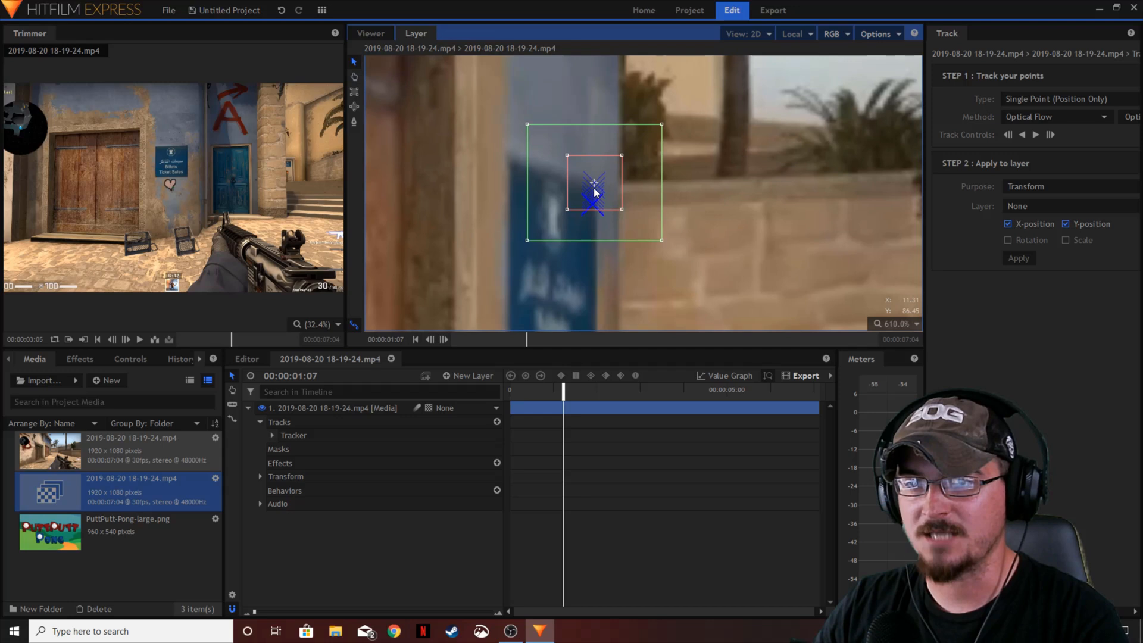
pyautogui.click(1051, 135)
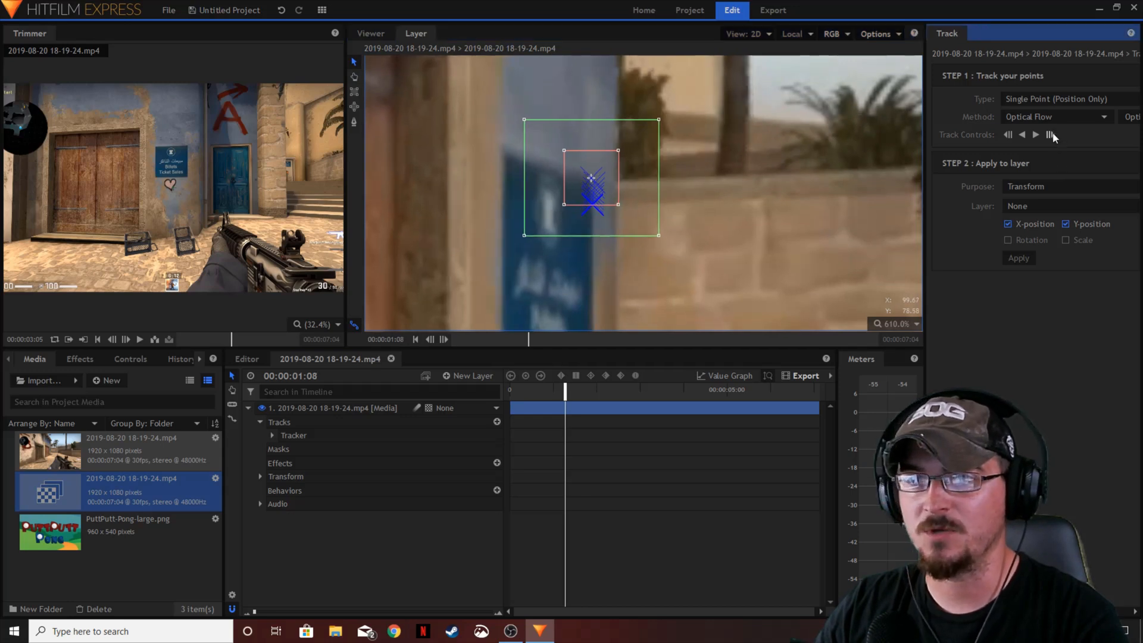
pyautogui.click(1035, 135)
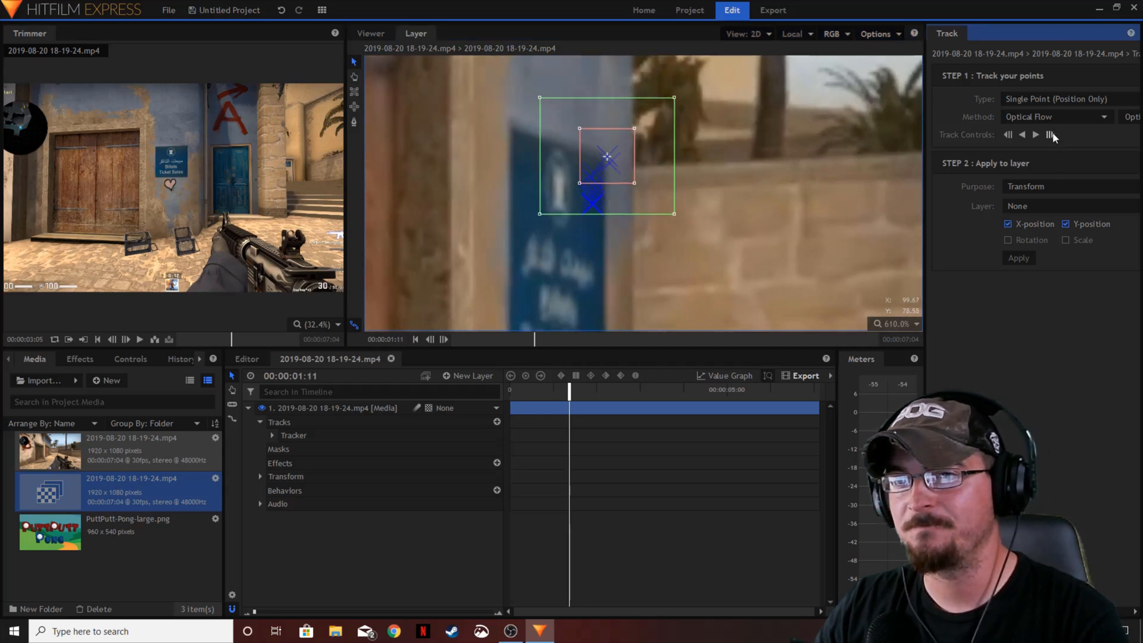
pyautogui.click(1035, 134)
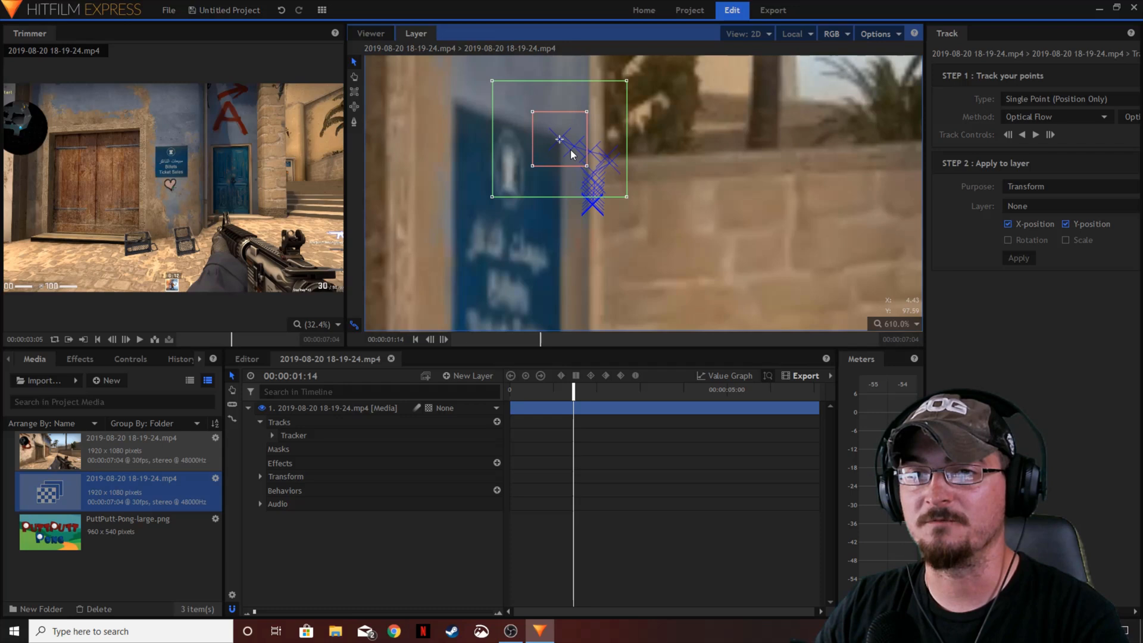
pyautogui.moveTo(894, 209)
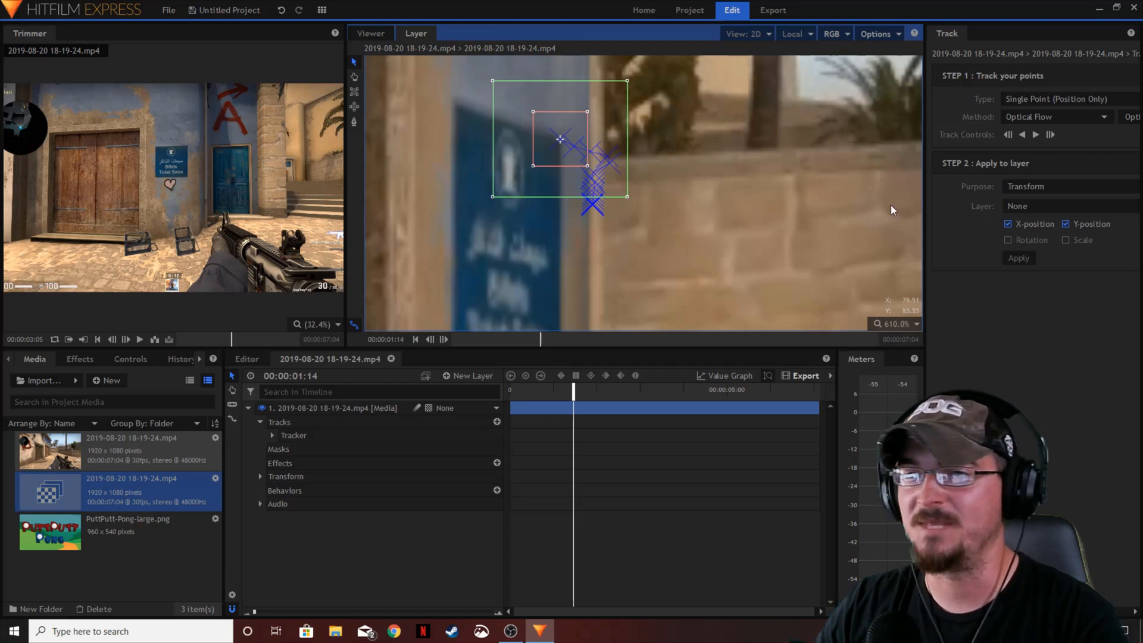
pyautogui.click(1035, 134)
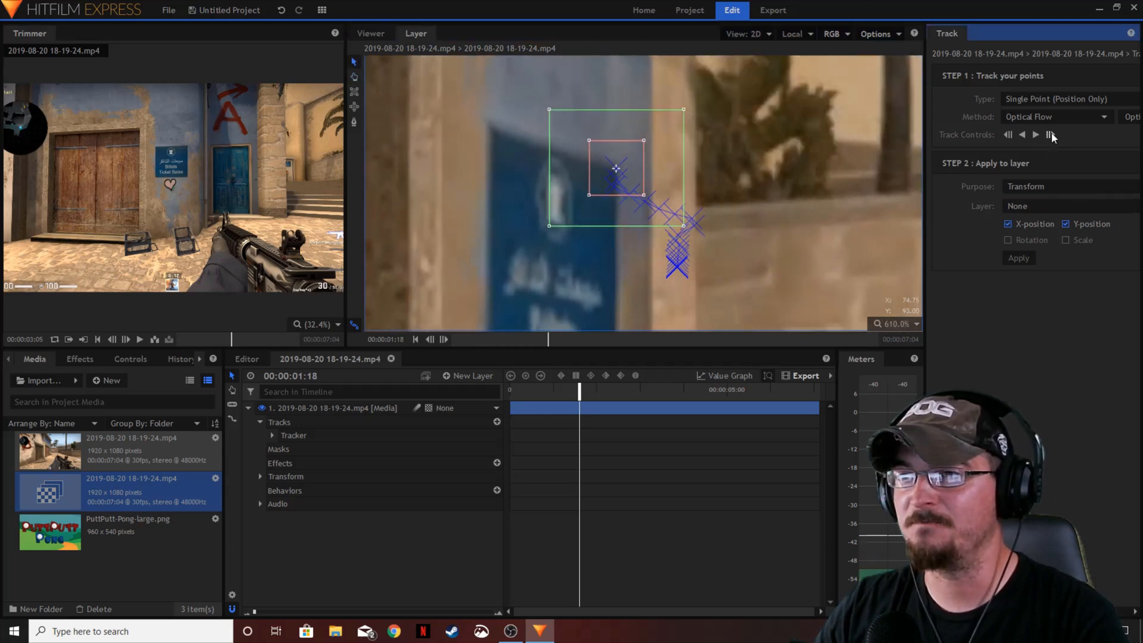
pyautogui.click(1035, 134)
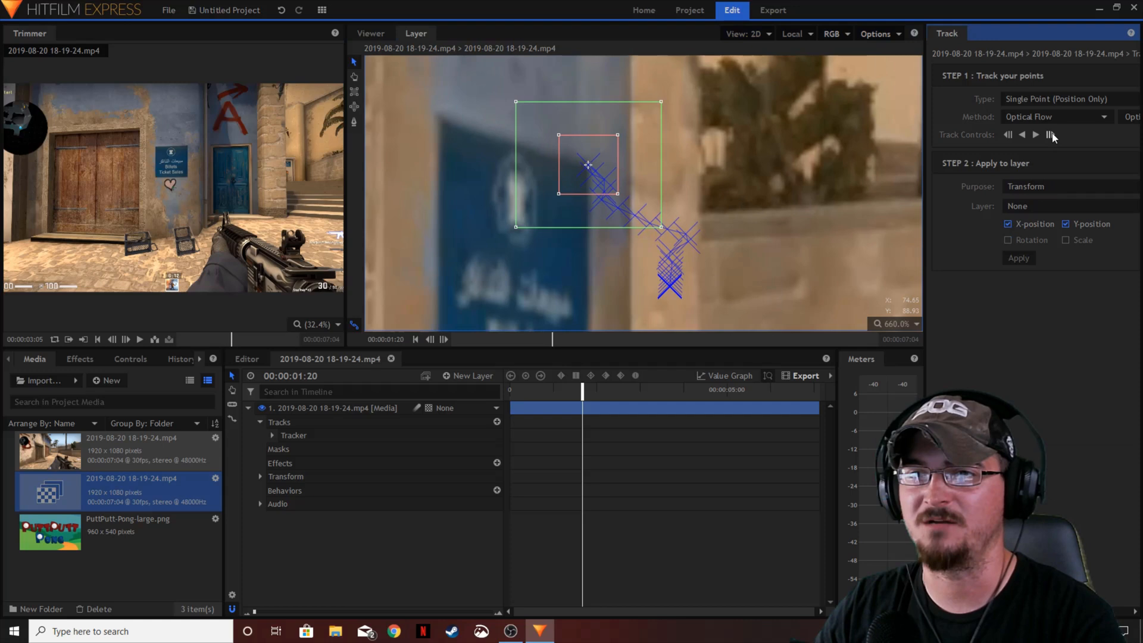
# - Continue tracking the corner to the clip's end and dismiss the end-of-clip error
pyautogui.click(1035, 135)
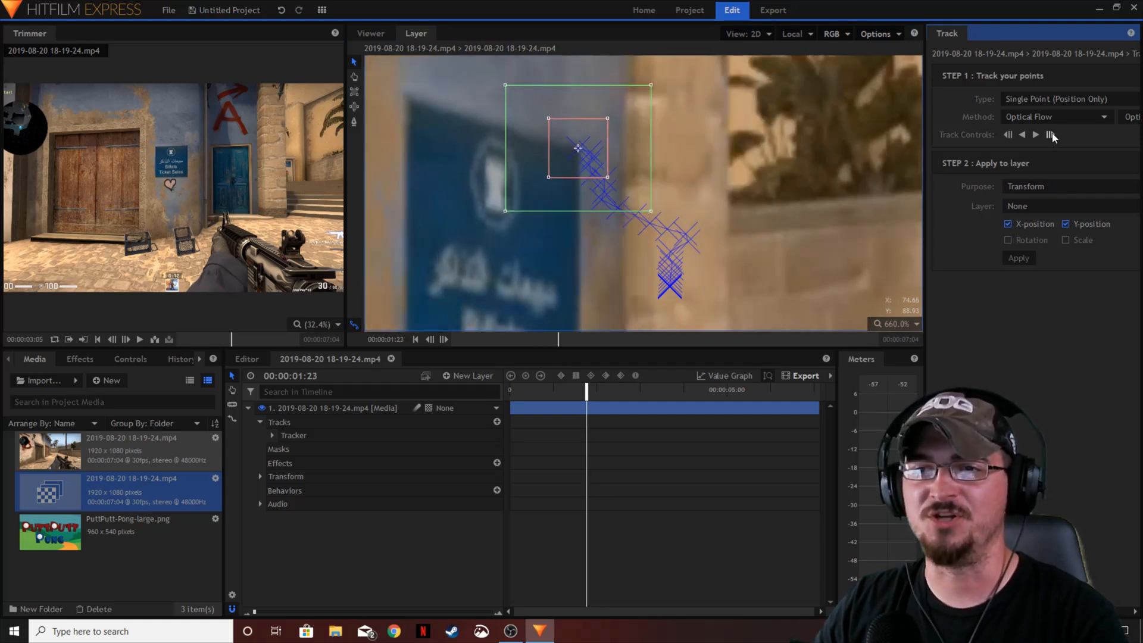
pyautogui.click(1035, 135)
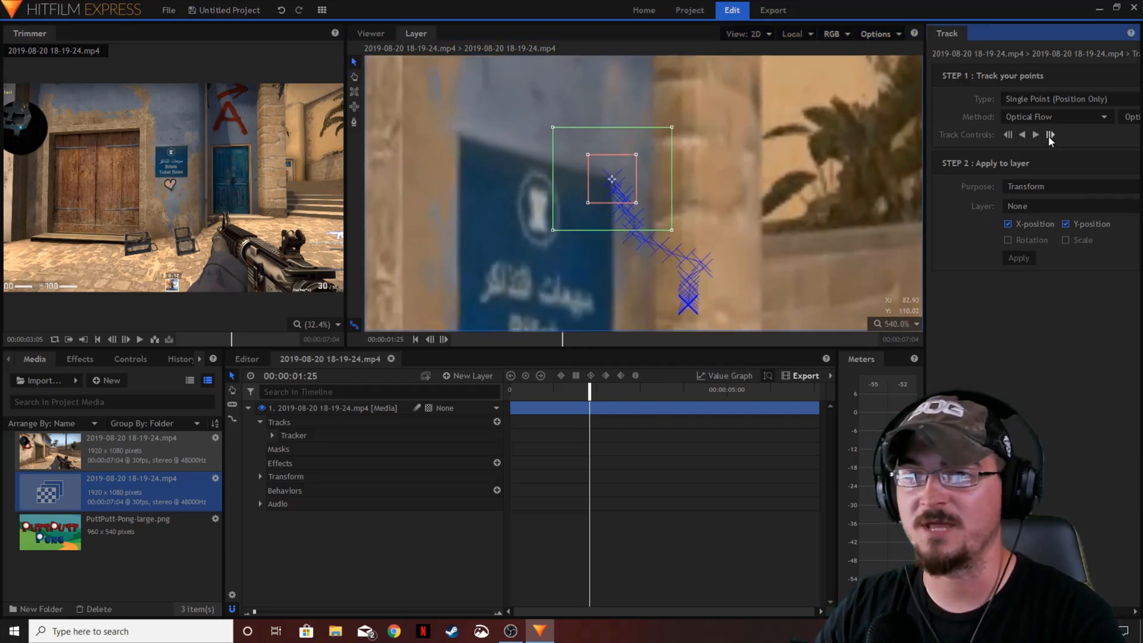
pyautogui.click(1035, 134)
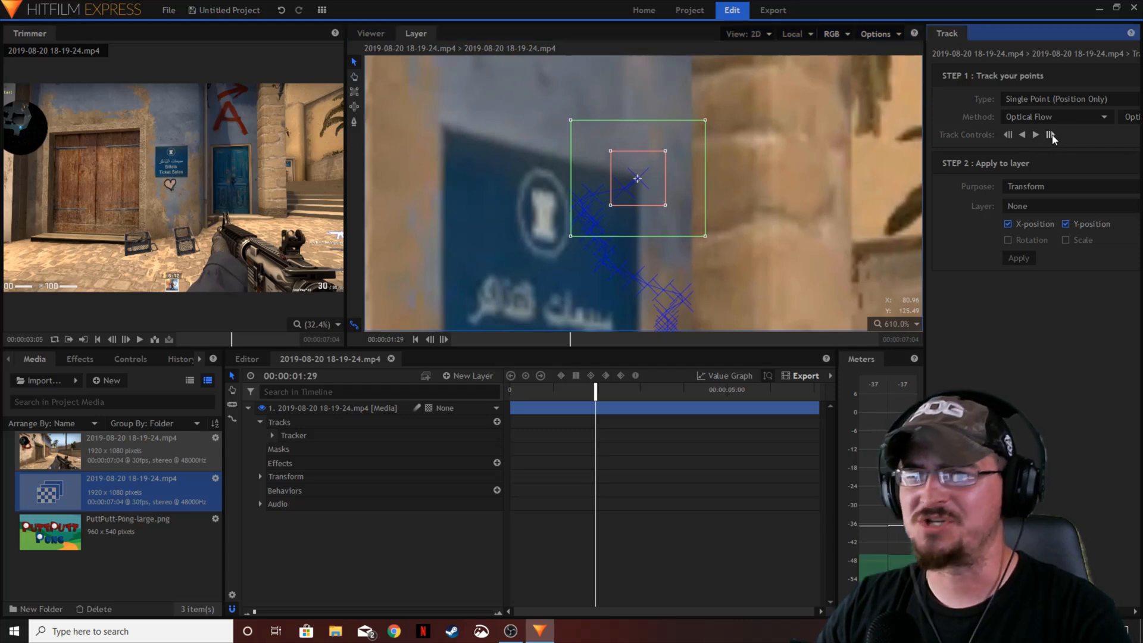
pyautogui.click(1036, 135)
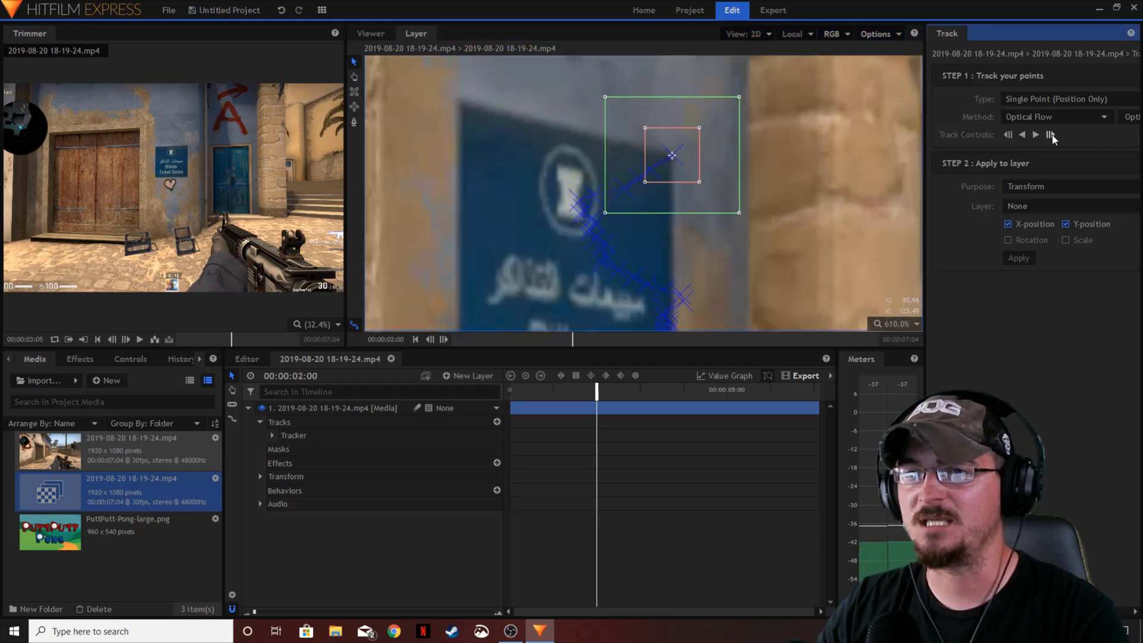
pyautogui.click(1035, 135)
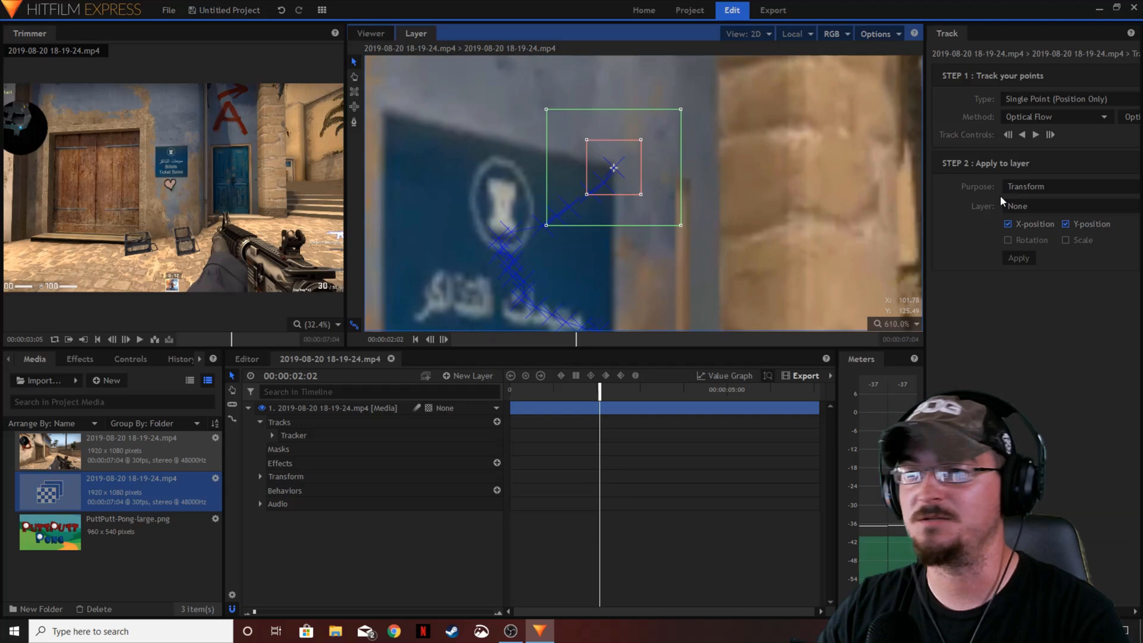
pyautogui.click(1050, 135)
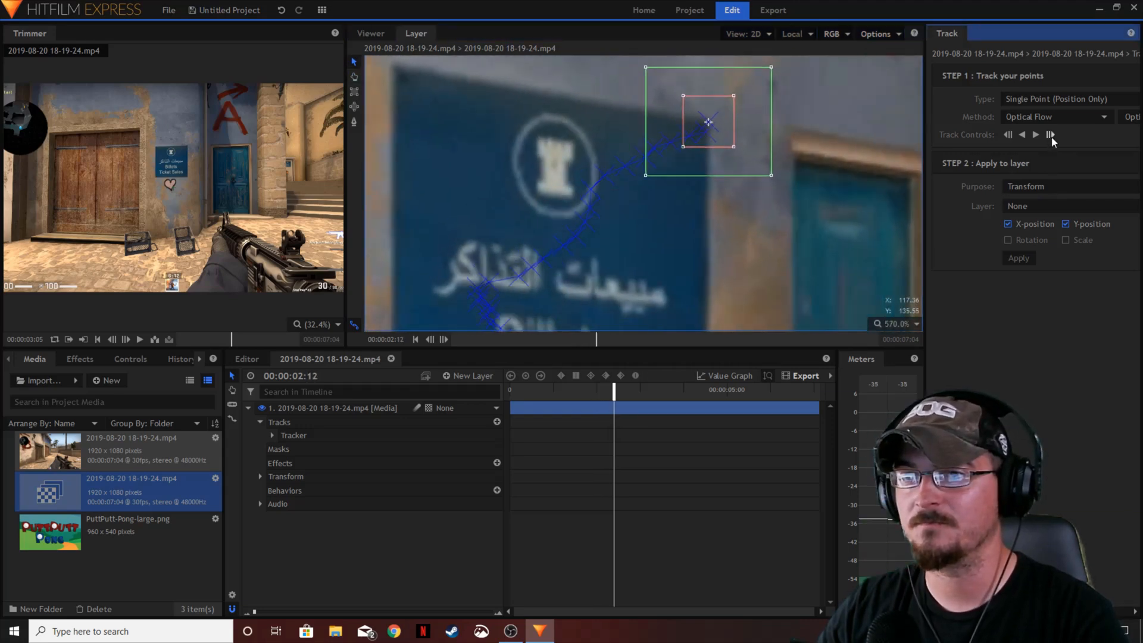
pyautogui.click(1036, 135)
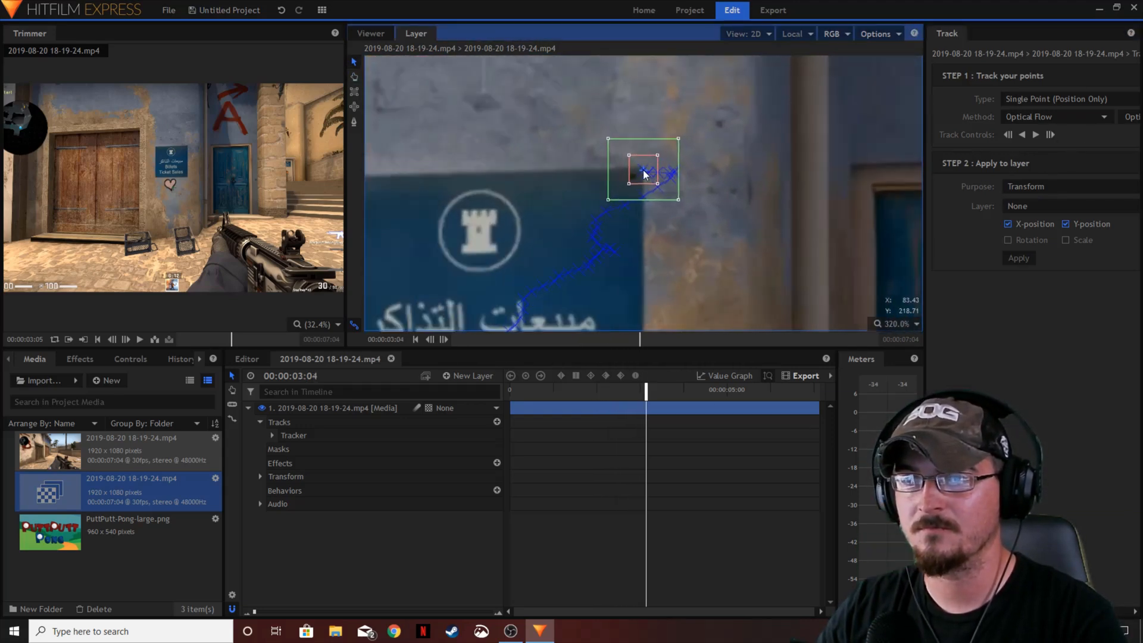
pyautogui.click(1035, 134)
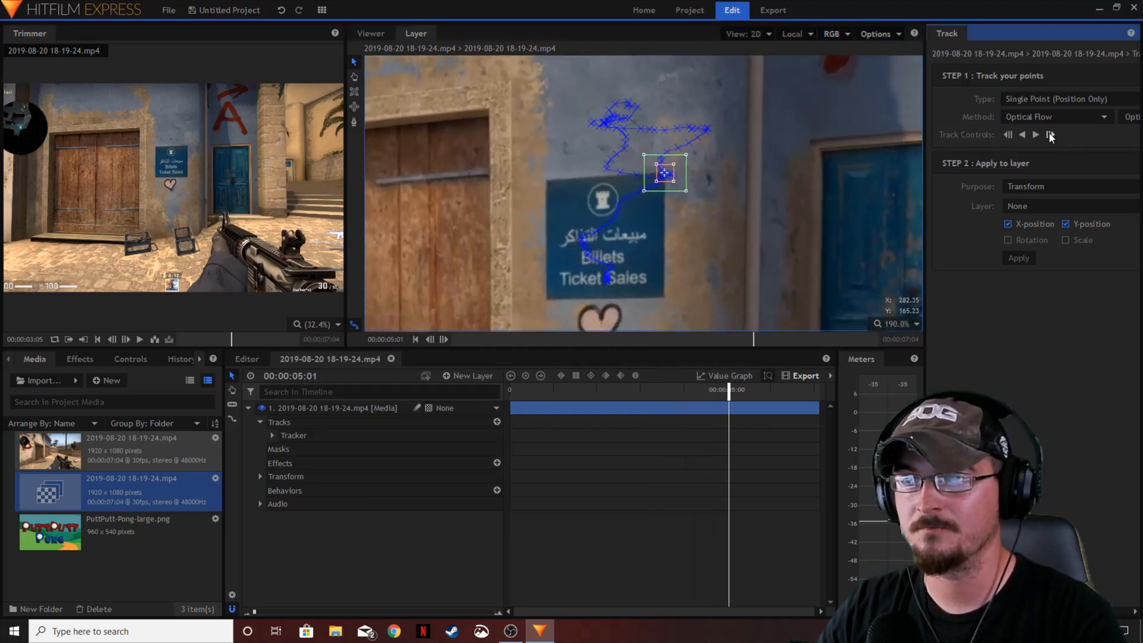
pyautogui.click(1035, 134)
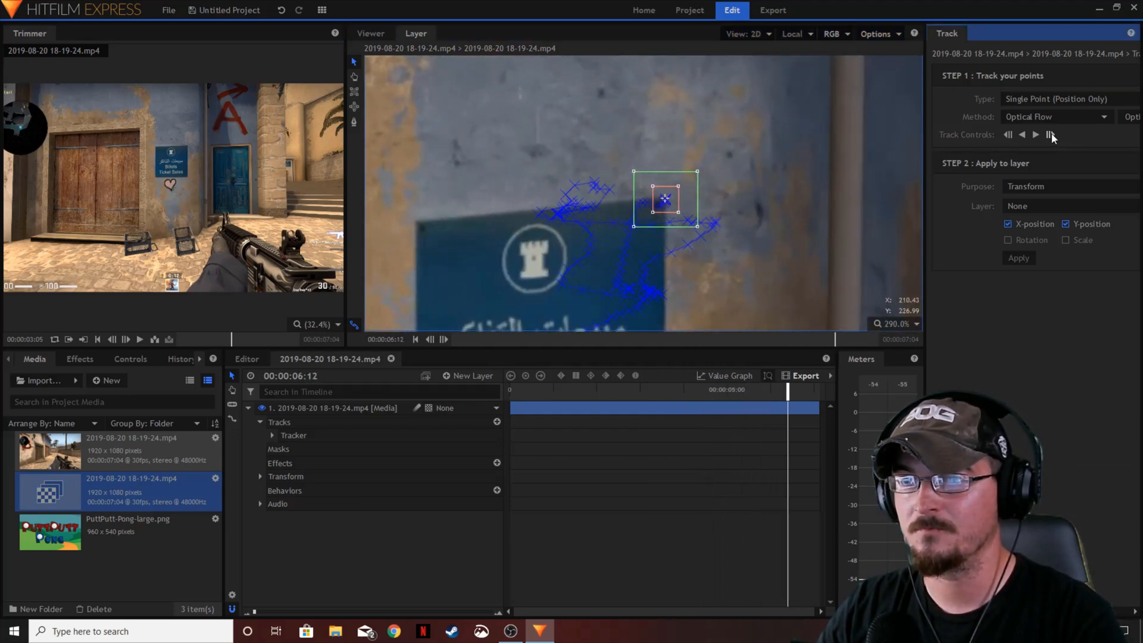
pyautogui.click(1035, 135)
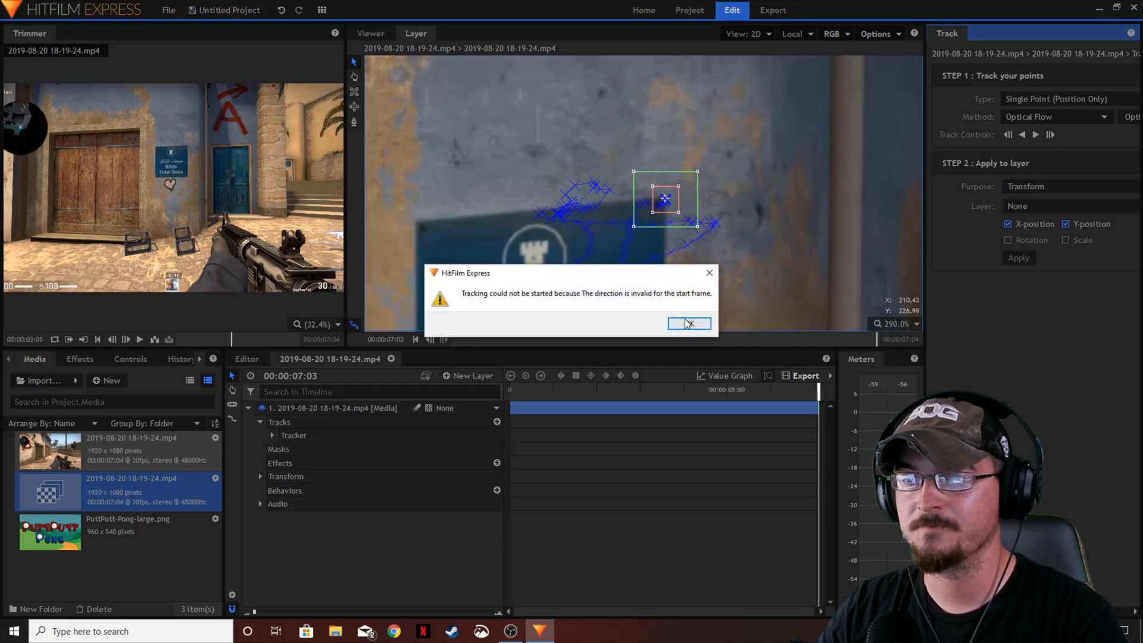
pyautogui.click(689, 324)
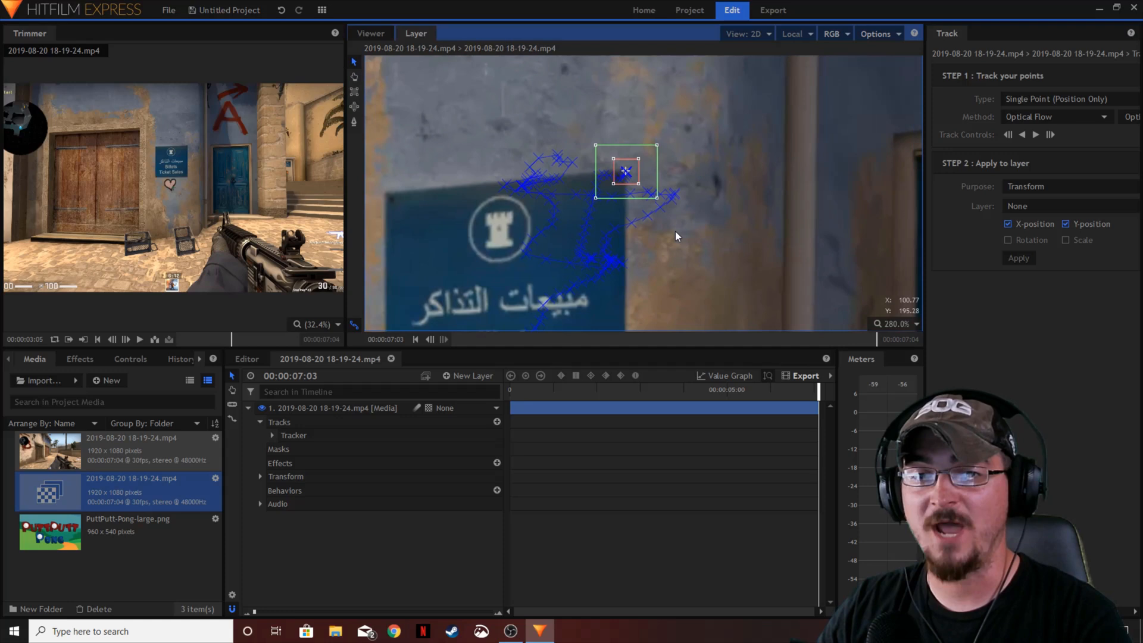
pyautogui.click(293, 436)
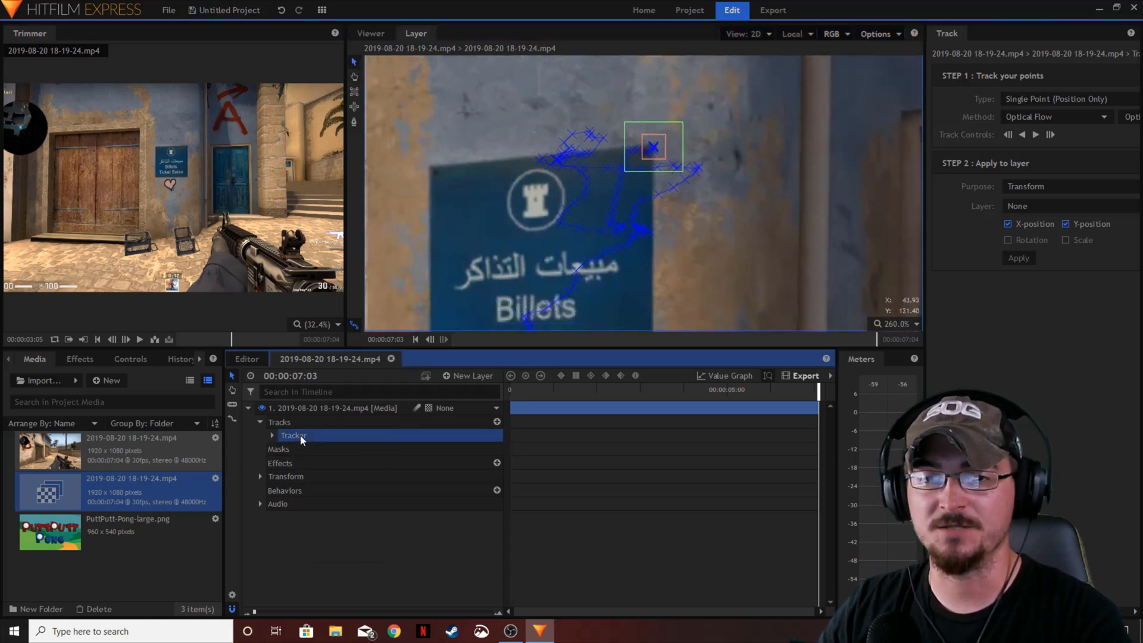
# - Rename the tracker to 'Top Right'
pyautogui.rightClick(293, 436)
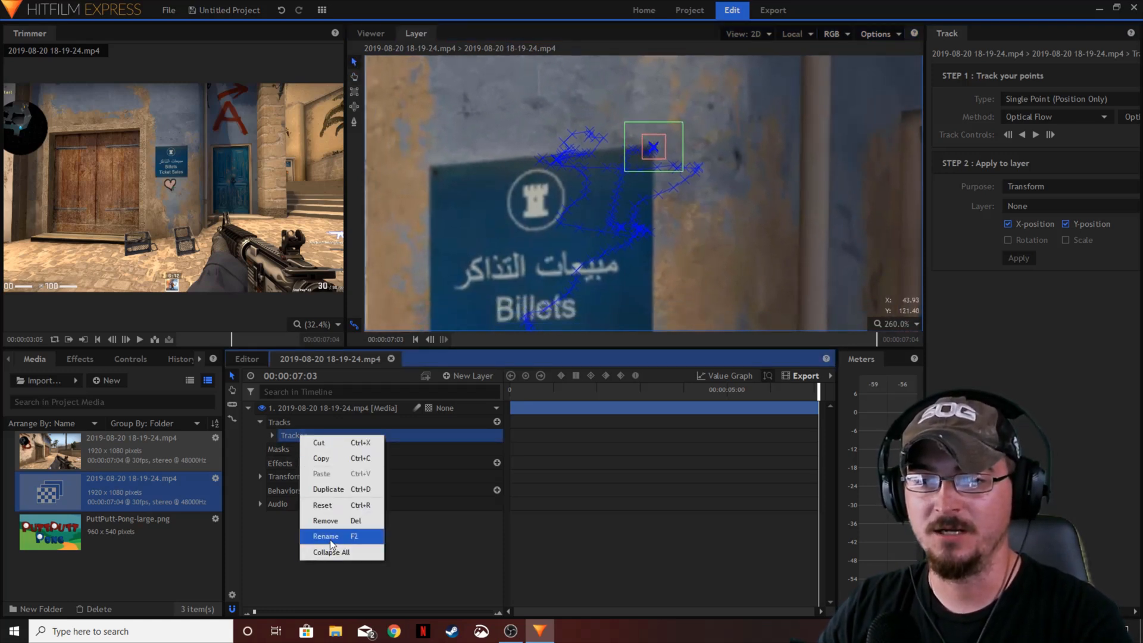
pyautogui.click(325, 536)
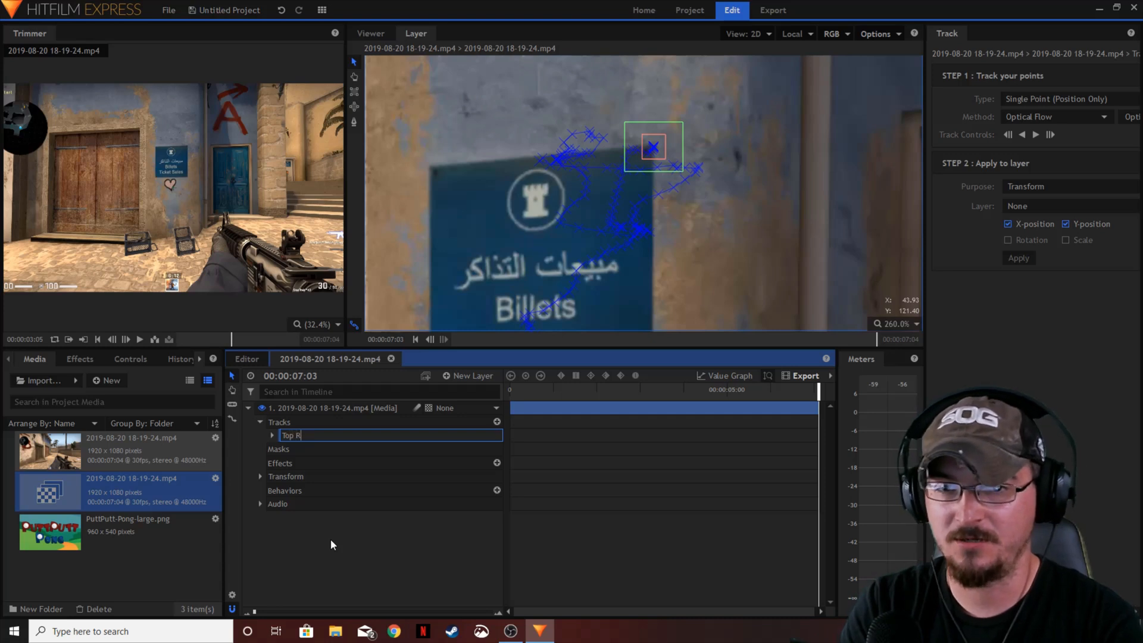
pyautogui.write('ight')
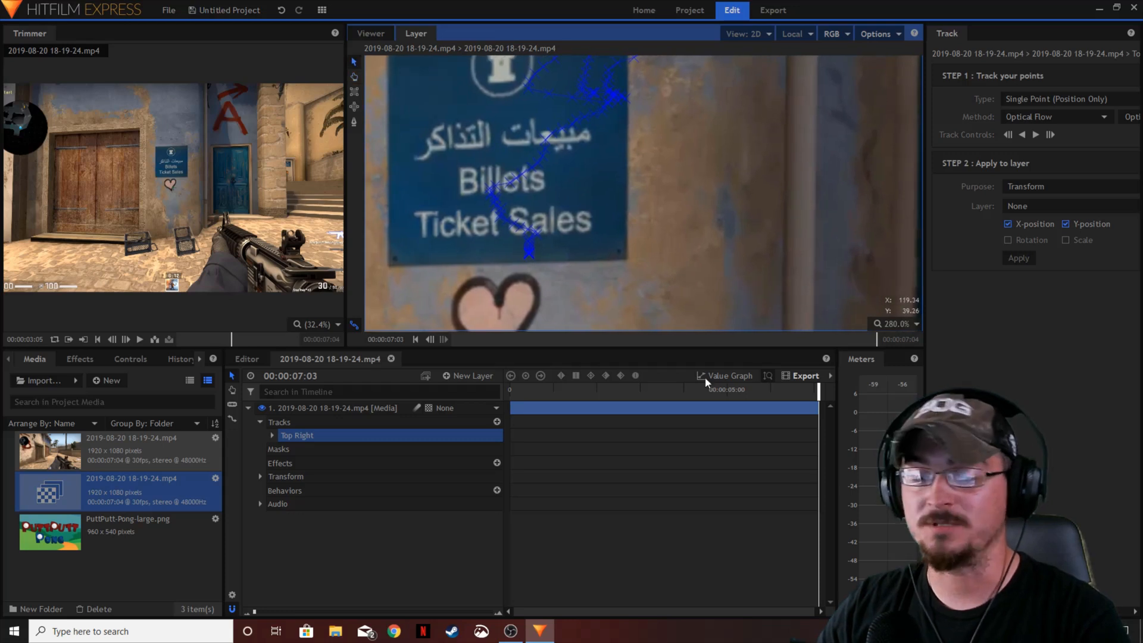
pyautogui.moveTo(354, 543)
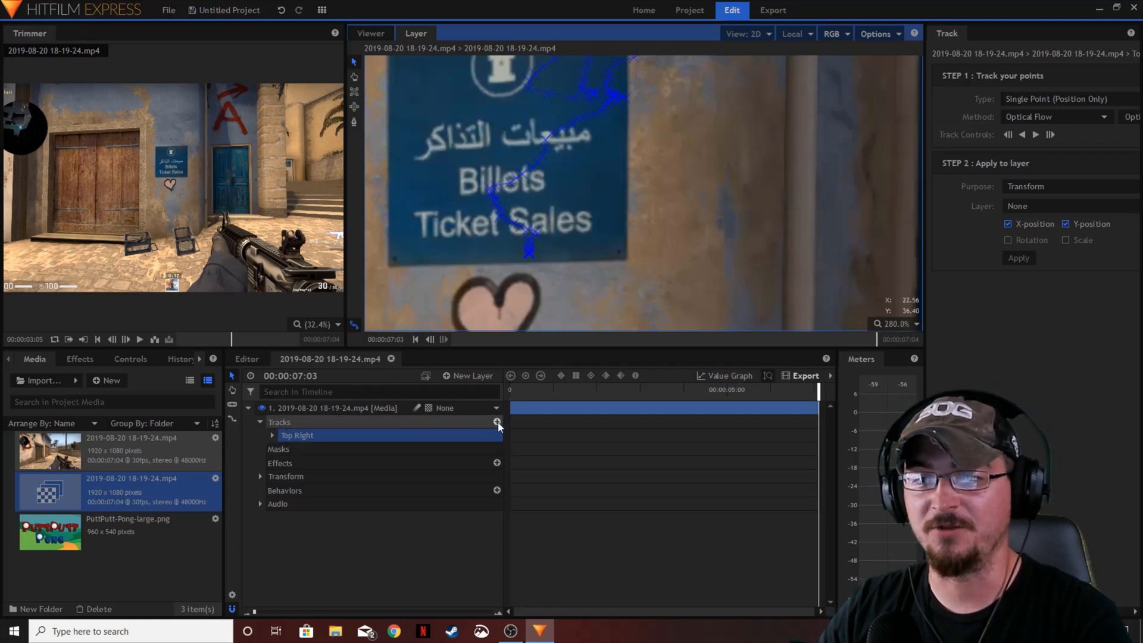
# - Add a second track named 'Bot Right' with its point at the sign's bottom-right corner
pyautogui.click(498, 422)
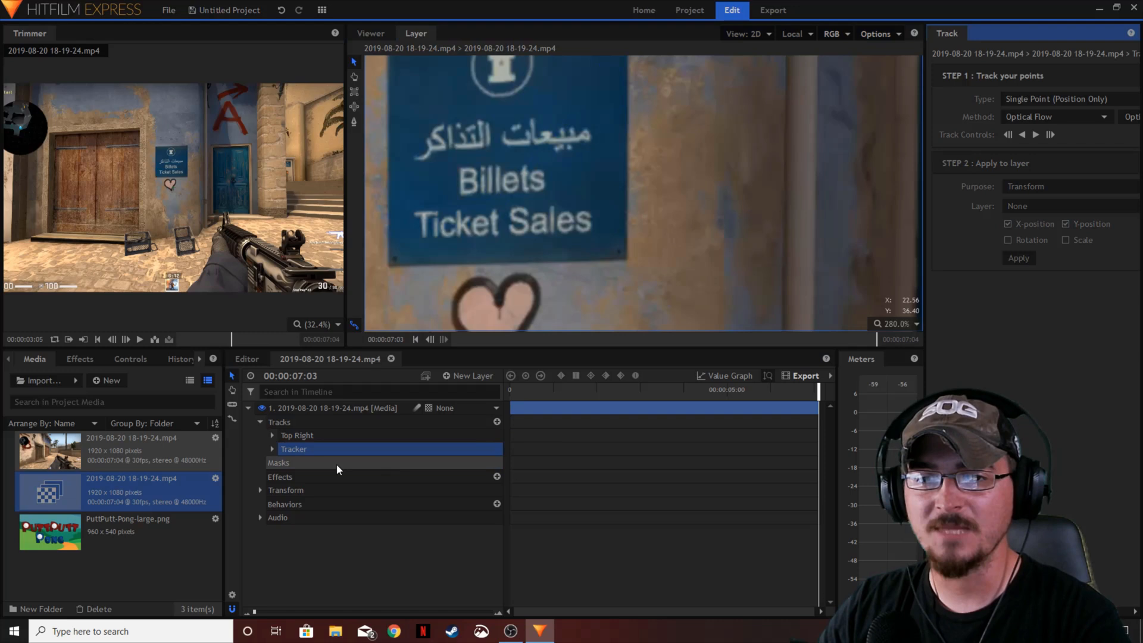
pyautogui.doubleClick(294, 449)
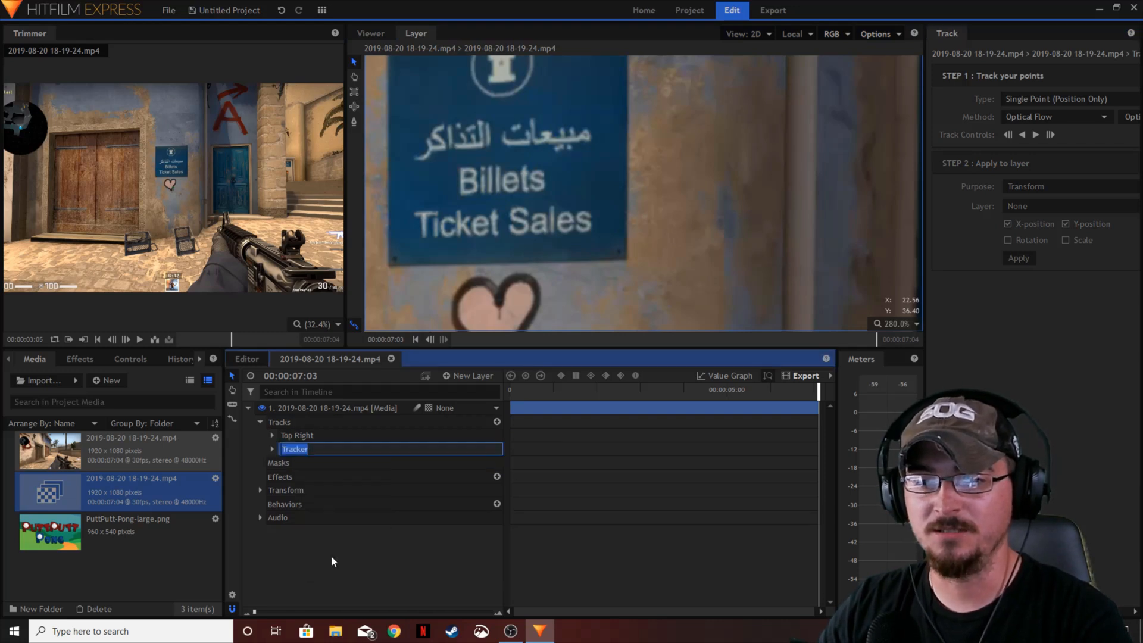
pyautogui.write('Bot right')
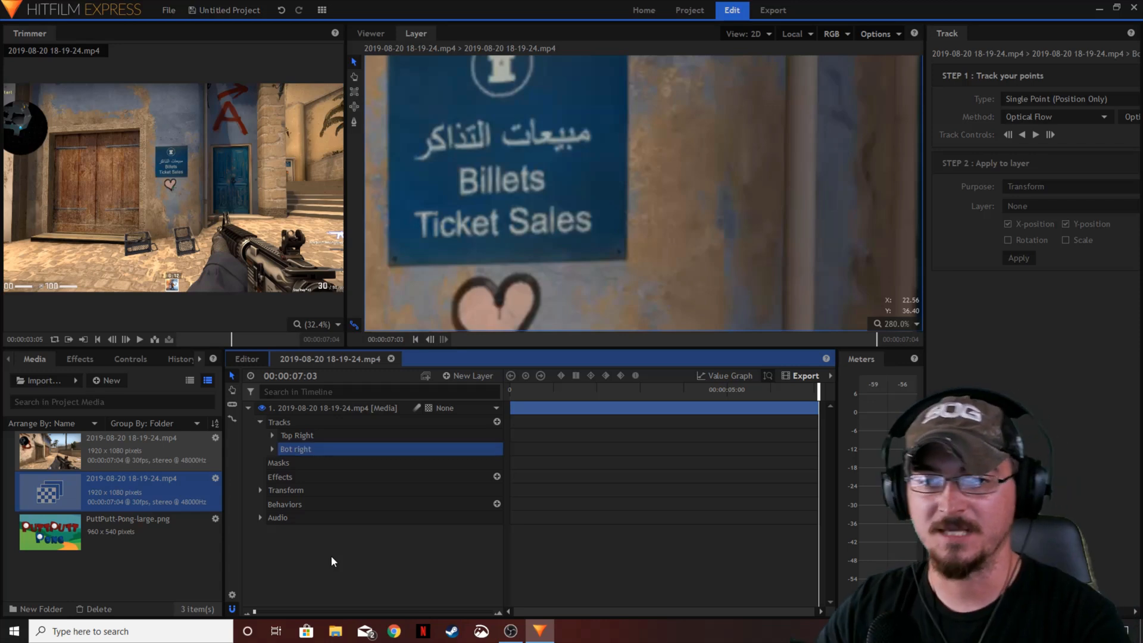
pyautogui.rightClick(295, 449)
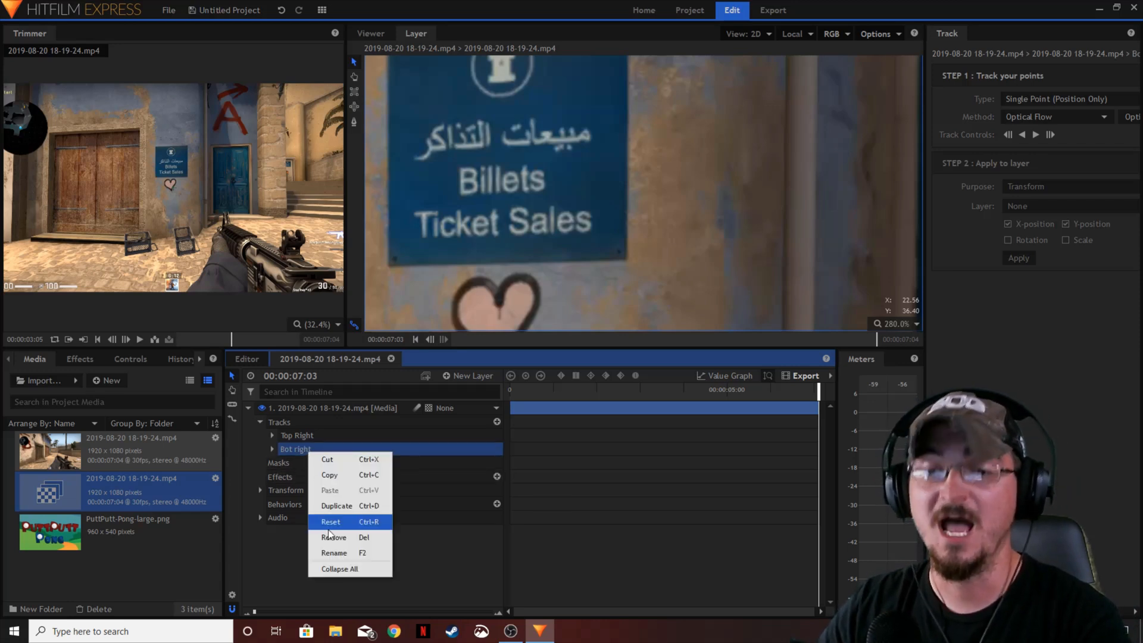
pyautogui.click(334, 552)
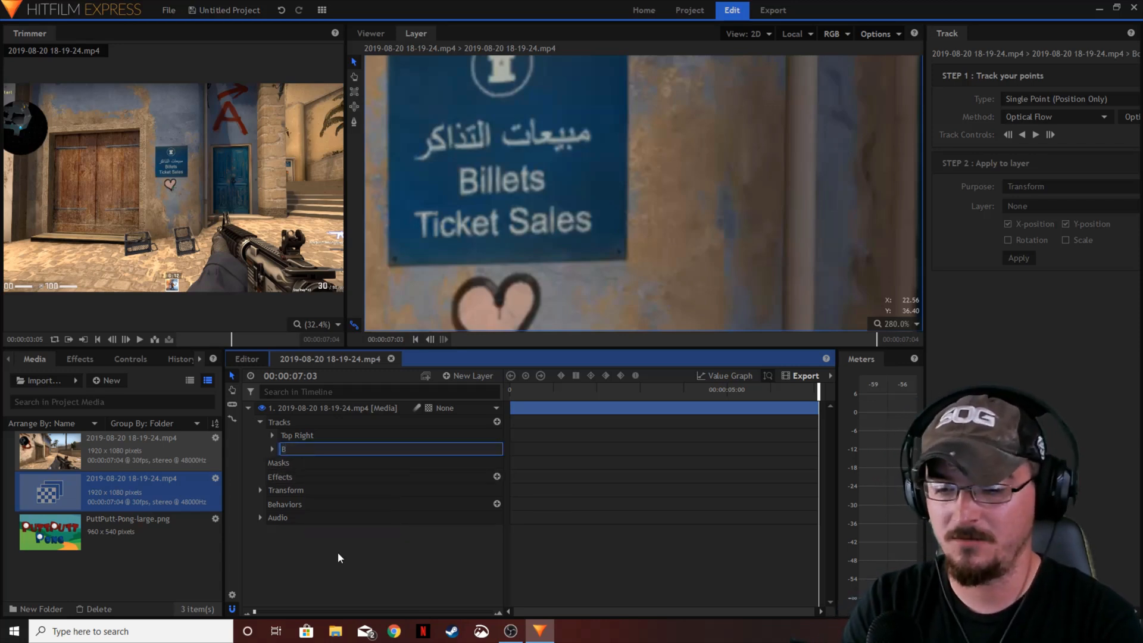
pyautogui.write('Bot Right')
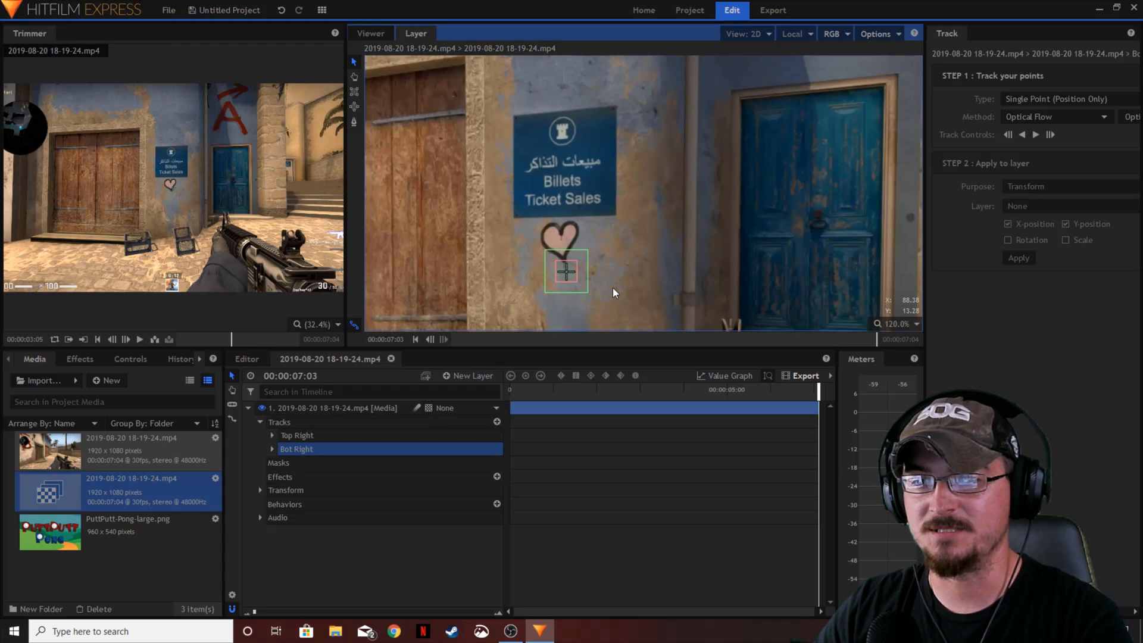
pyautogui.moveTo(566, 271); pyautogui.dragTo(622, 230)
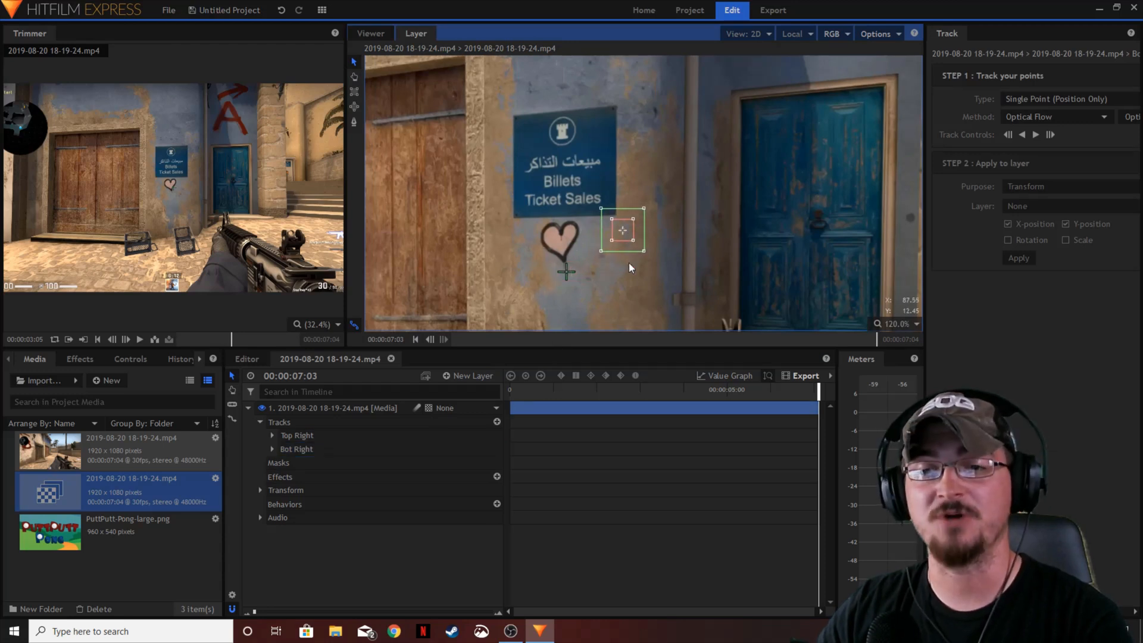
pyautogui.click(297, 436)
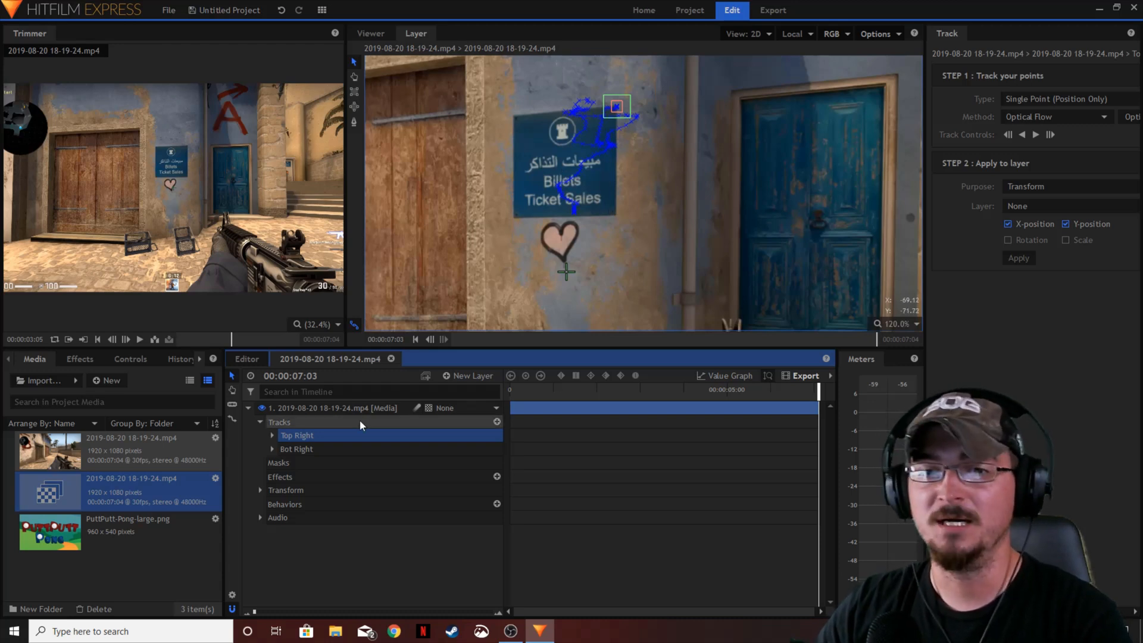
# - Select the Bot Right track in the layer's Tracks list
pyautogui.click(297, 449)
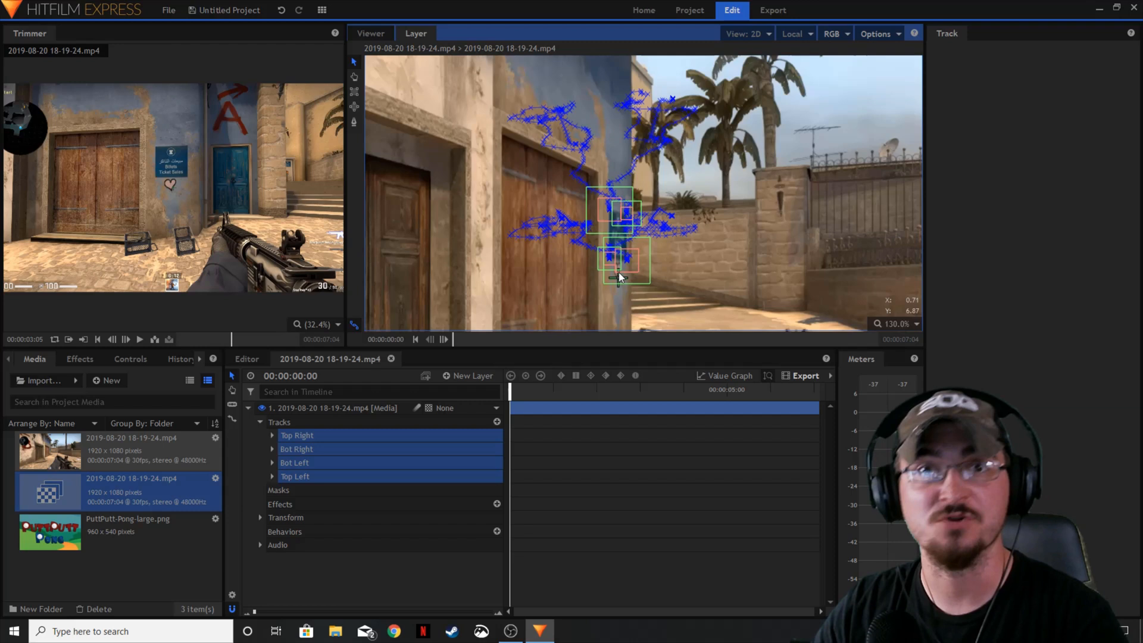
pyautogui.moveTo(698, 281)
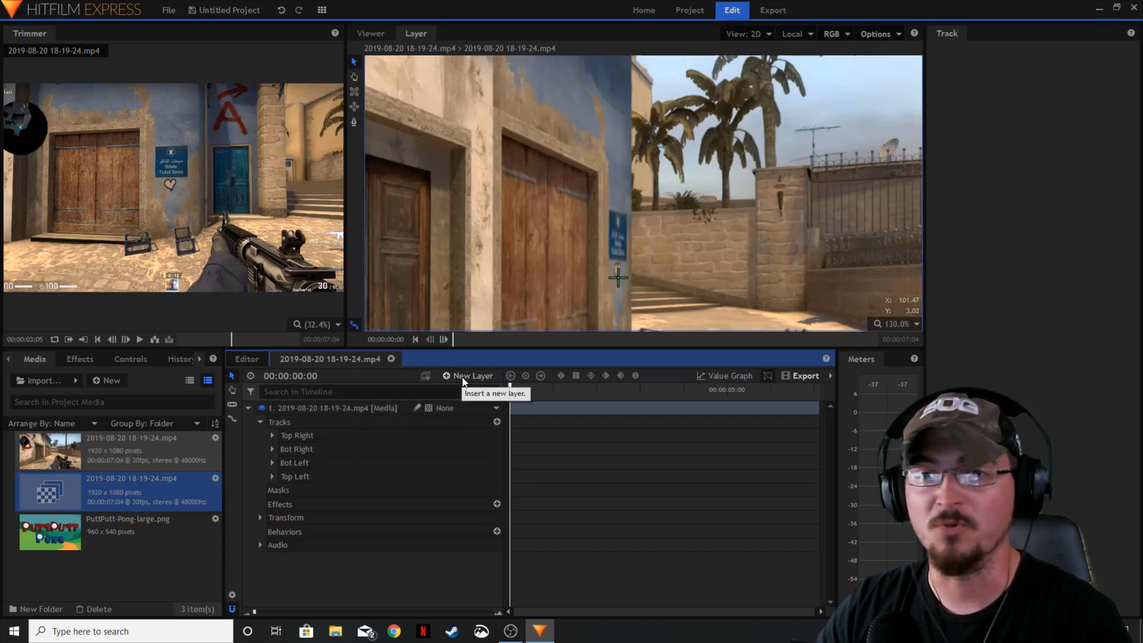
# - Add point layers above the clip via New Layer > Point
pyautogui.click(472, 375)
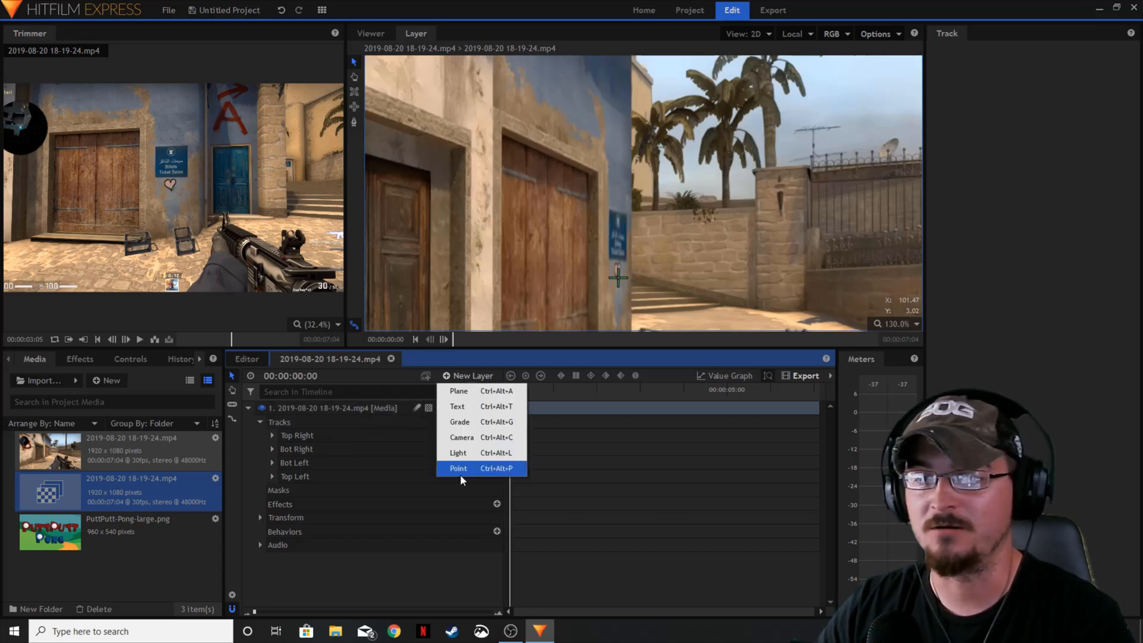
pyautogui.click(459, 468)
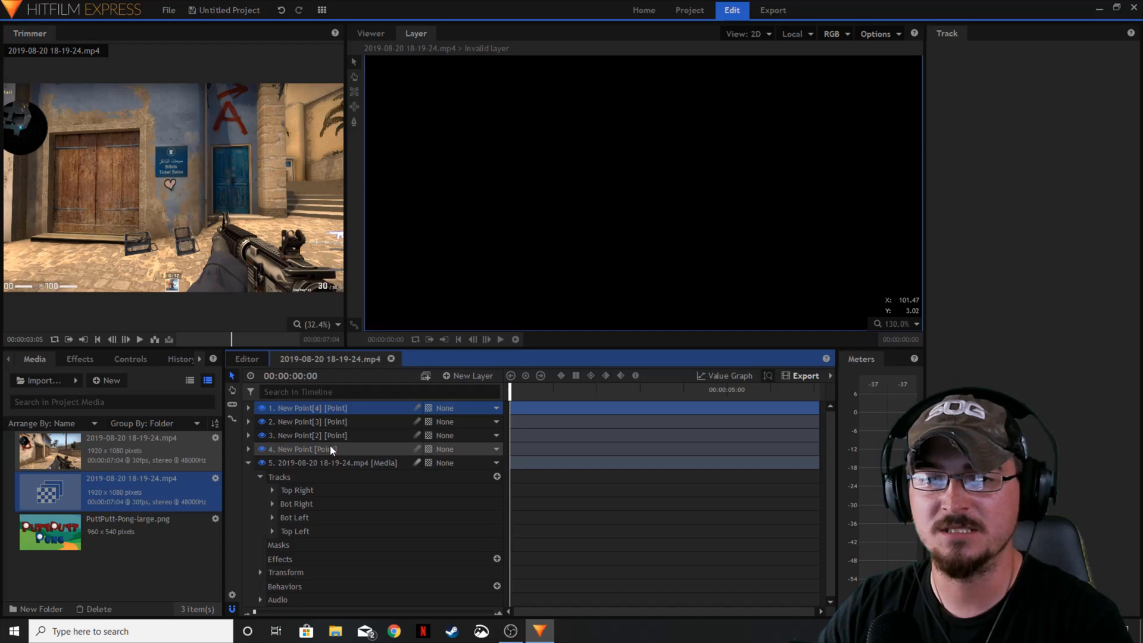
pyautogui.moveTo(329, 449)
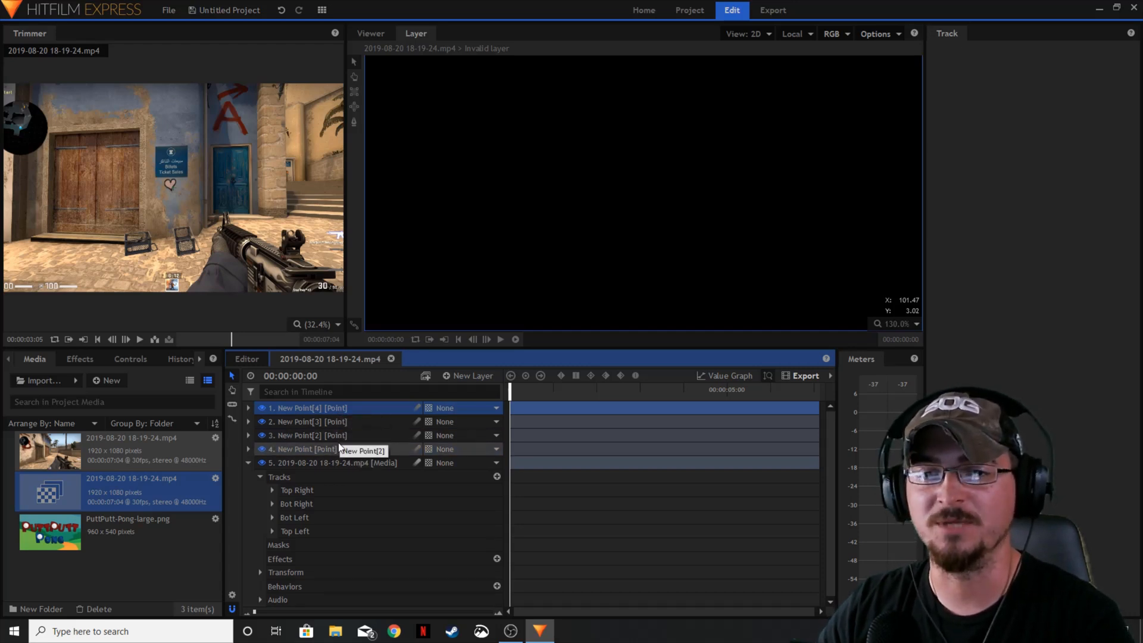
pyautogui.rightClick(332, 449)
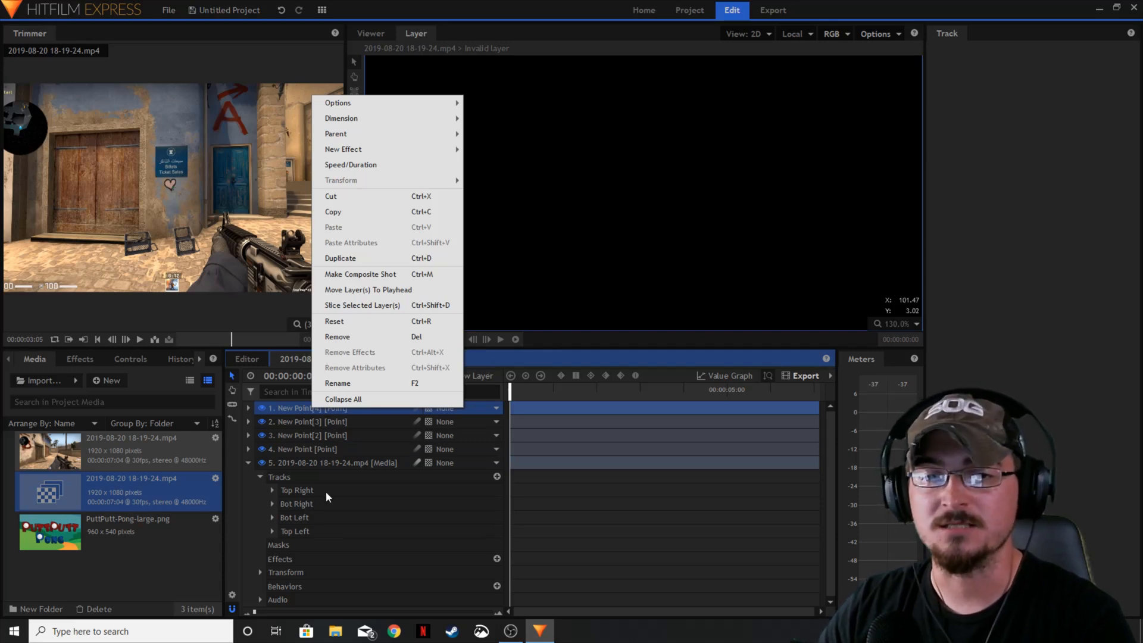
pyautogui.moveTo(311, 549)
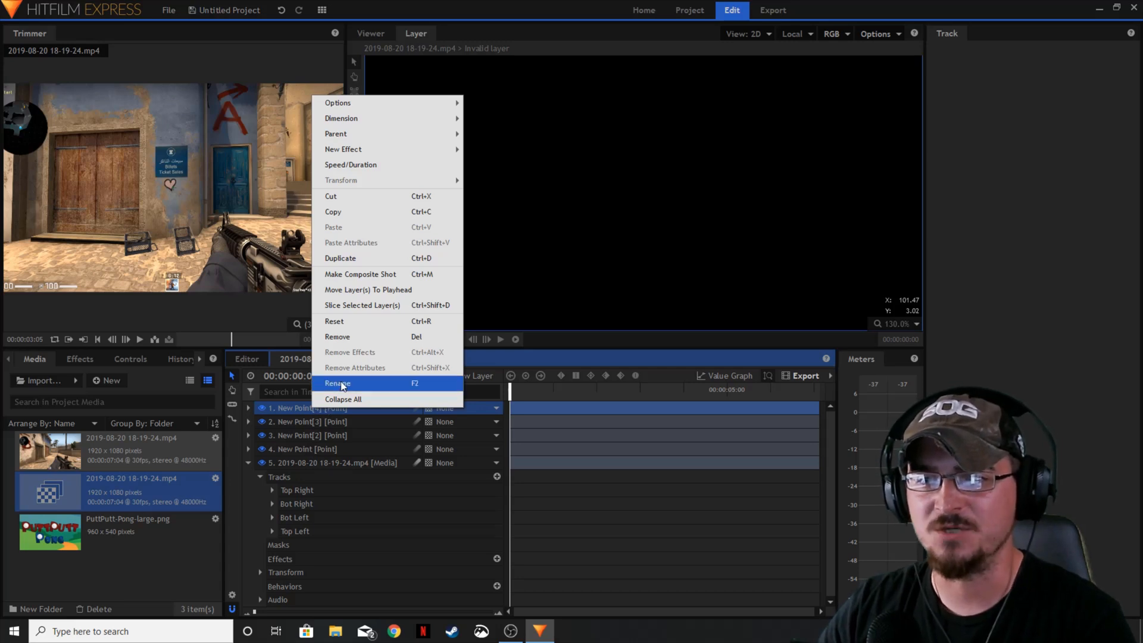
# - Rename the point layers to the corner names Top Right through Bot Right
pyautogui.click(337, 382)
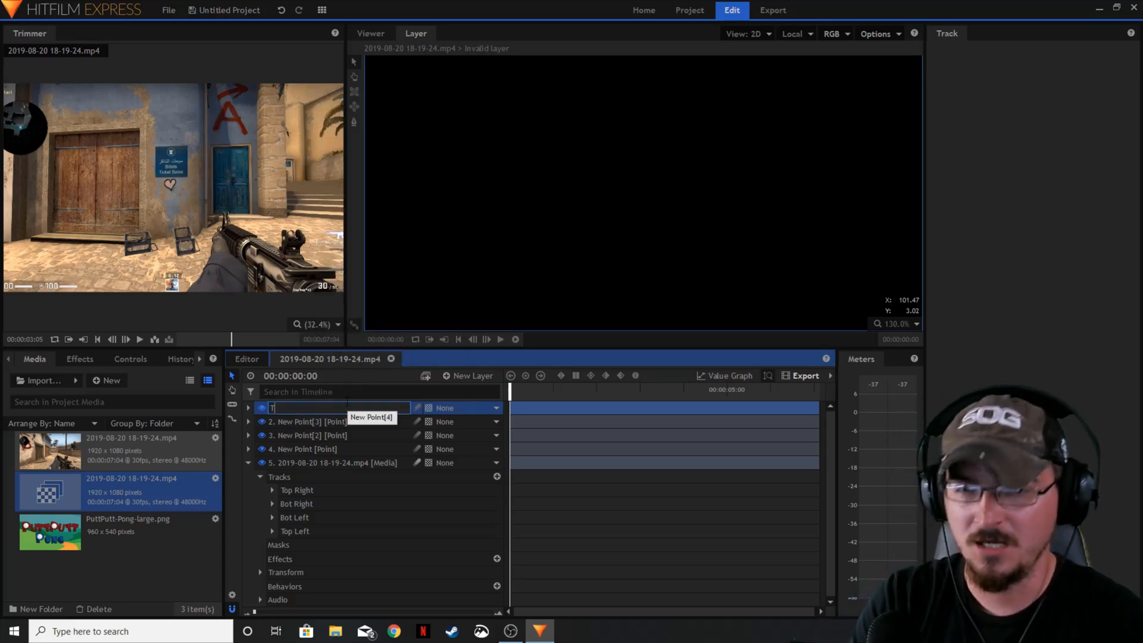
pyautogui.write('Top R')
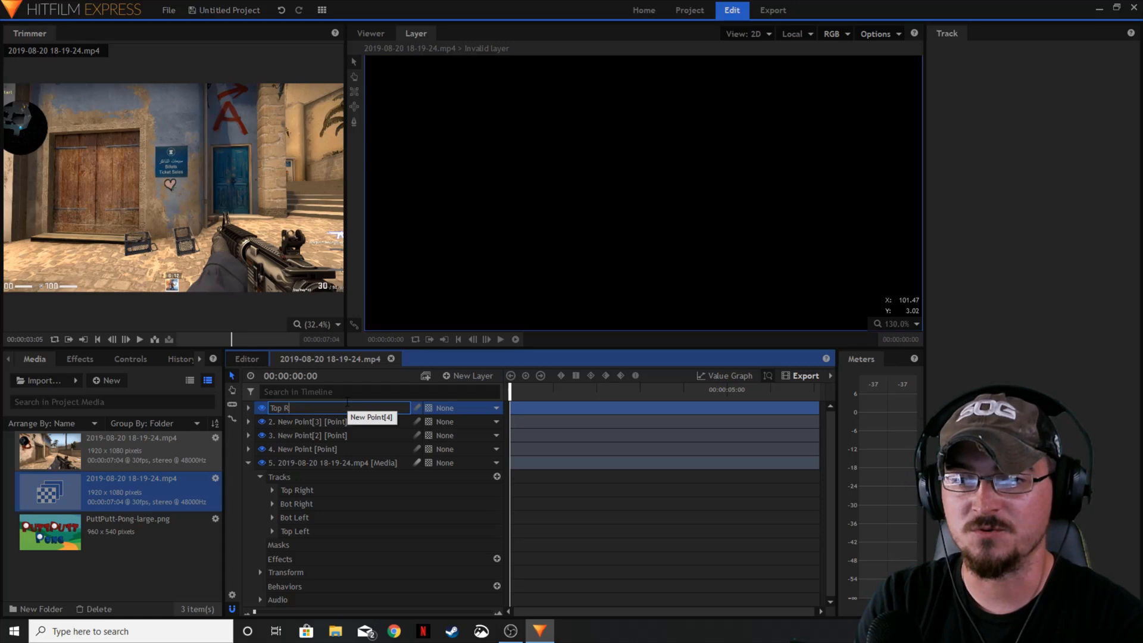
pyautogui.write('ight')
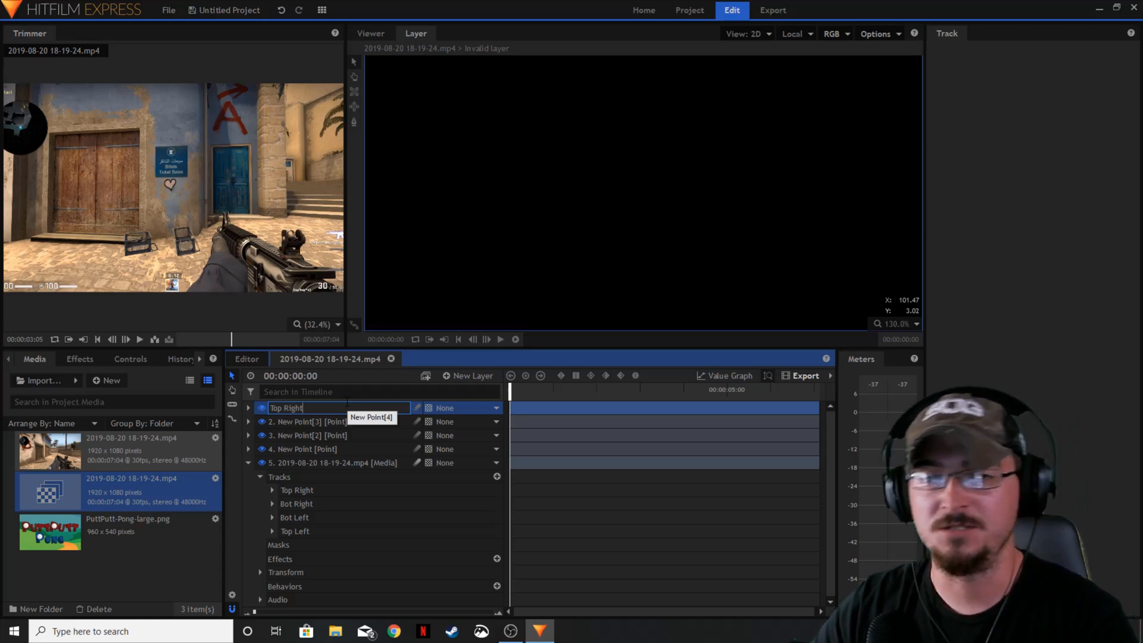
pyautogui.rightClick(306, 422)
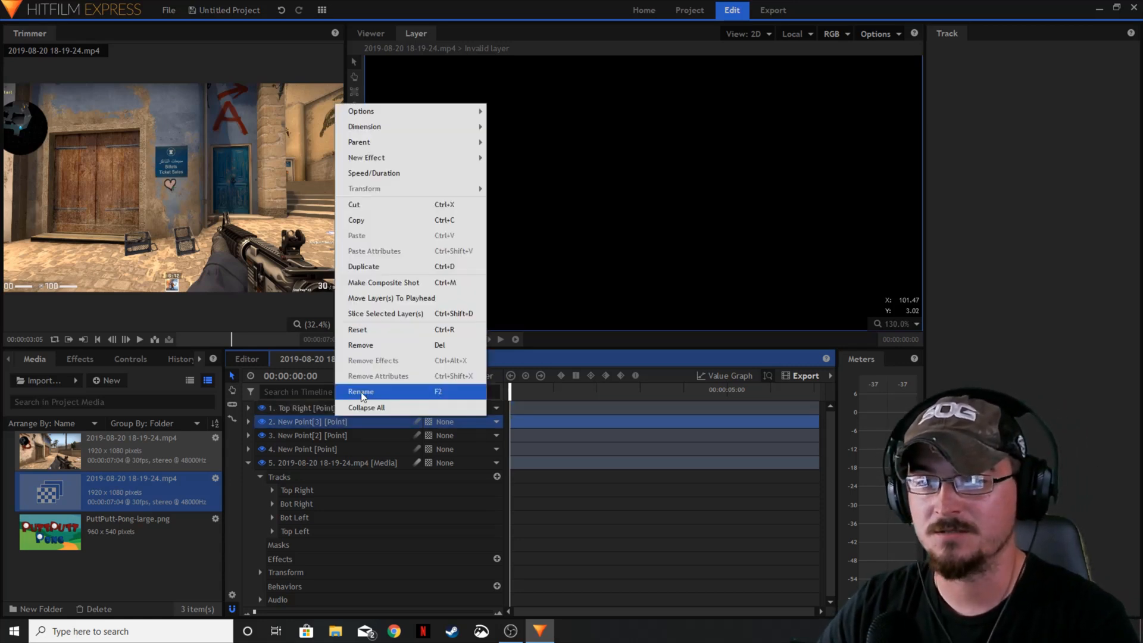
pyautogui.click(360, 392)
pyautogui.write('Bot Left')
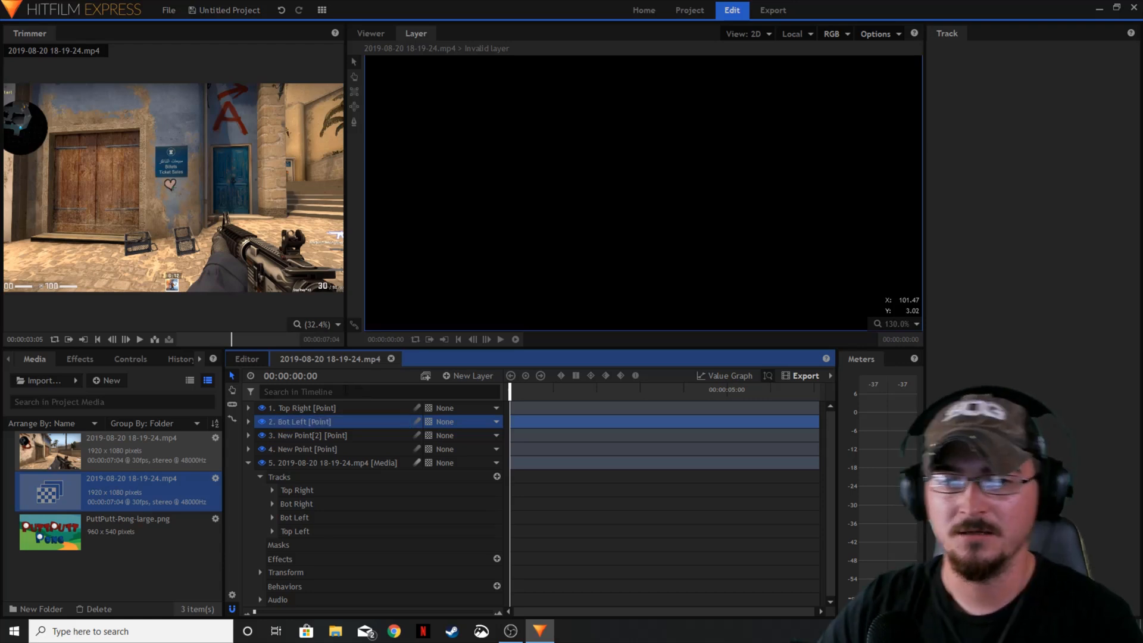
pyautogui.rightClick(306, 436)
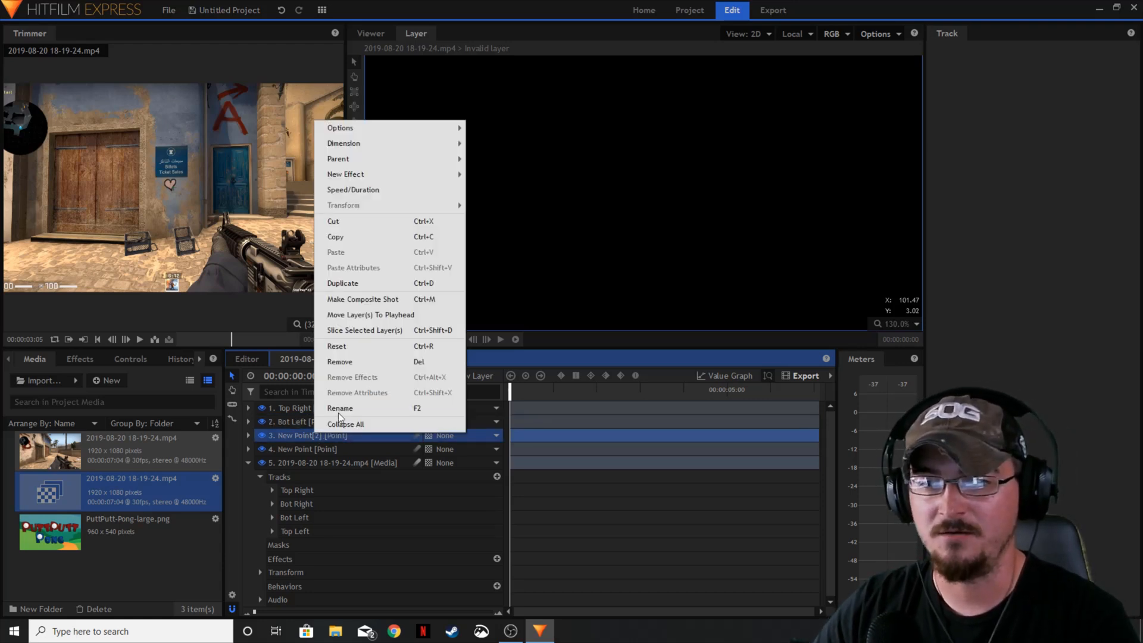
pyautogui.click(339, 407)
pyautogui.write('Top Left')
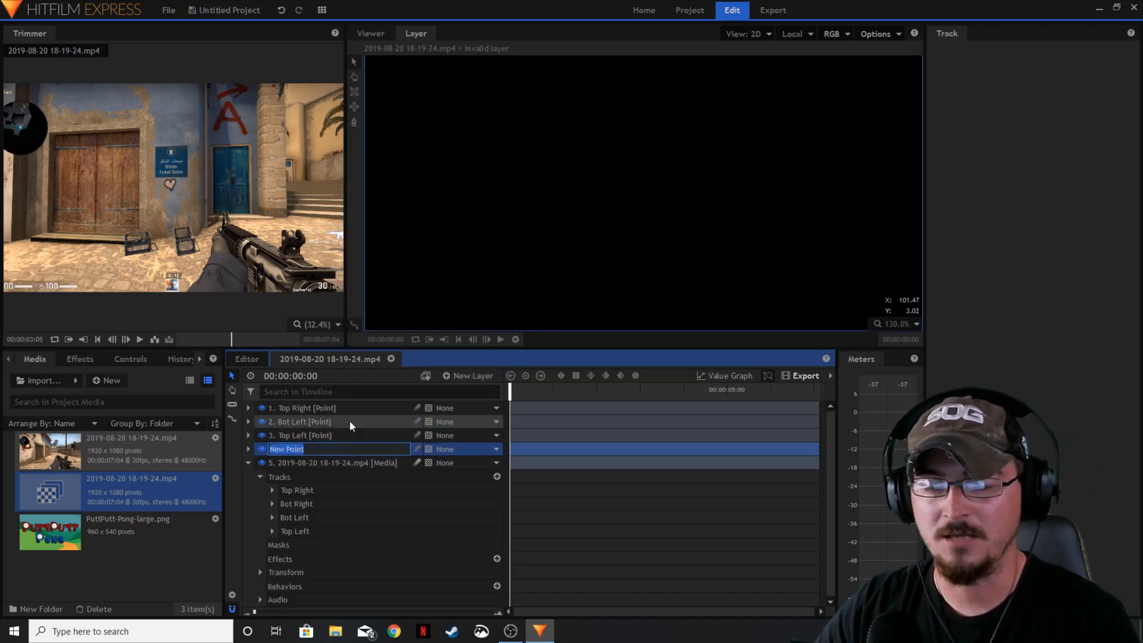
pyautogui.write('Bot Right')
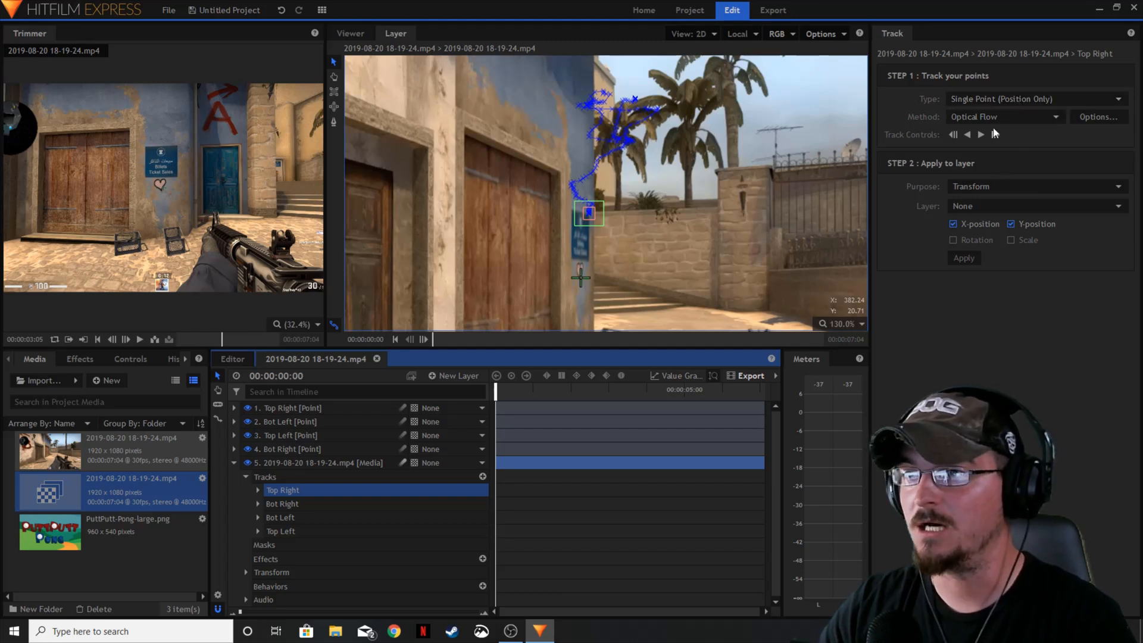
# - Enable the tracking Options and apply the Top Right track to the Top Right point layer
pyautogui.click(1099, 116)
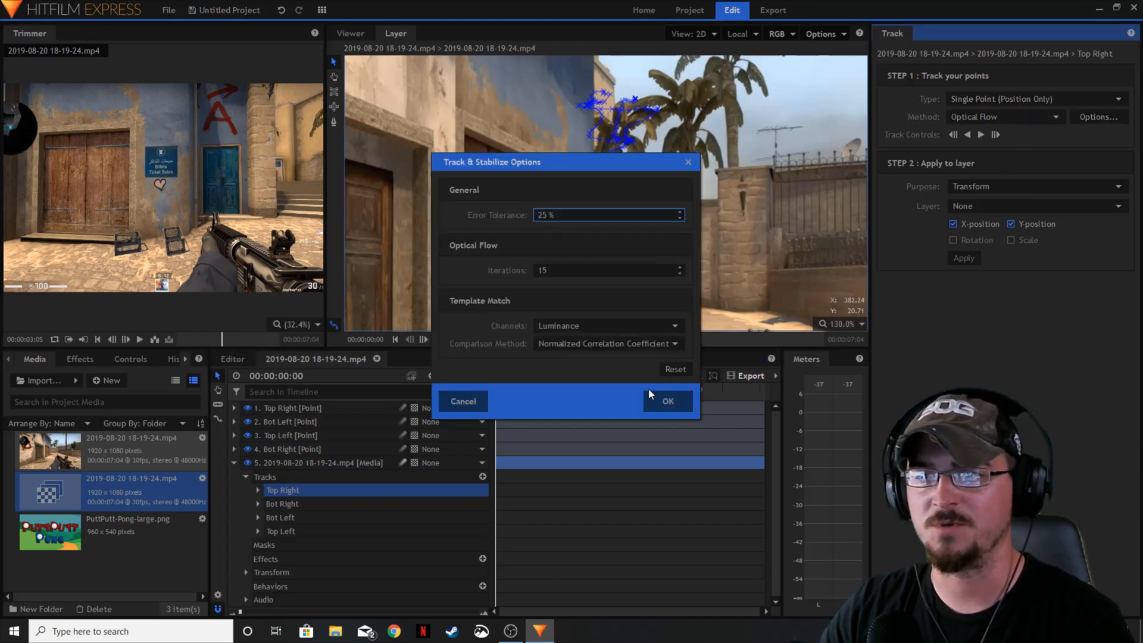
pyautogui.click(666, 401)
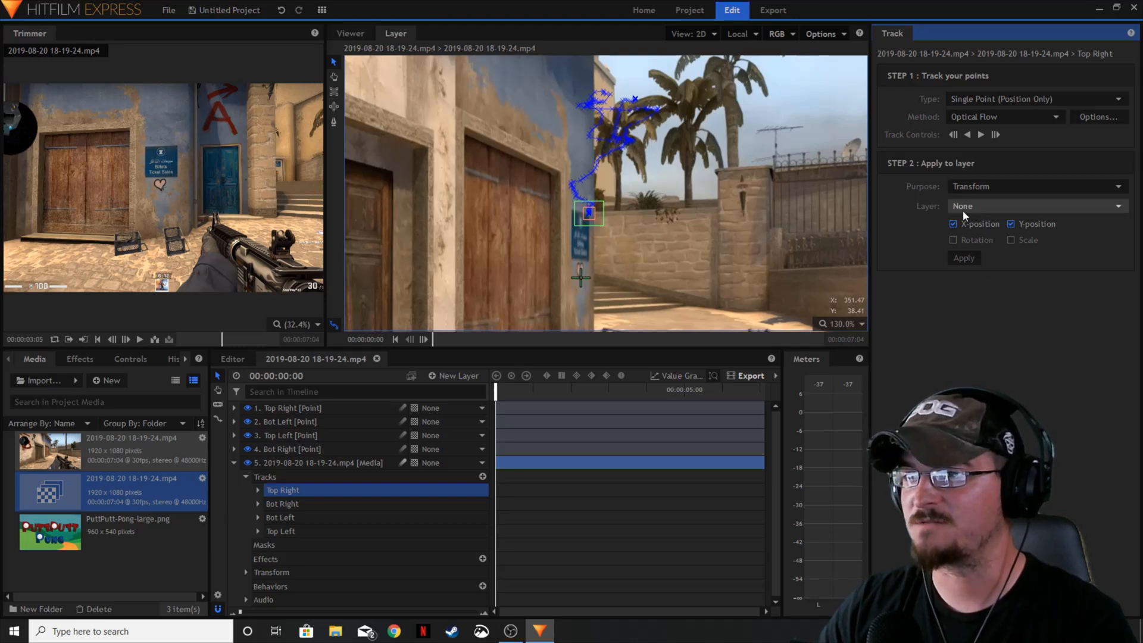
pyautogui.click(1035, 206)
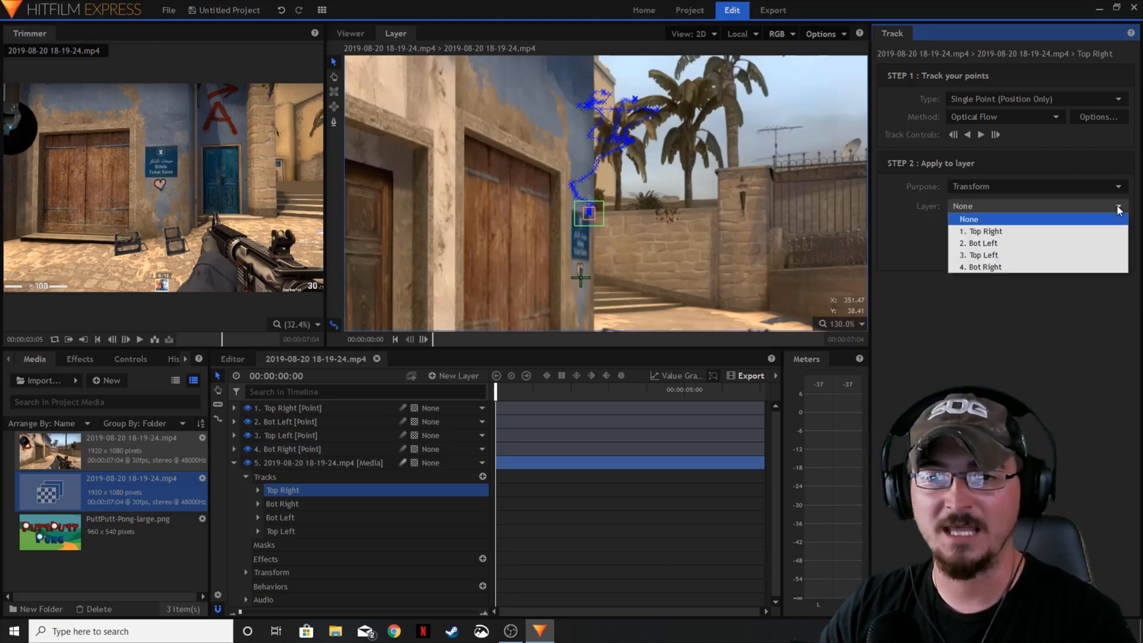
pyautogui.click(980, 231)
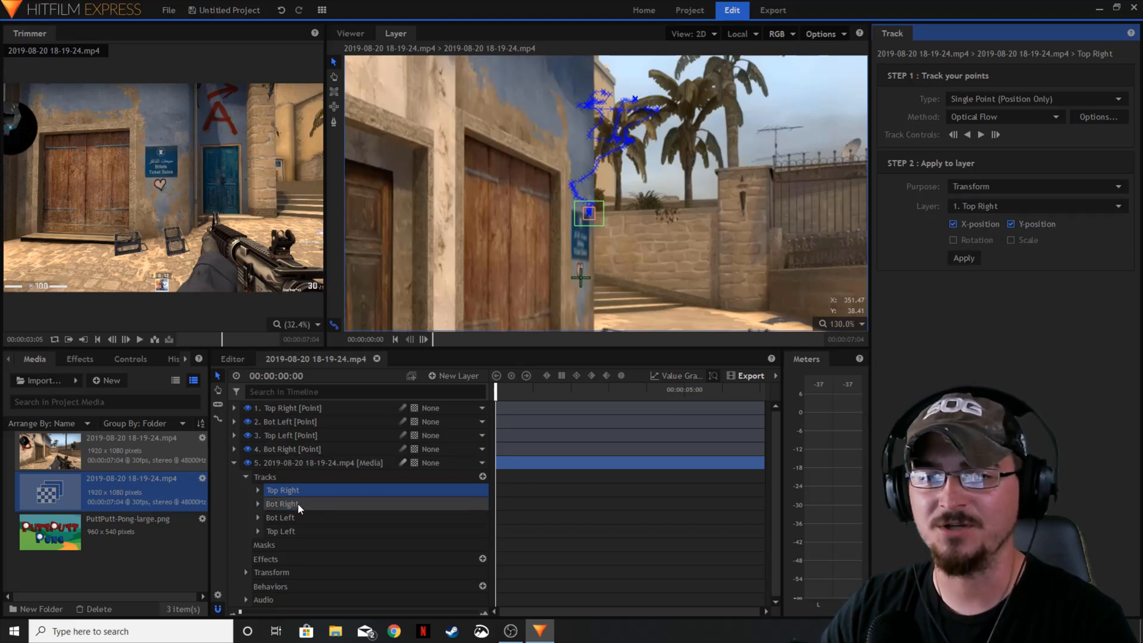
# - Apply the Bot Right and Bot Left tracks to their matching point layers, then move to Top Left
pyautogui.click(281, 504)
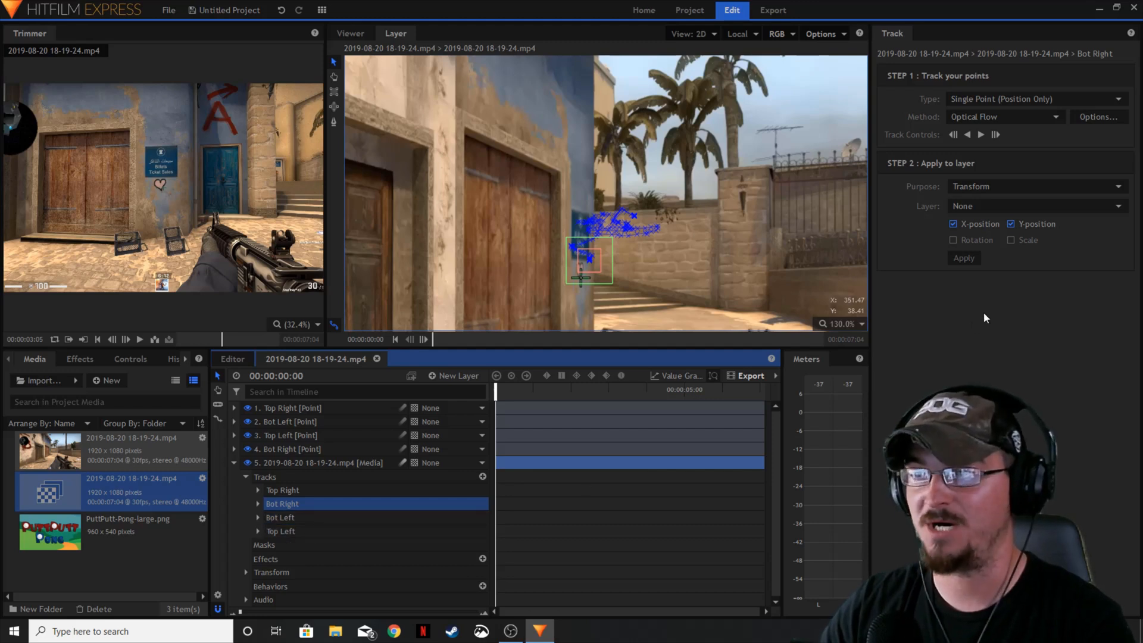
pyautogui.click(1035, 206)
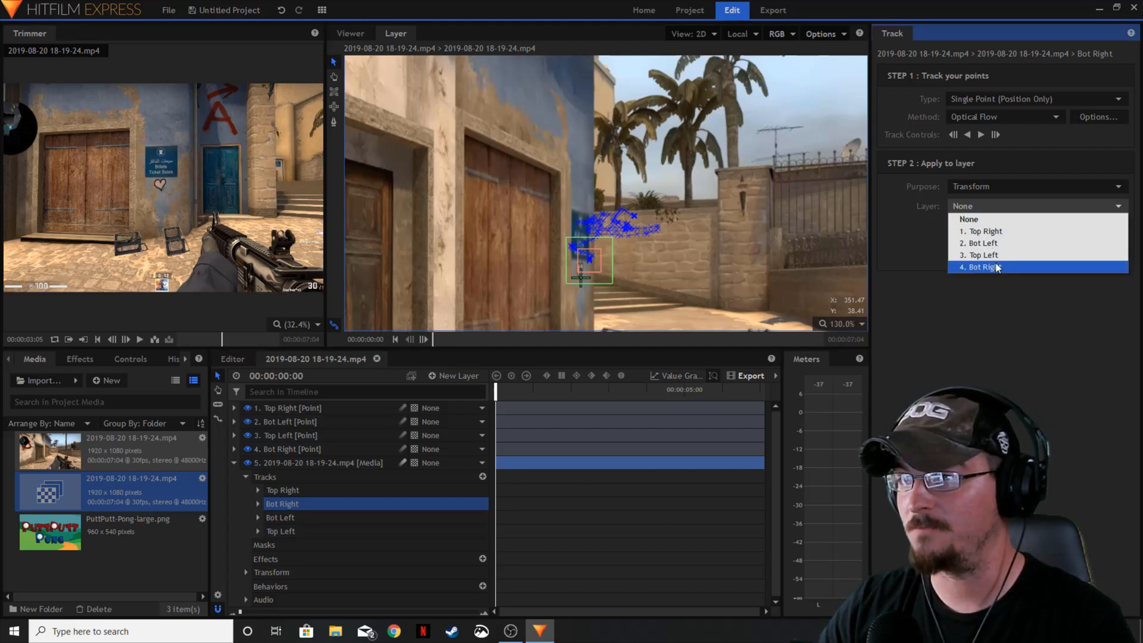
pyautogui.click(980, 266)
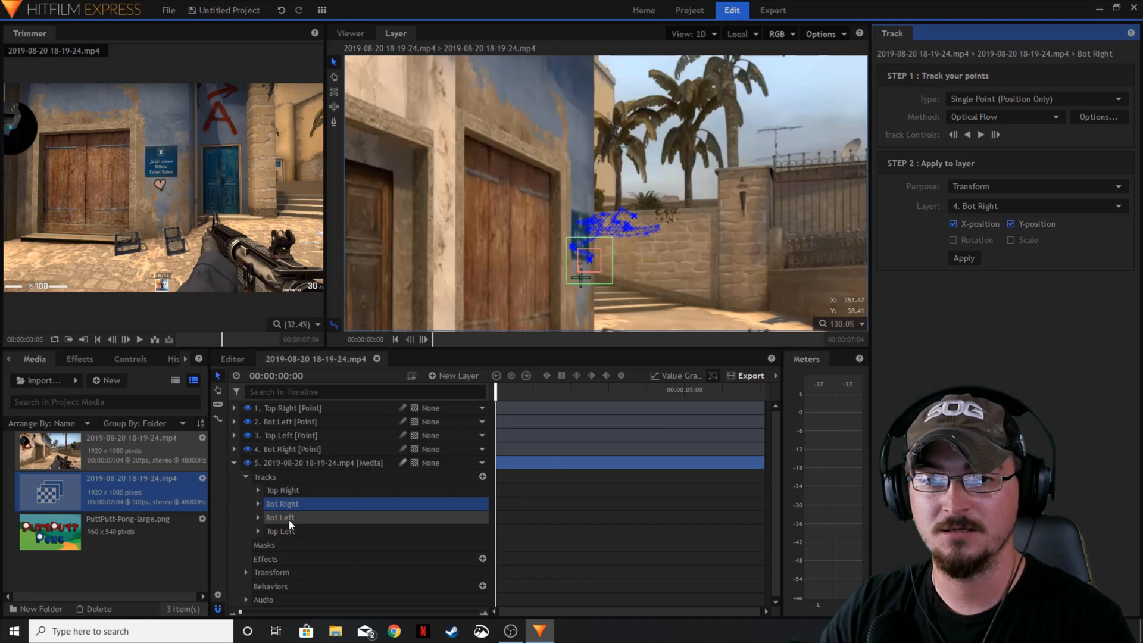
pyautogui.click(1028, 206)
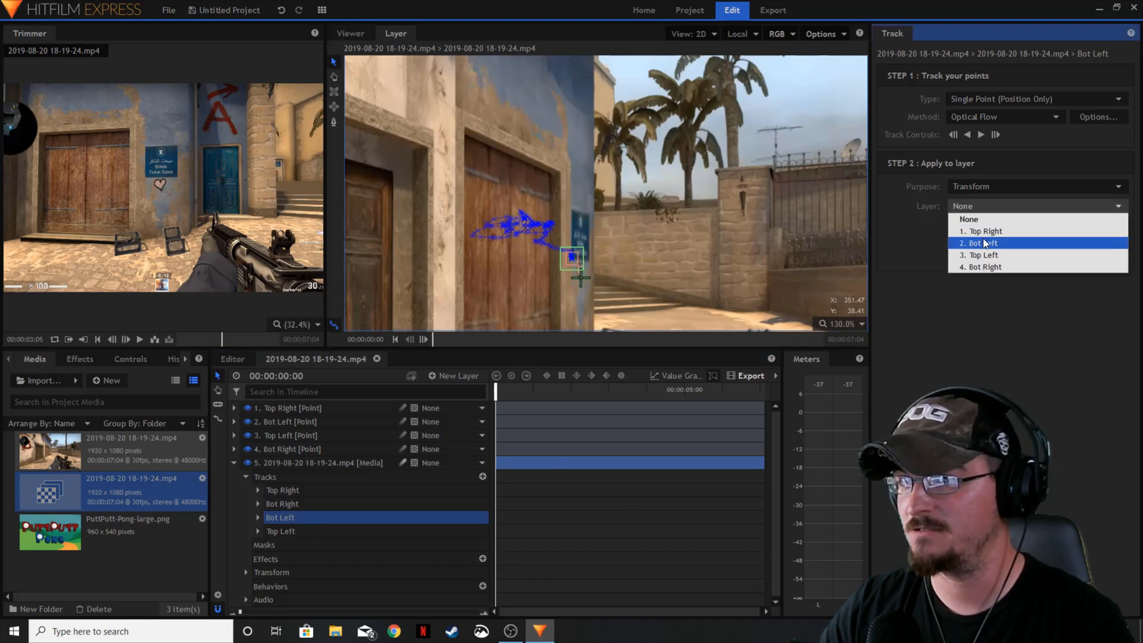
pyautogui.click(983, 243)
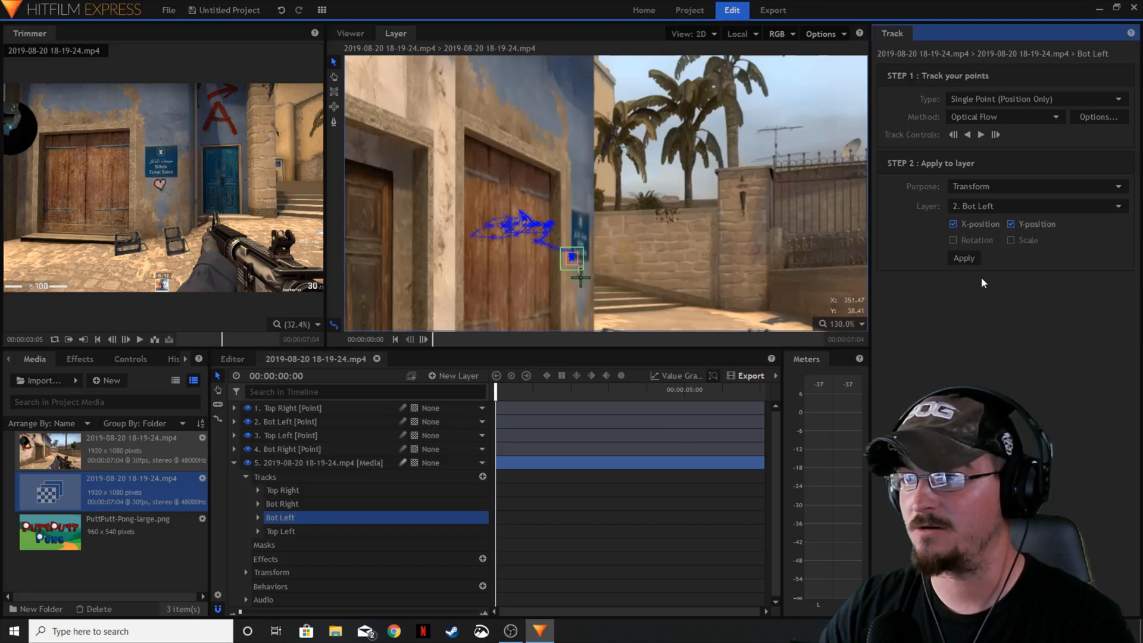
pyautogui.click(281, 531)
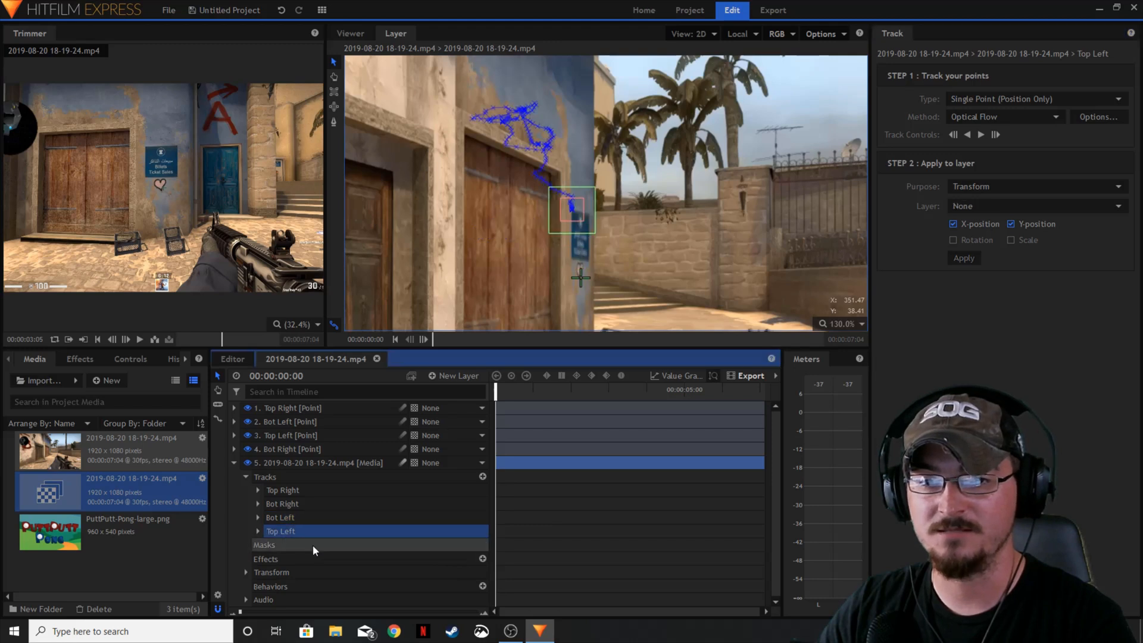
pyautogui.click(1035, 206)
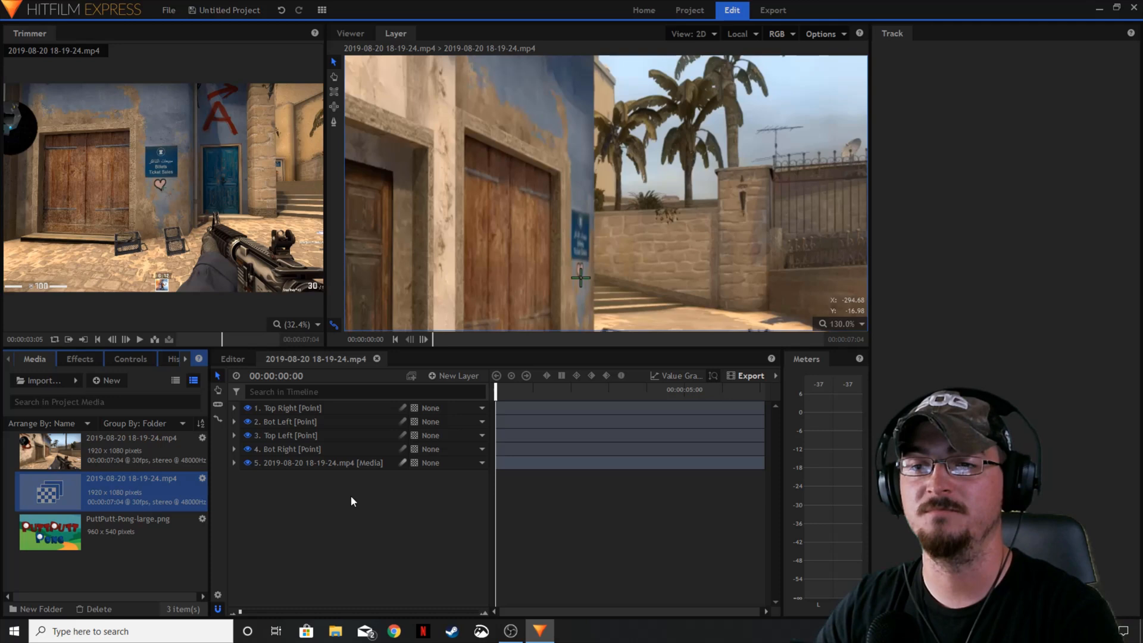
pyautogui.moveTo(354, 508)
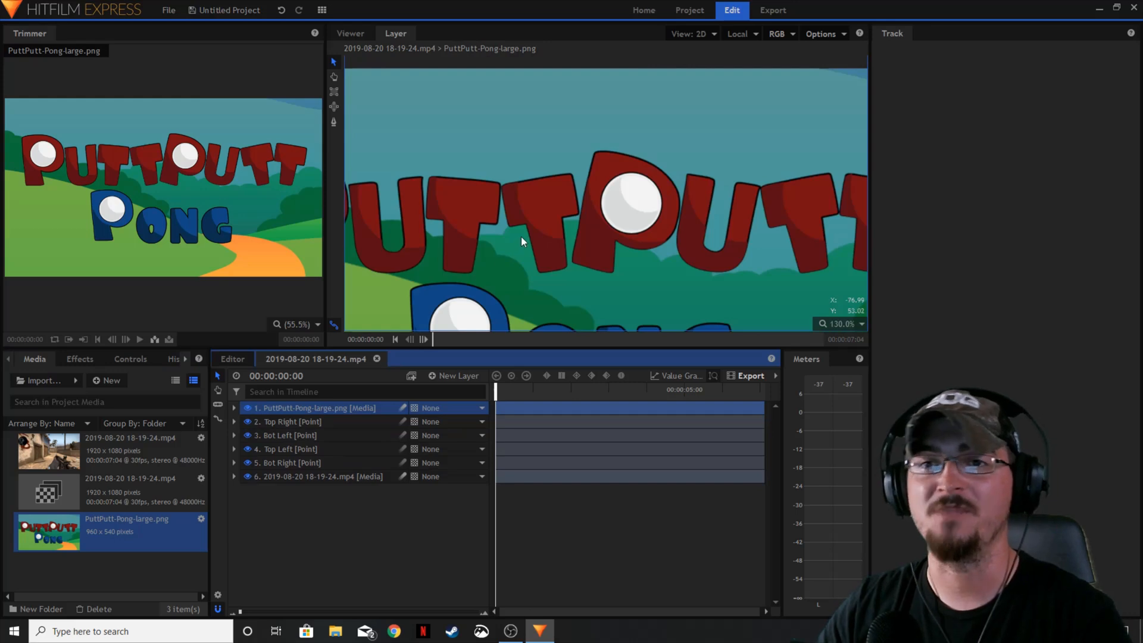
pyautogui.moveTo(547, 220)
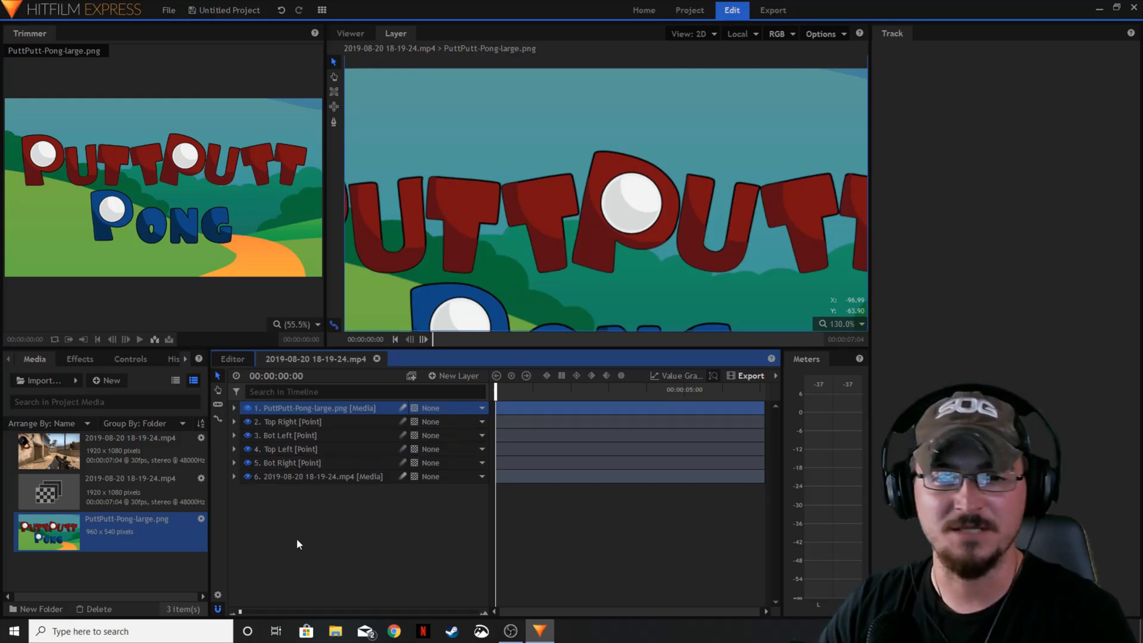
# - Show the Effects library in the lower-left panel
pyautogui.click(79, 358)
pyautogui.write('qua')
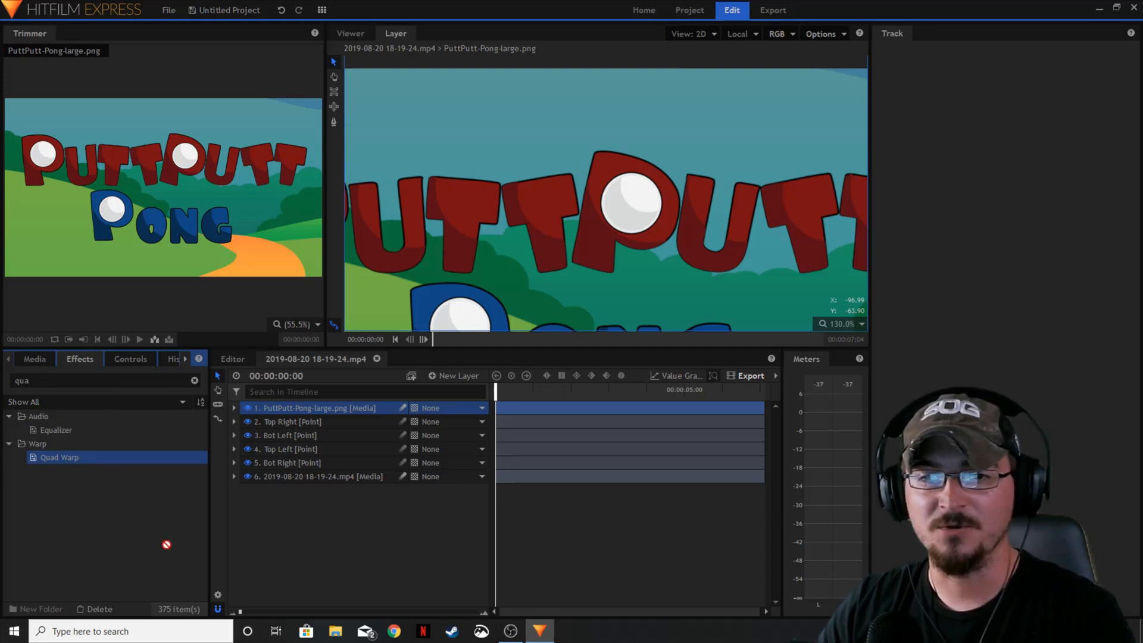
# - Apply Quad Warp to the PuttPutt-Pong-large.png layer and reveal its controls
pyautogui.click(233, 408)
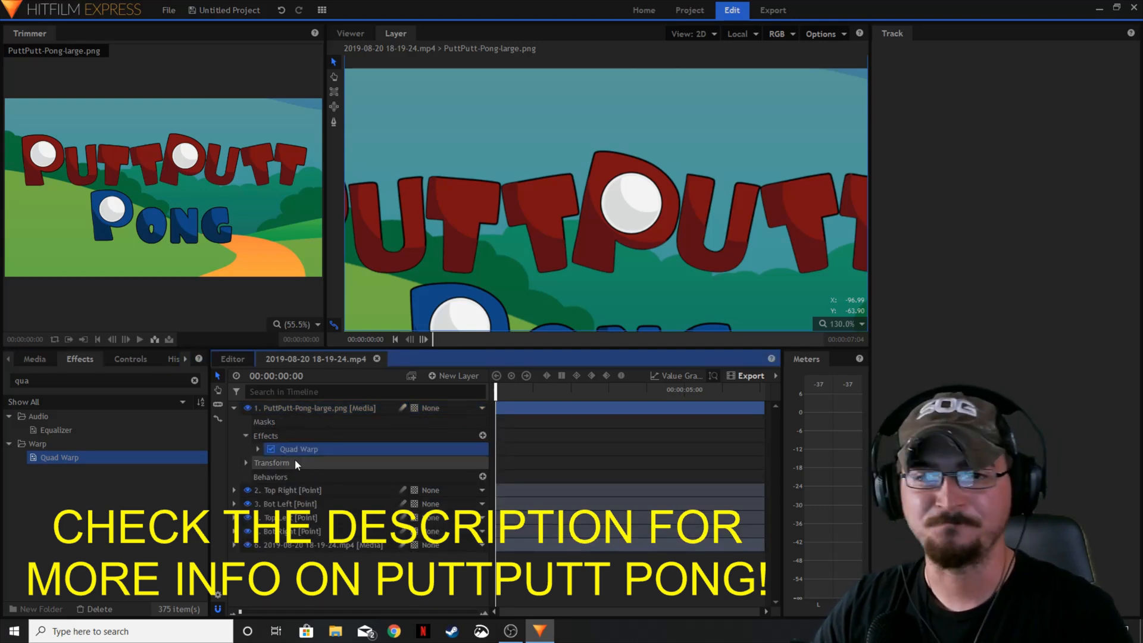
pyautogui.click(131, 358)
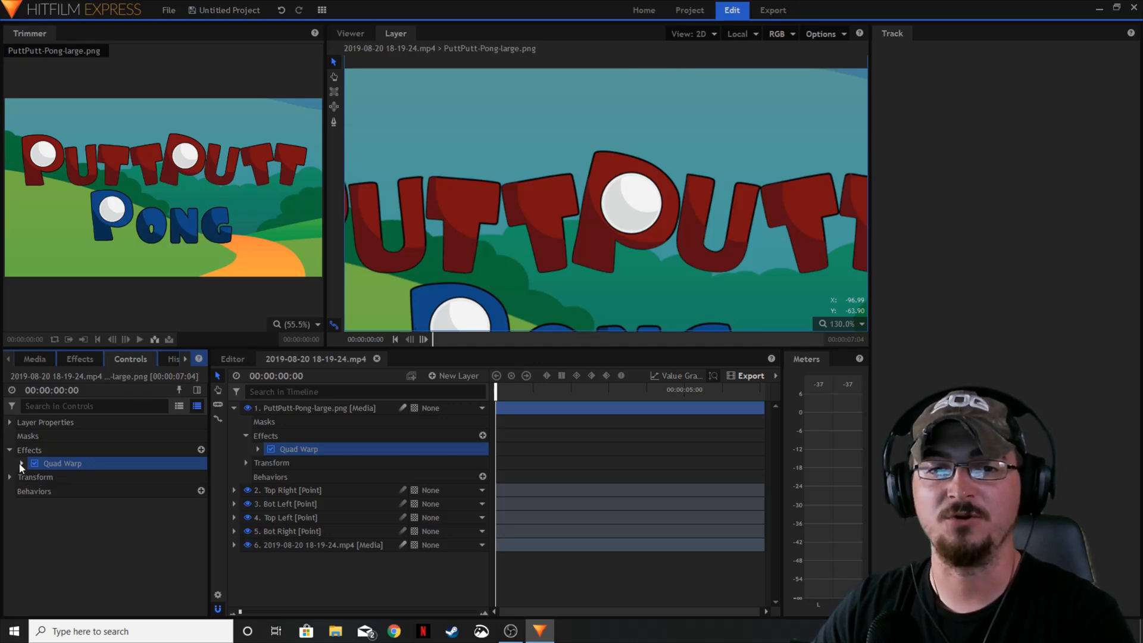
# - Attach Quad Warp's Top Left corner to the Top Left tracked point layer
pyautogui.click(20, 463)
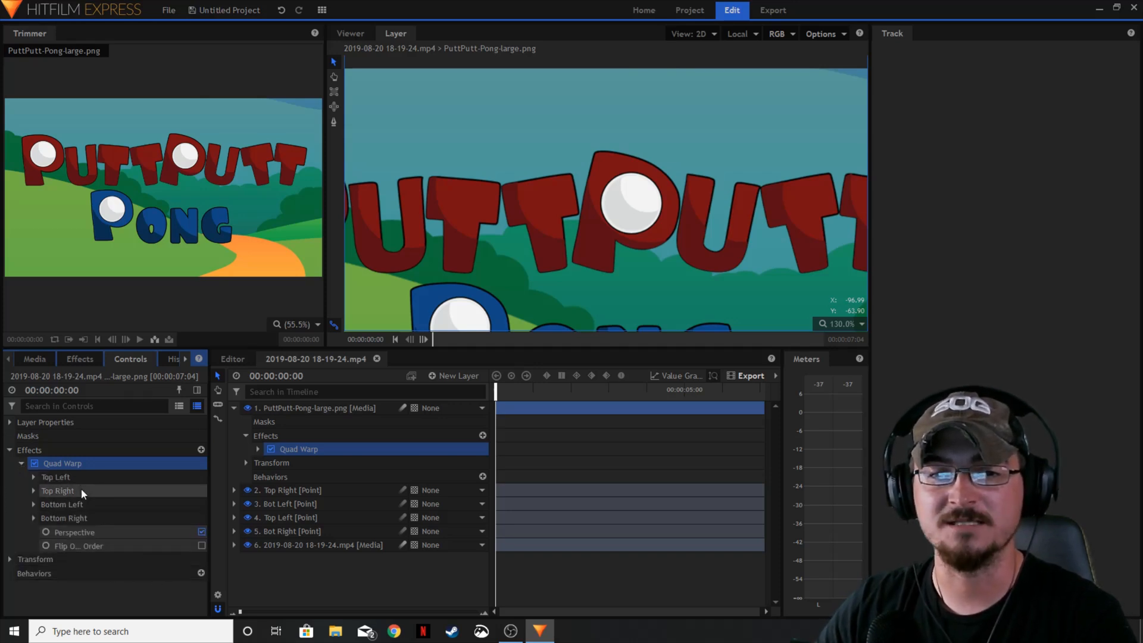
pyautogui.moveTo(90, 505)
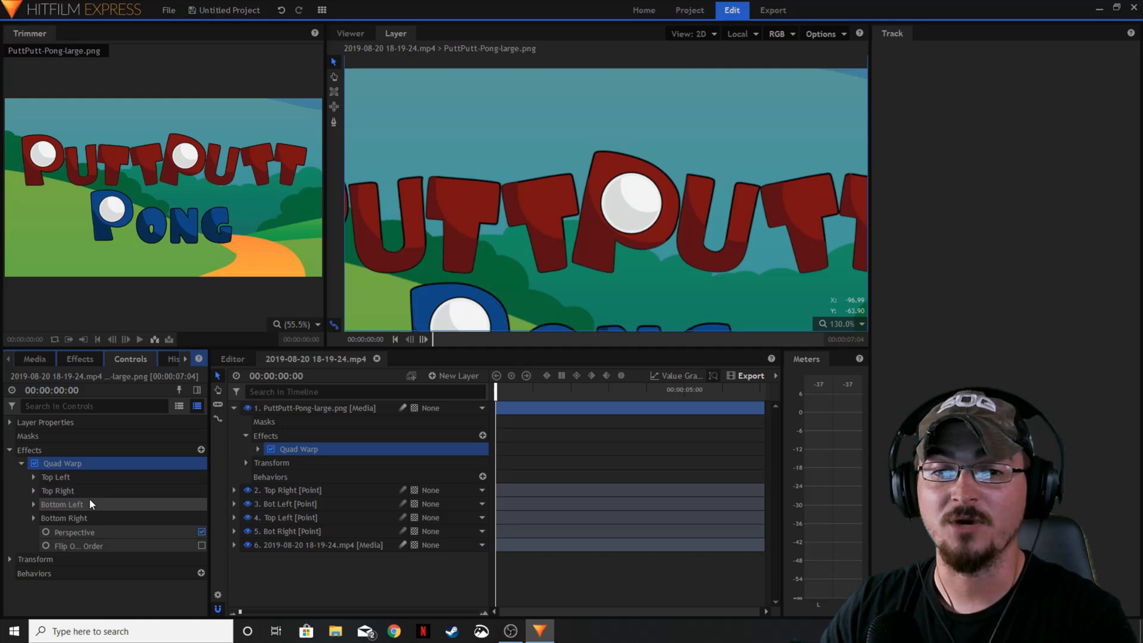
pyautogui.moveTo(96, 524)
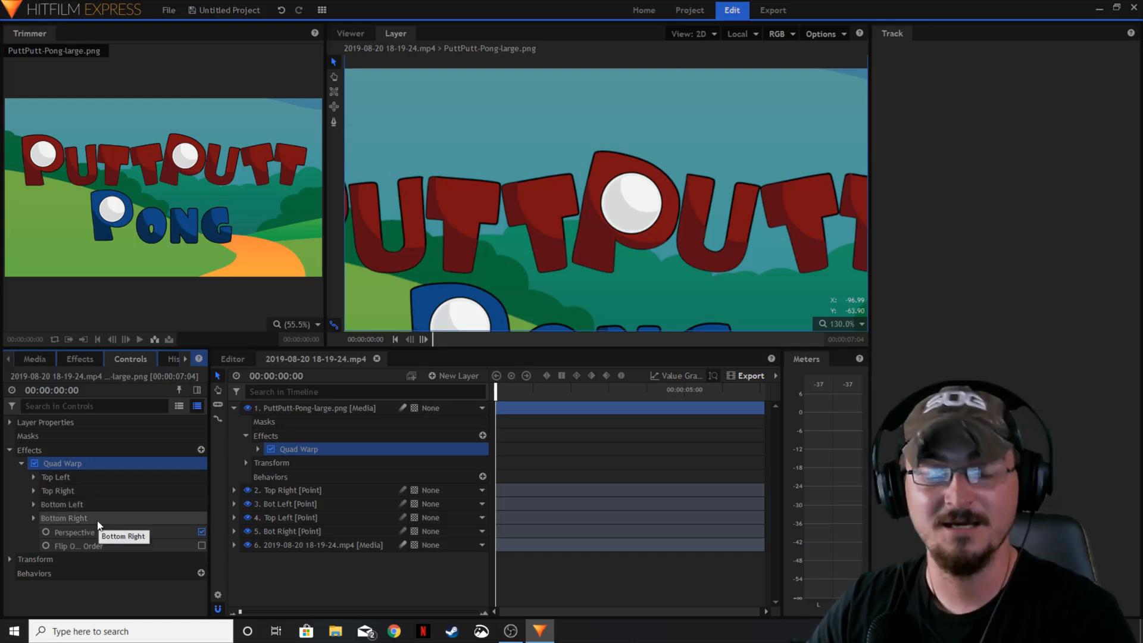
pyautogui.moveTo(107, 476)
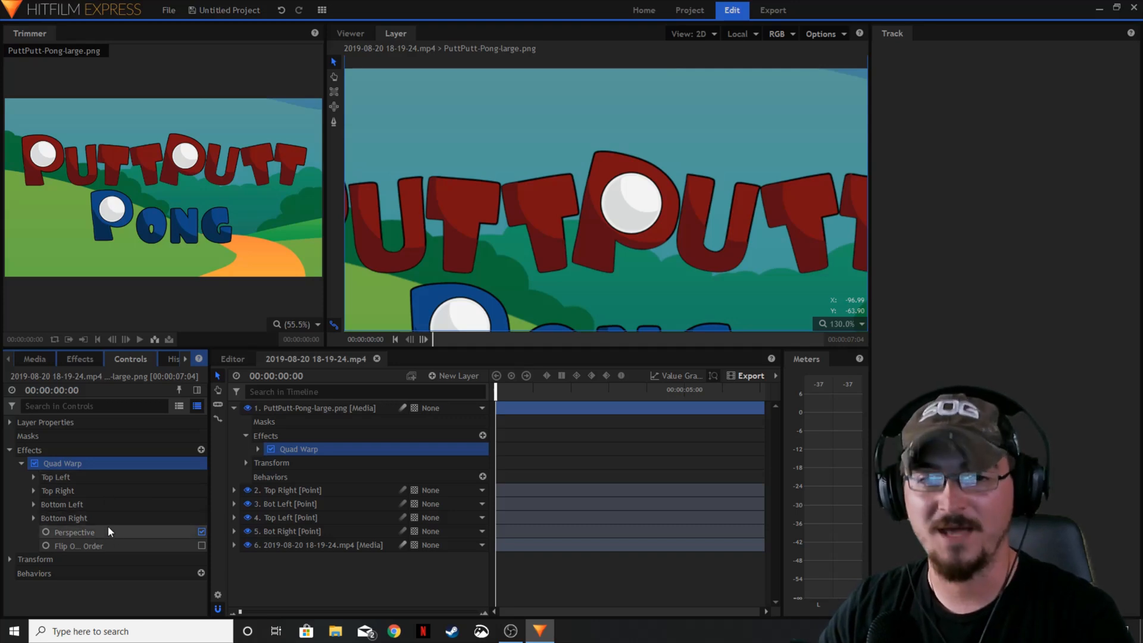
pyautogui.click(34, 477)
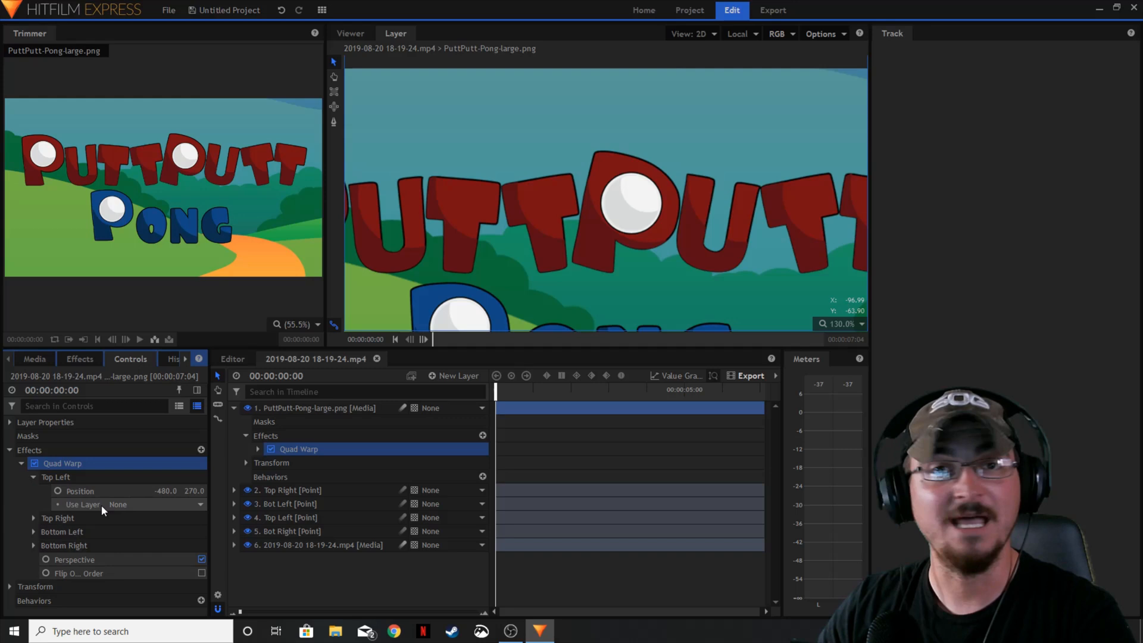
pyautogui.click(197, 505)
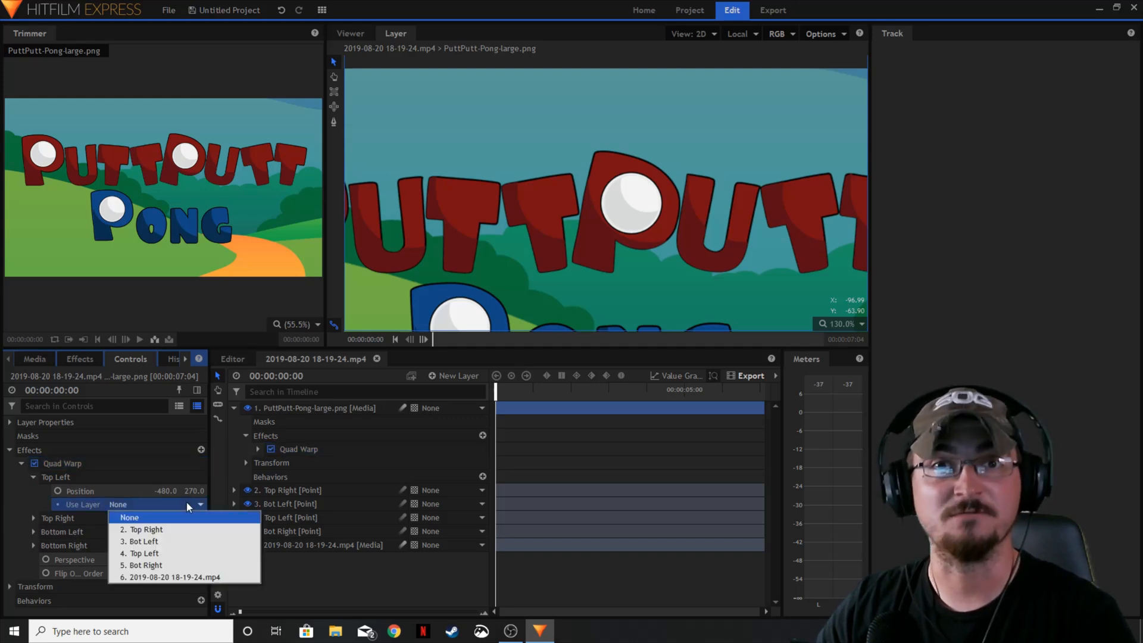
pyautogui.click(144, 554)
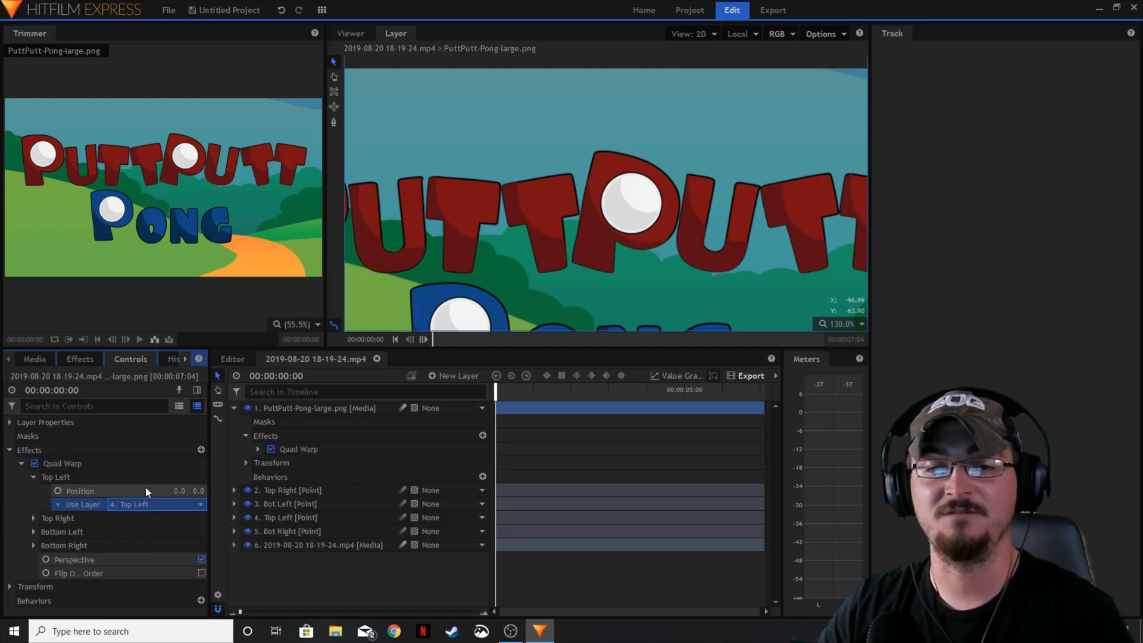
pyautogui.click(33, 477)
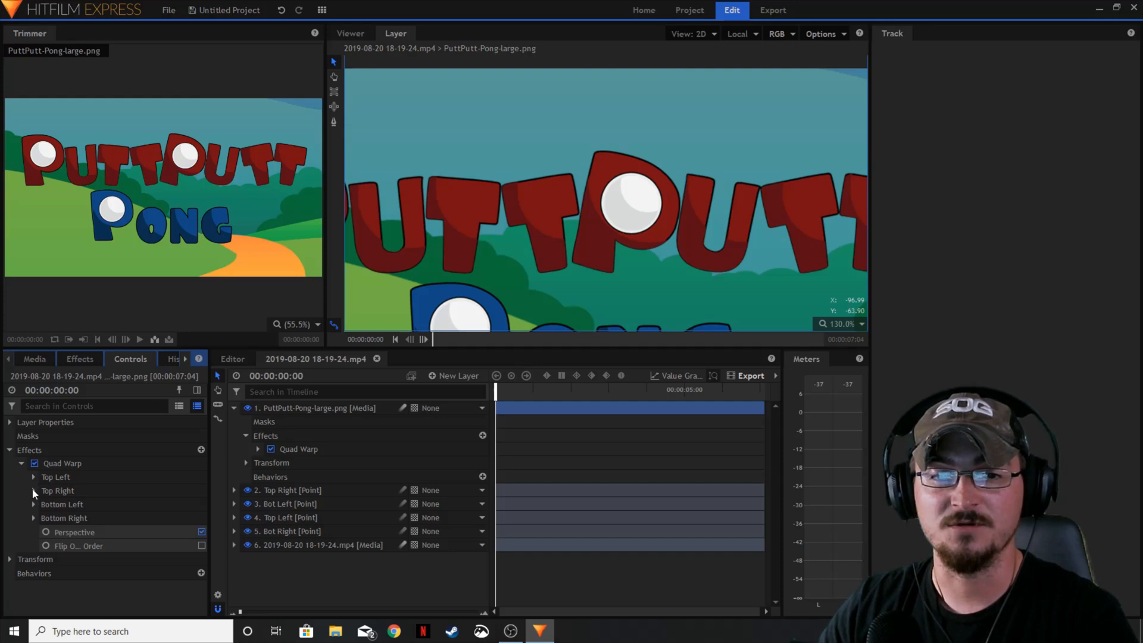
# - Attach the Top Right, Bot Left and Bot Right corners to their matching point layers
pyautogui.click(34, 490)
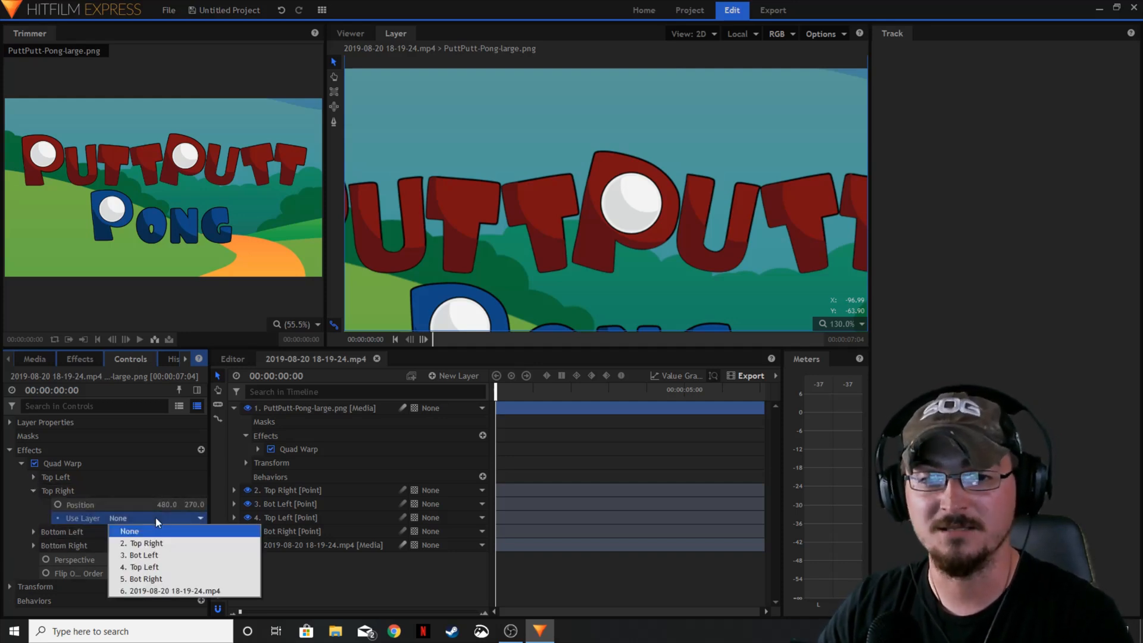
pyautogui.click(142, 543)
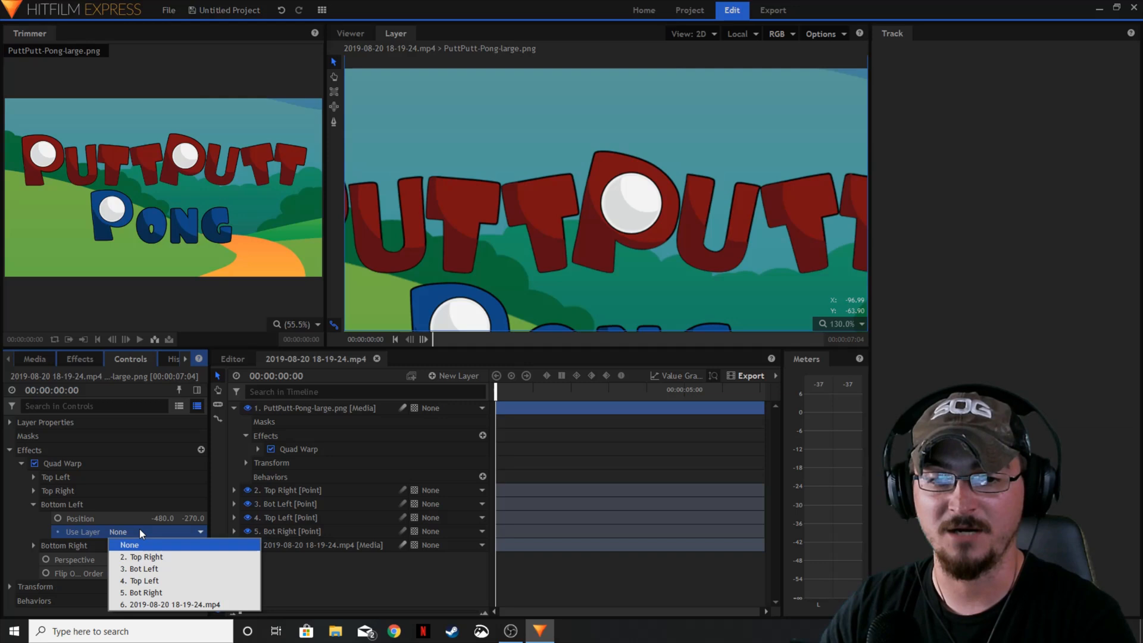
pyautogui.click(144, 569)
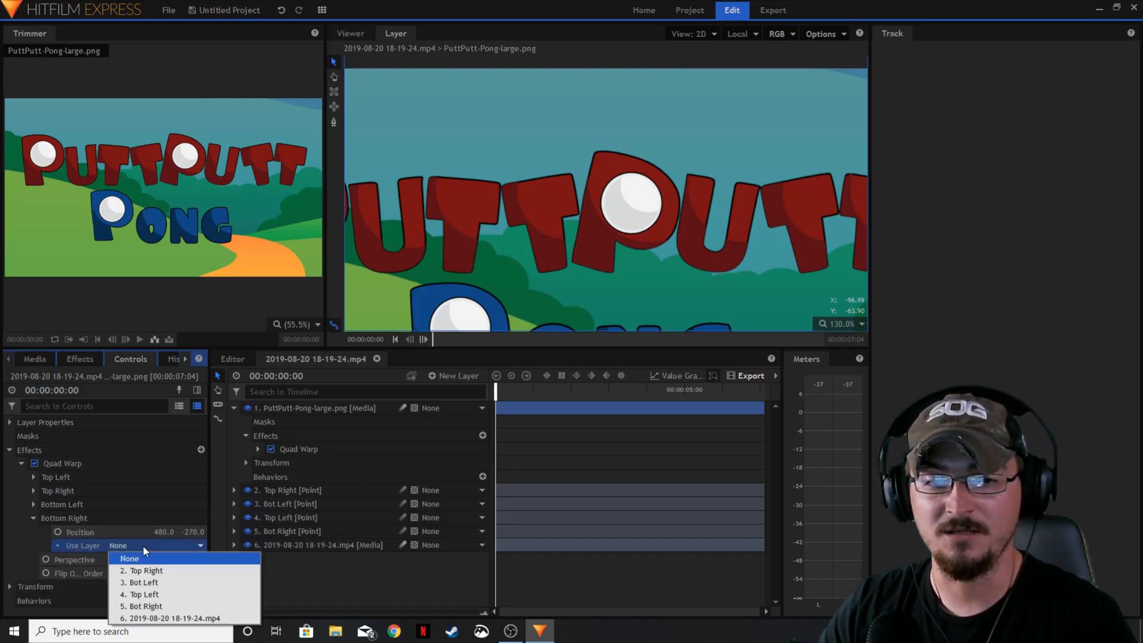
pyautogui.click(129, 558)
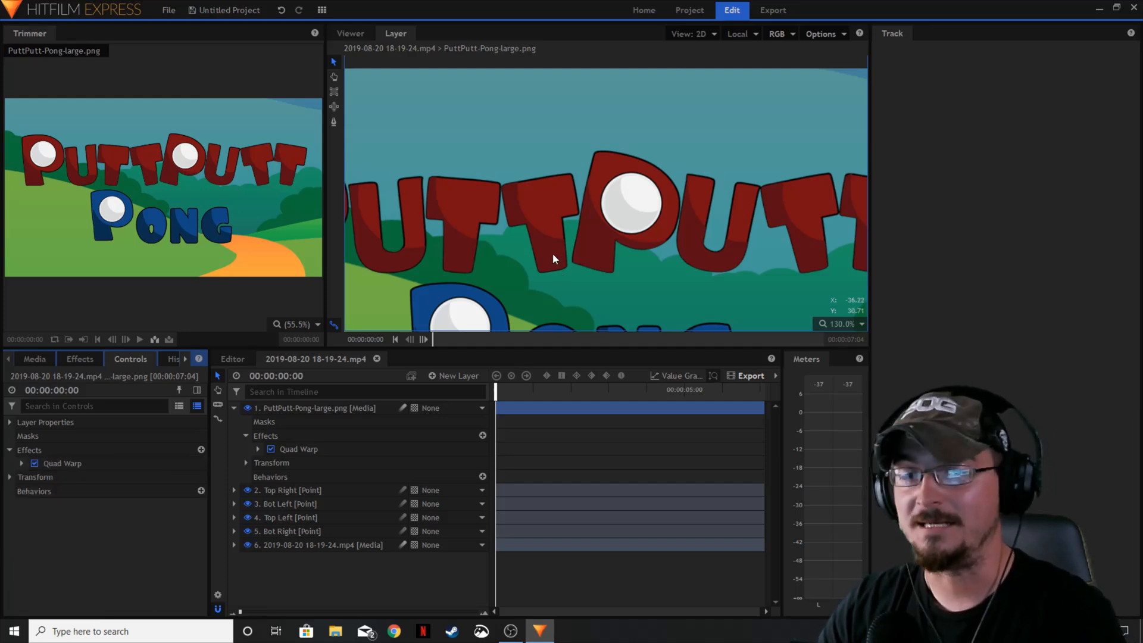
pyautogui.click(351, 33)
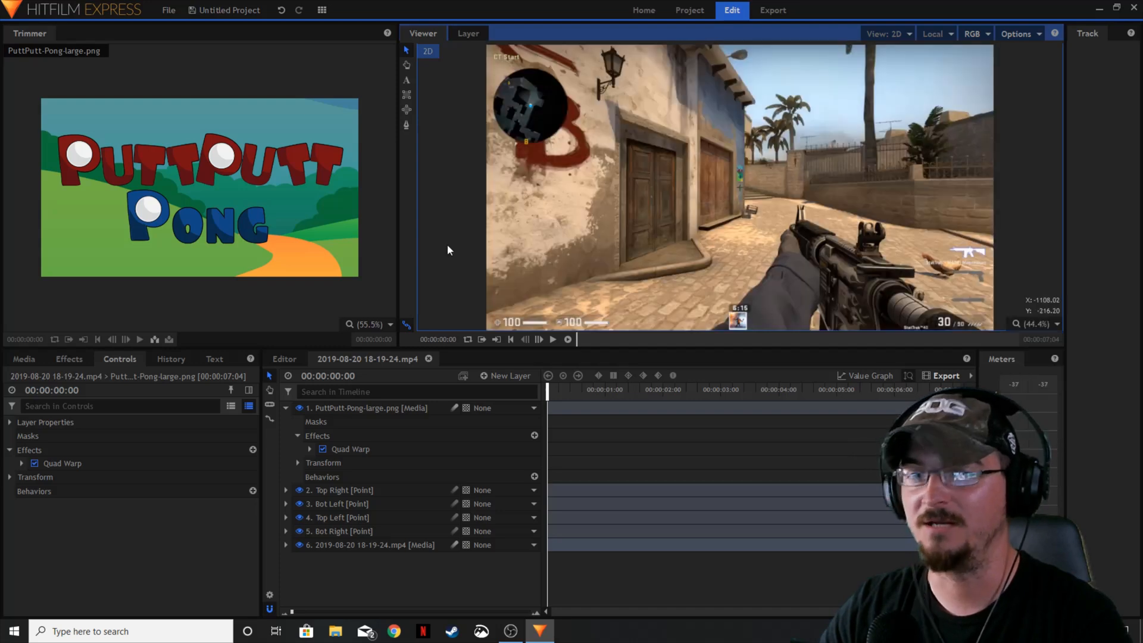
pyautogui.moveTo(535, 357)
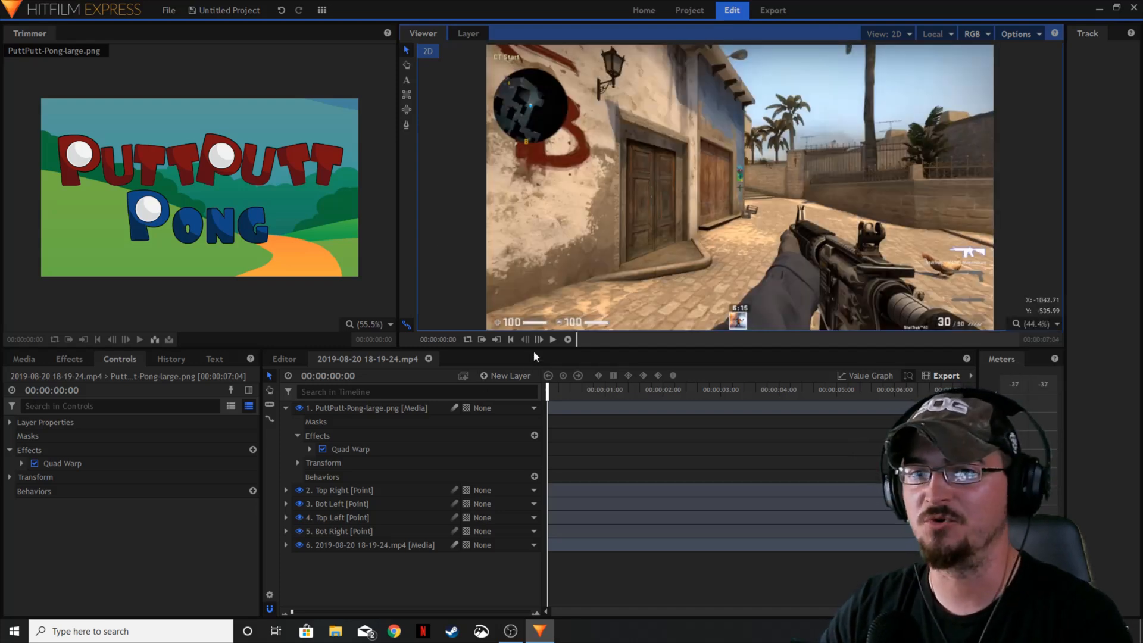
# - View the full composite of the CS:GO clip with the warped logo
pyautogui.click(552, 339)
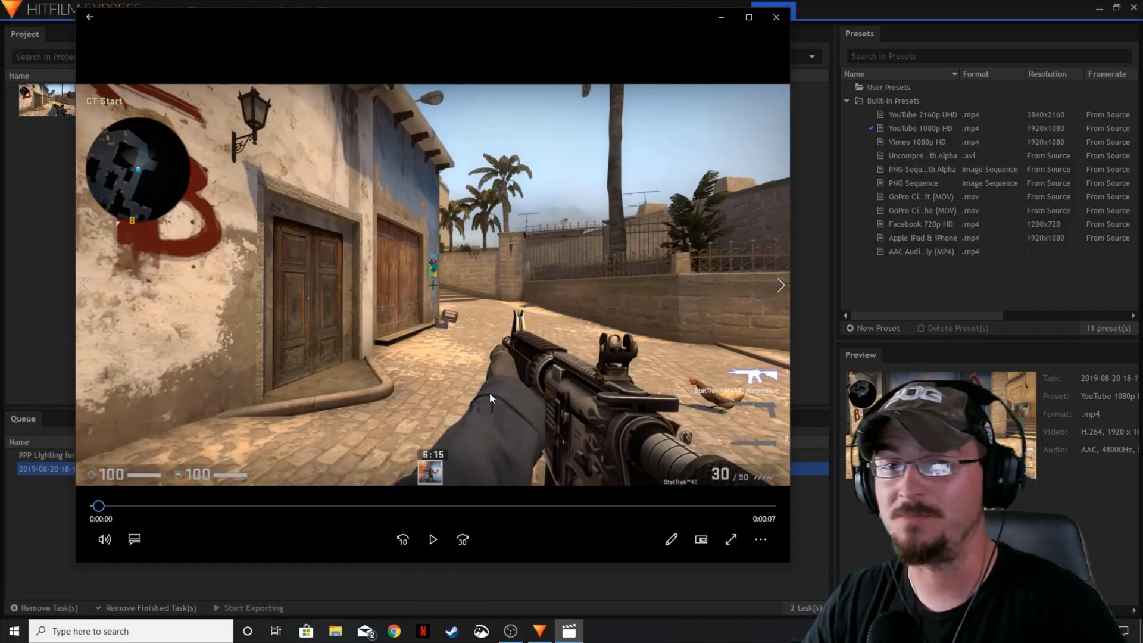
# - Play the exported MP4 showing the PuttPutt Pong logo on the blue sign
pyautogui.click(432, 540)
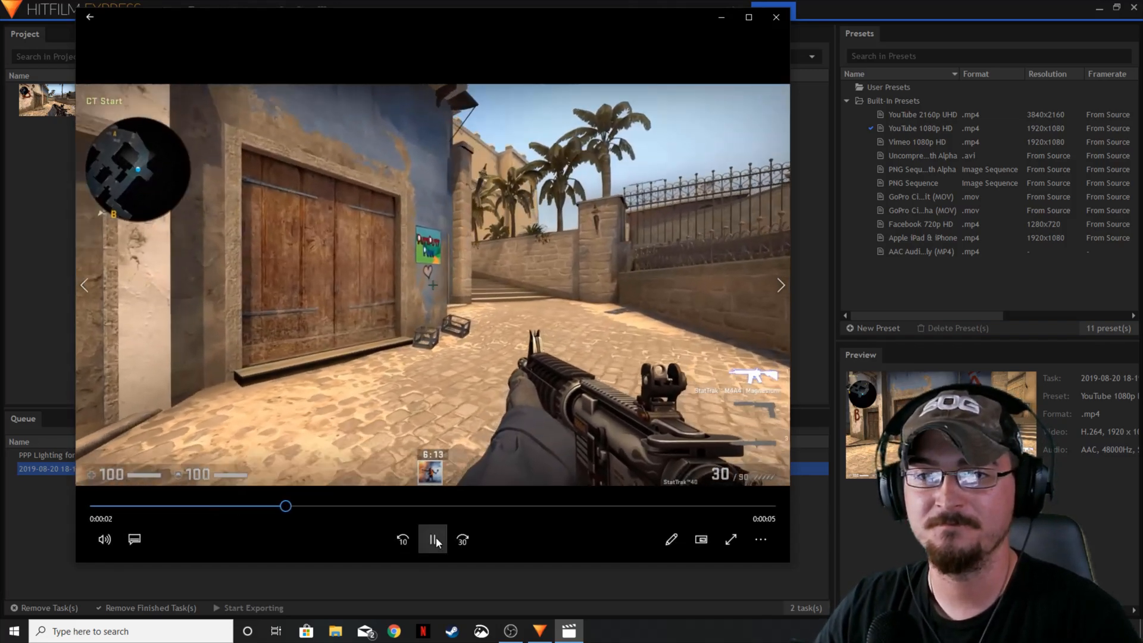
pyautogui.click(432, 539)
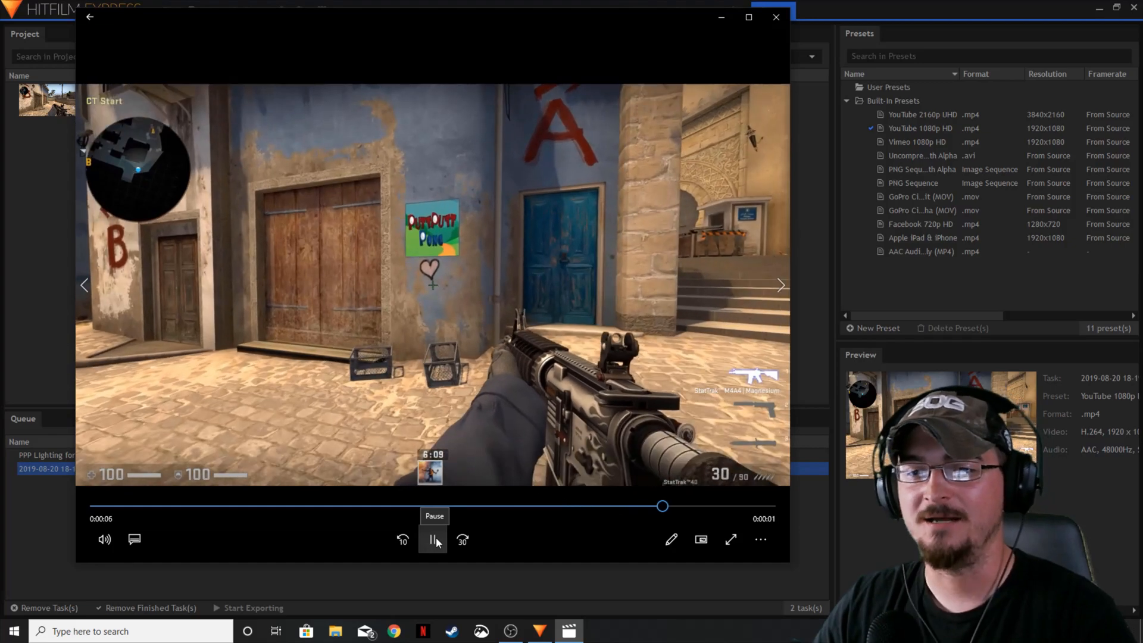
pyautogui.click(433, 539)
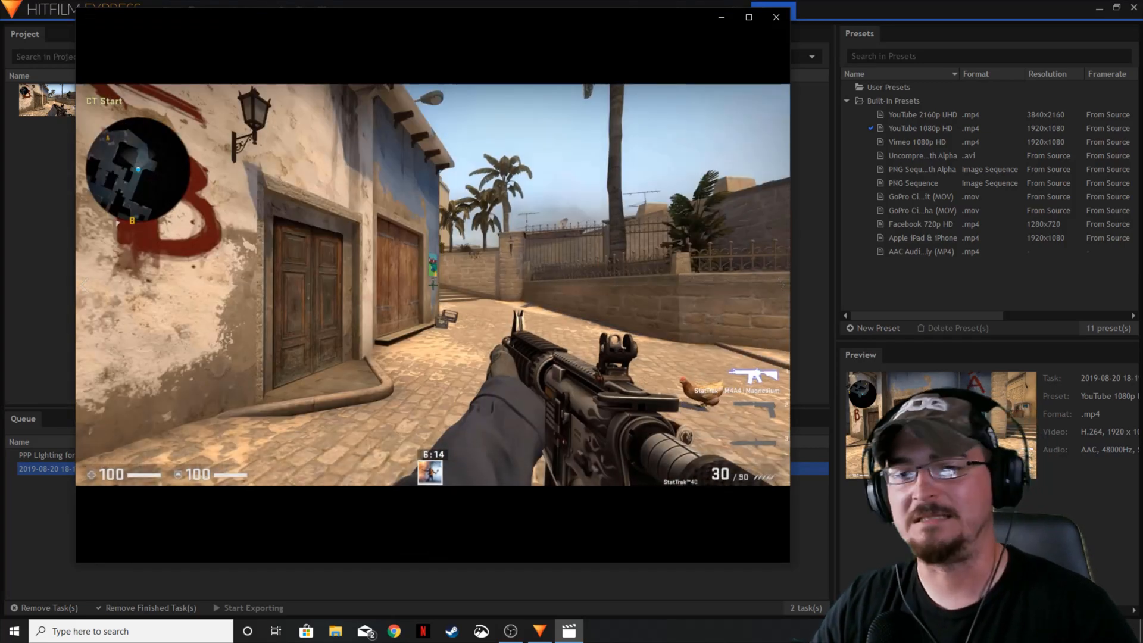